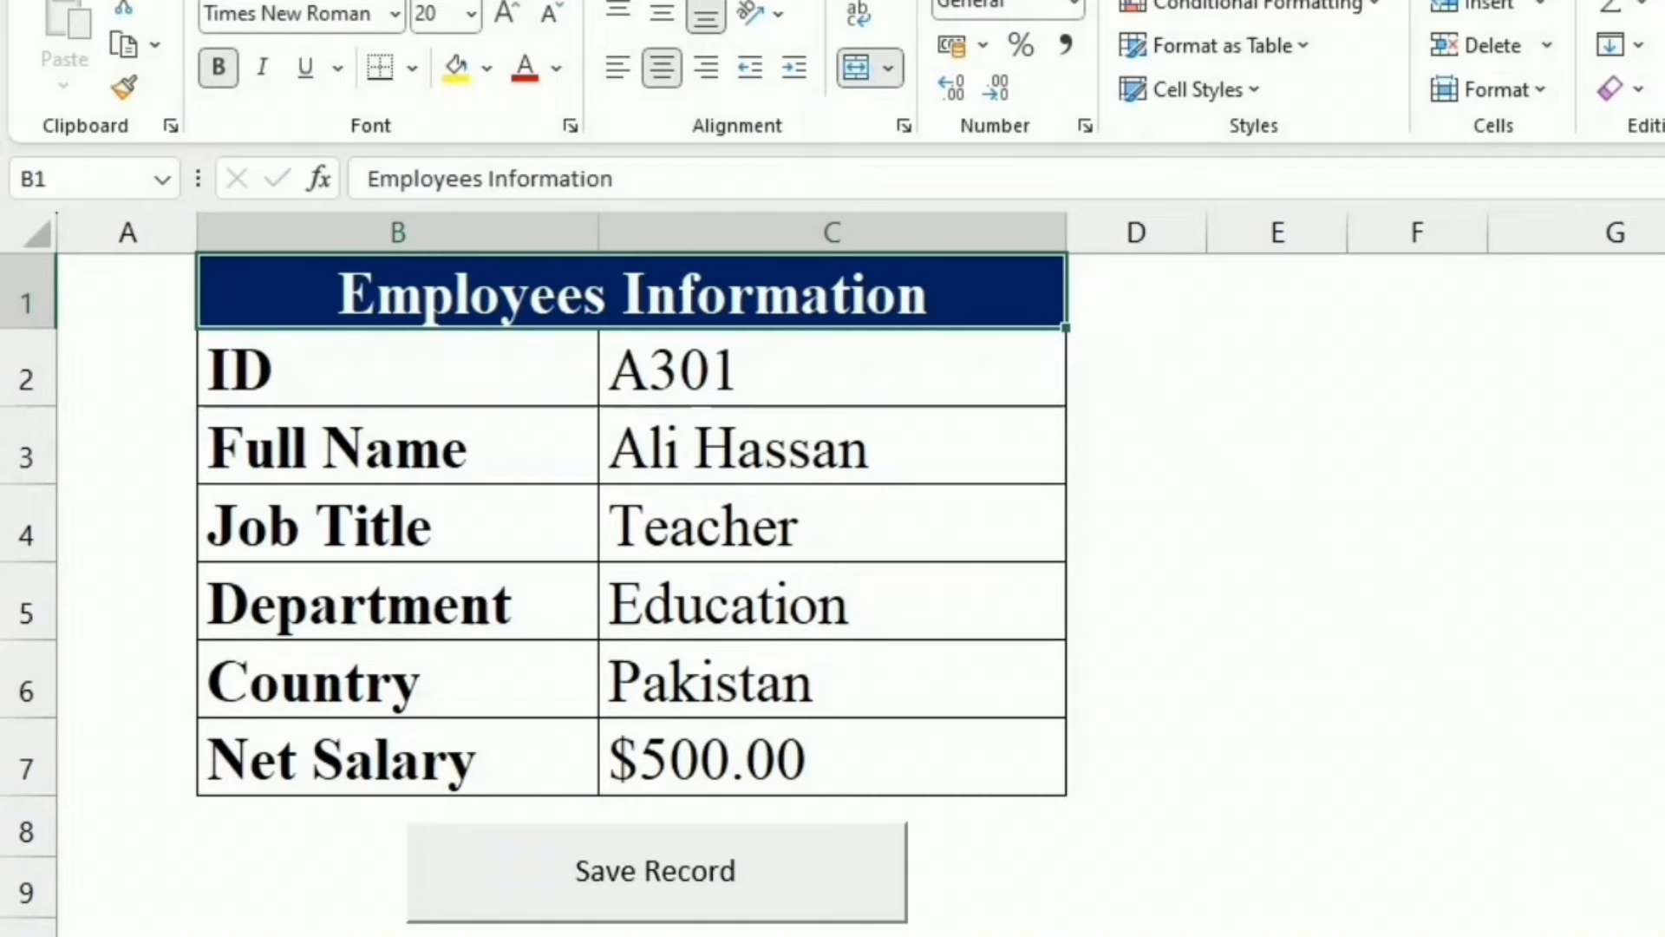
mouse_move(895, 798)
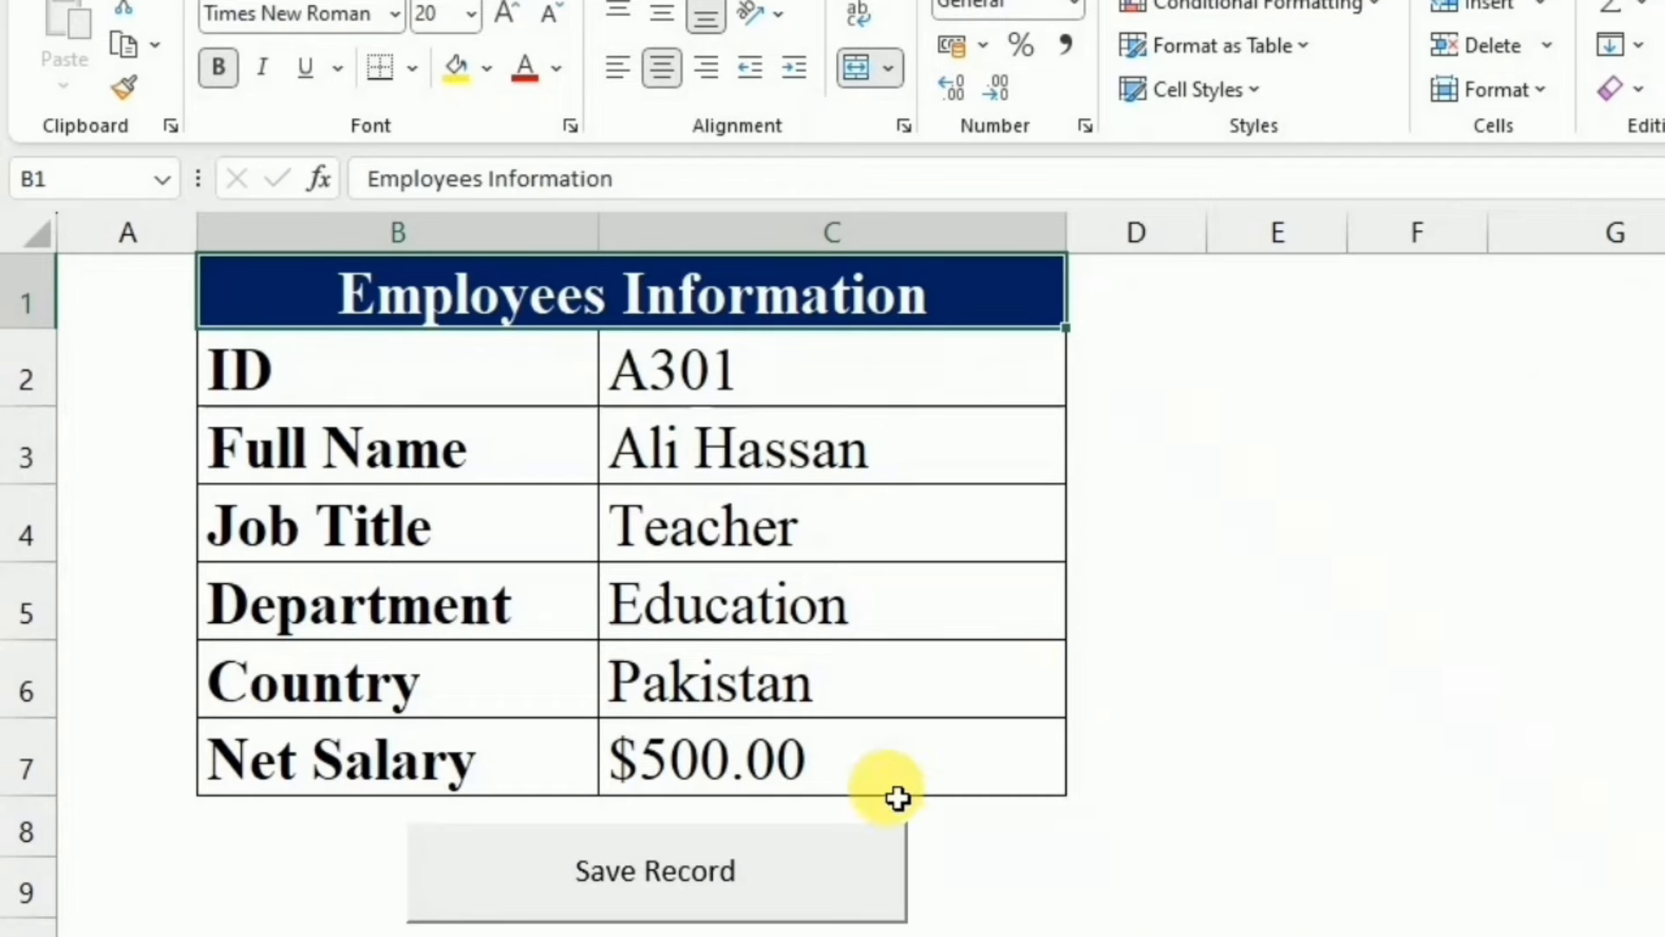
Step: Save the A301 Teacher record with the button and return from Sheet2 to the form sheet
left_click(656, 895)
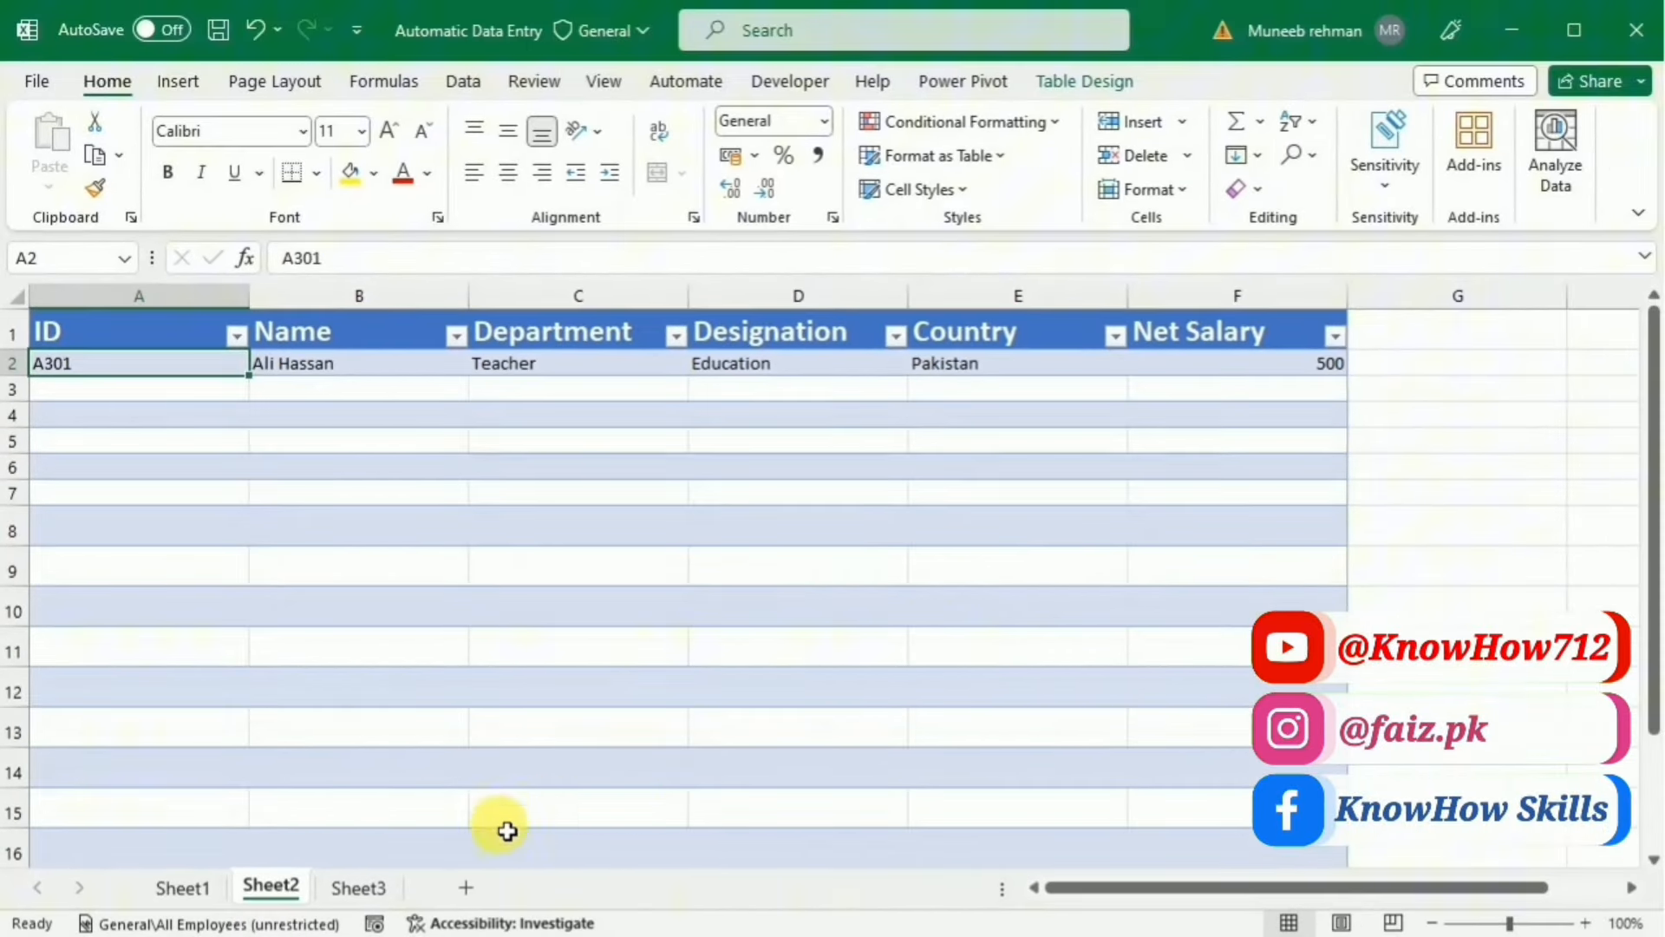
mouse_move(208, 879)
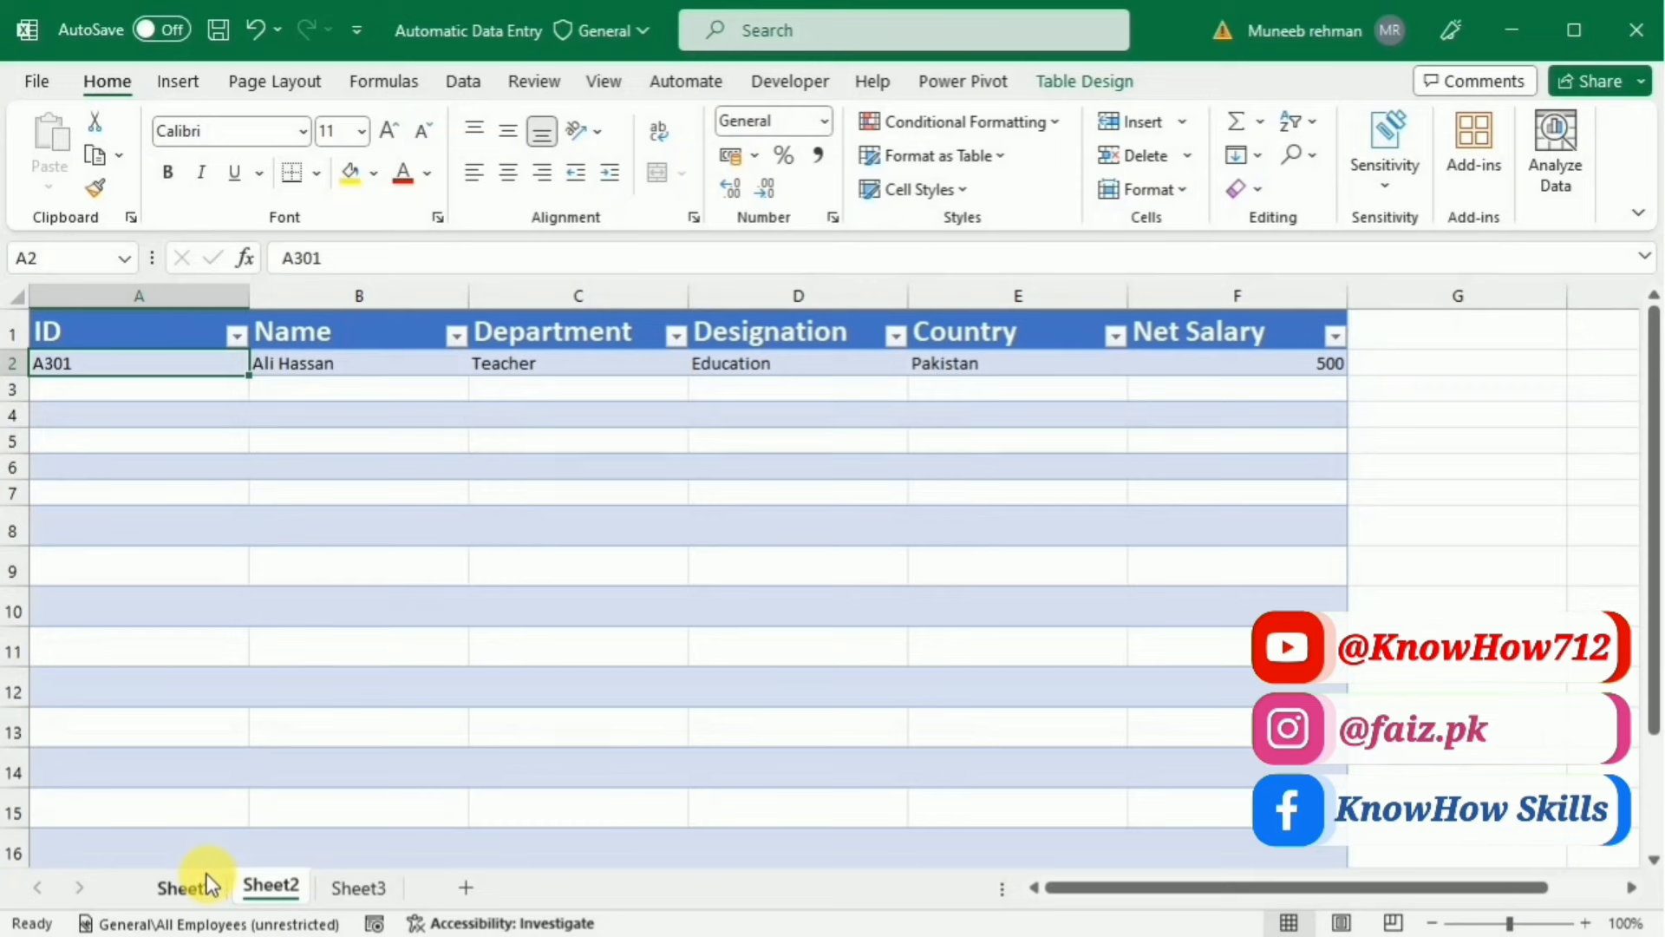
left_click(174, 889)
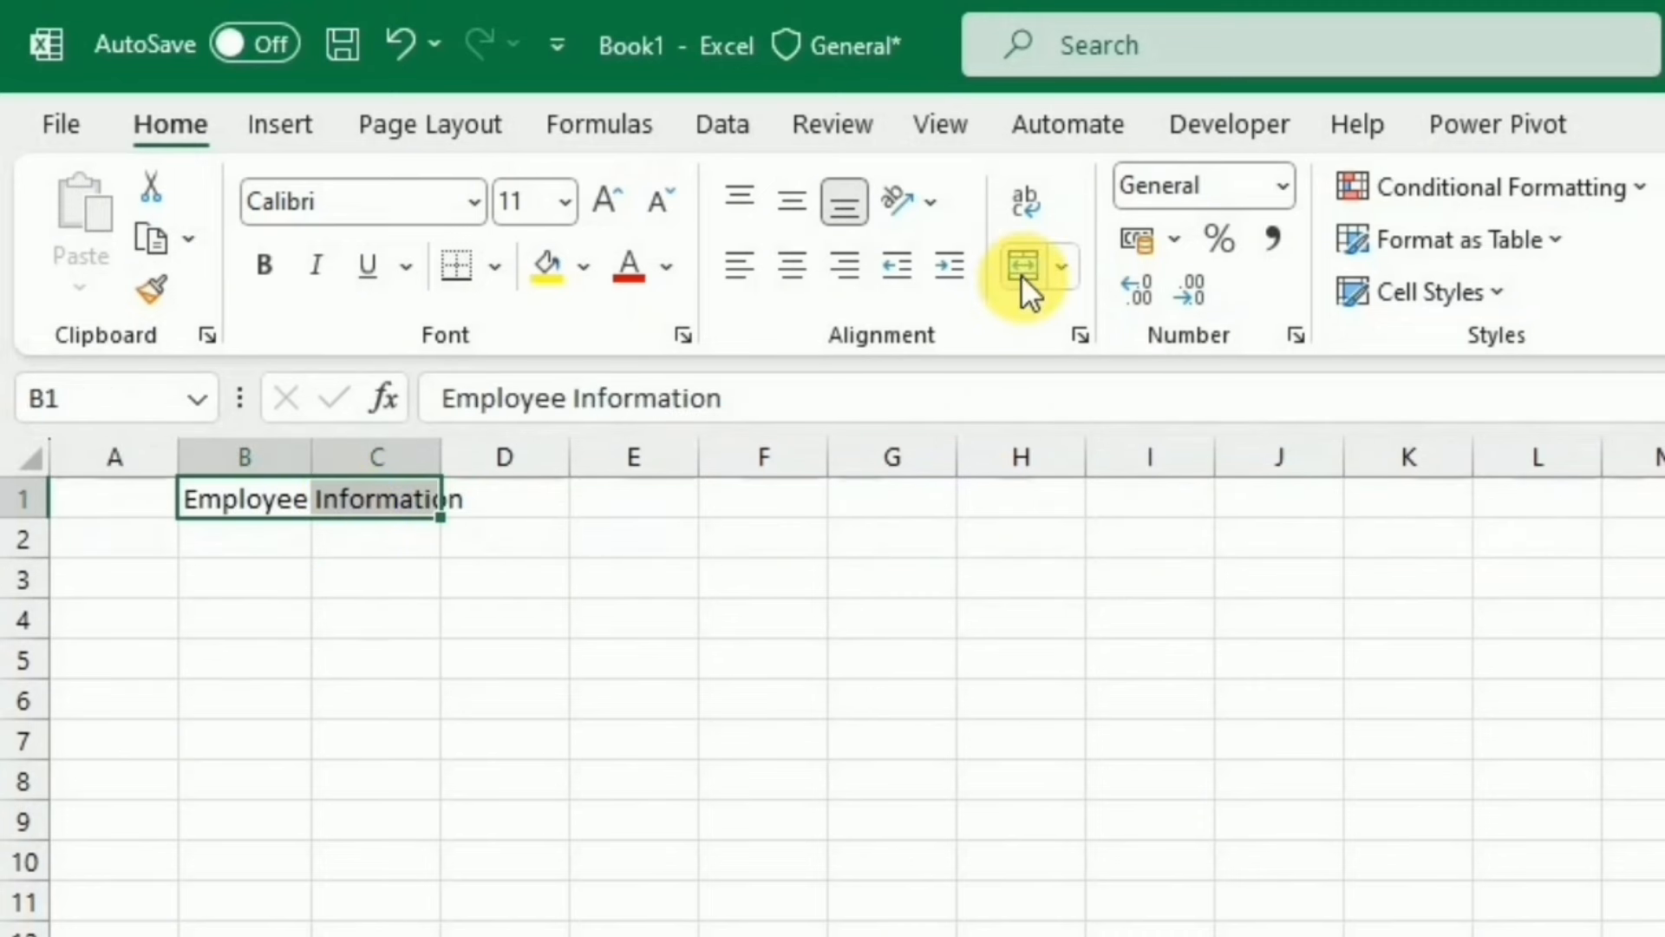
mouse_move(1017, 267)
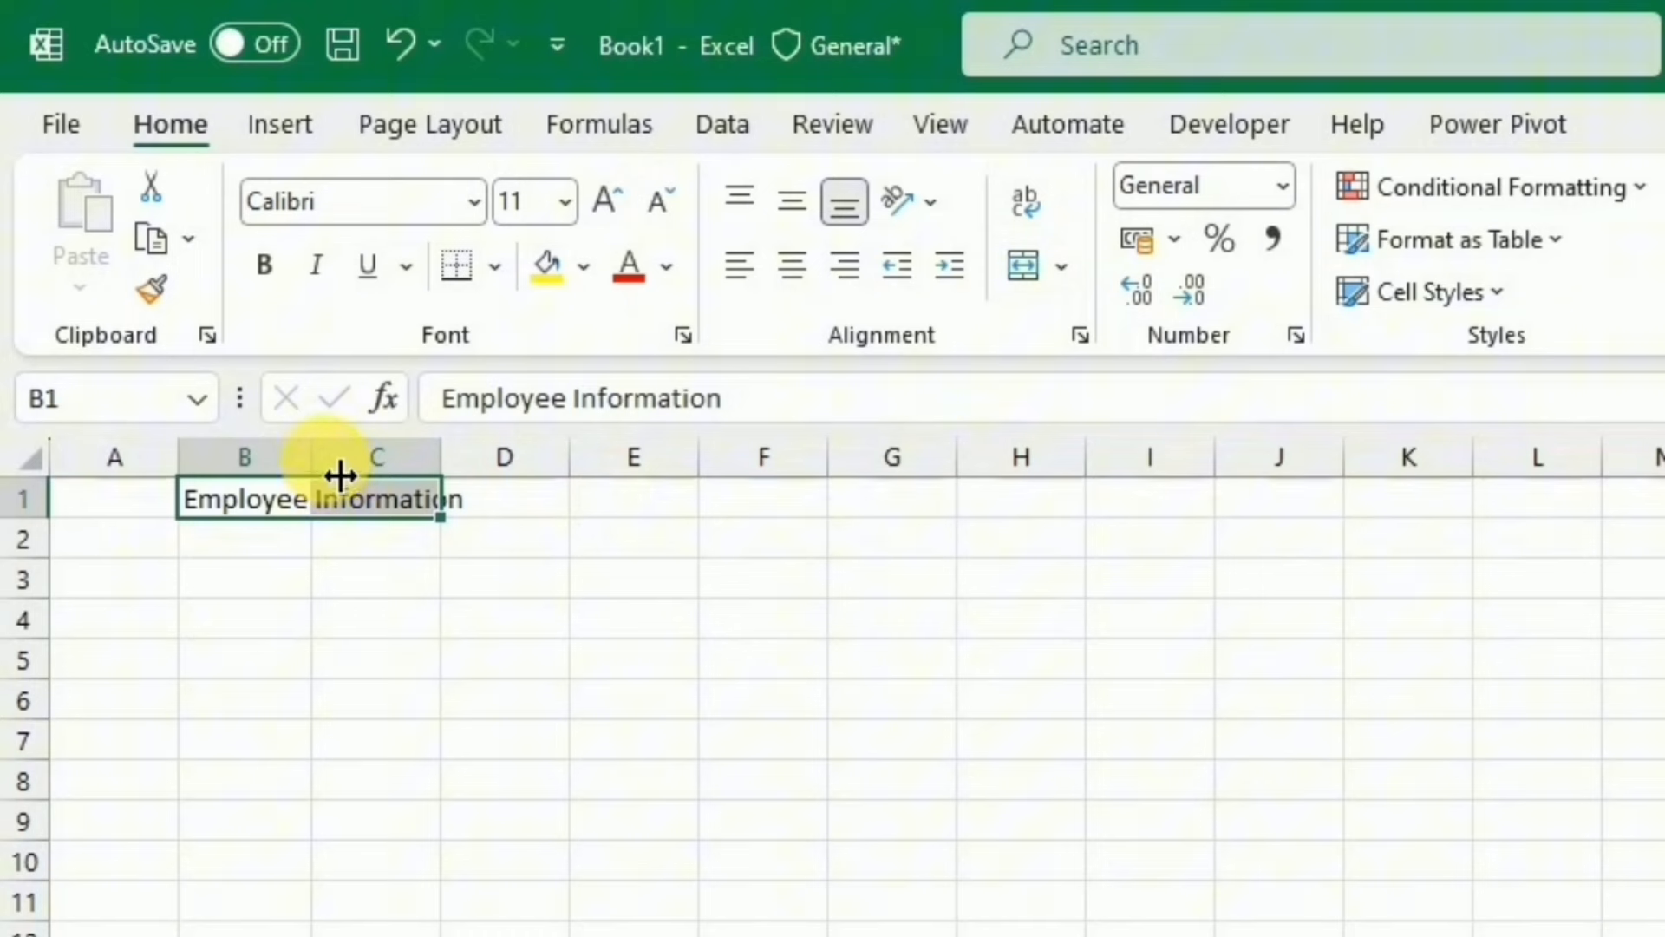
Step: Widen columns B and C, merge and centre the Employee Information title, and enlarge its font
left_click_drag(342, 456, 536, 457)
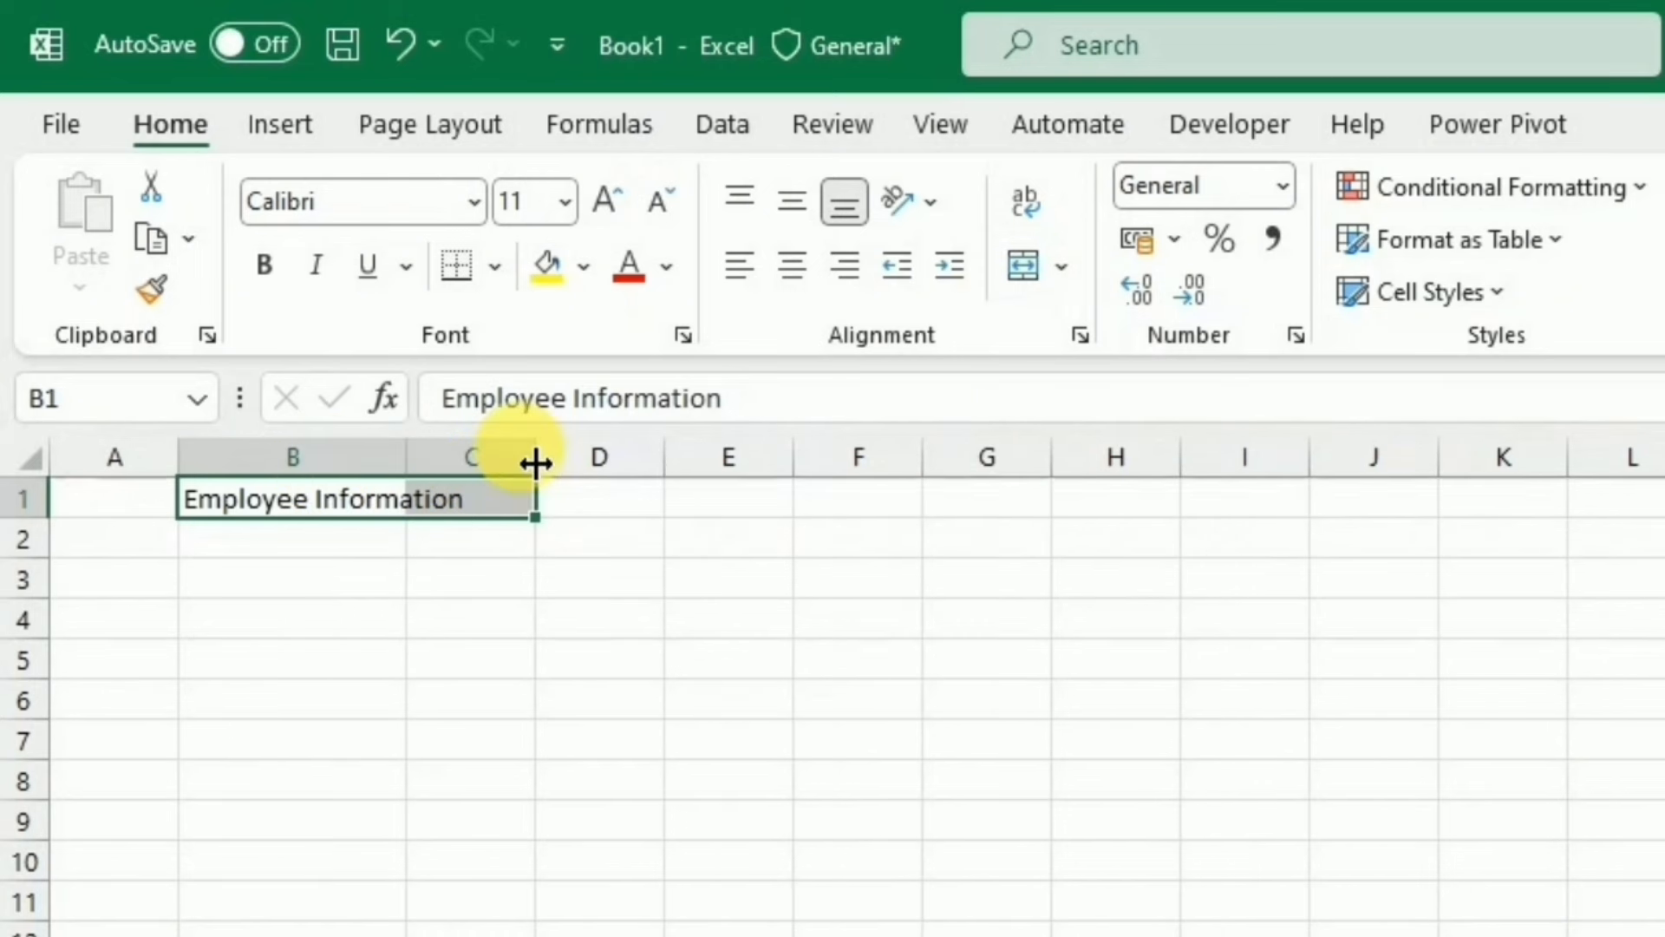
left_click_drag(534, 457, 642, 457)
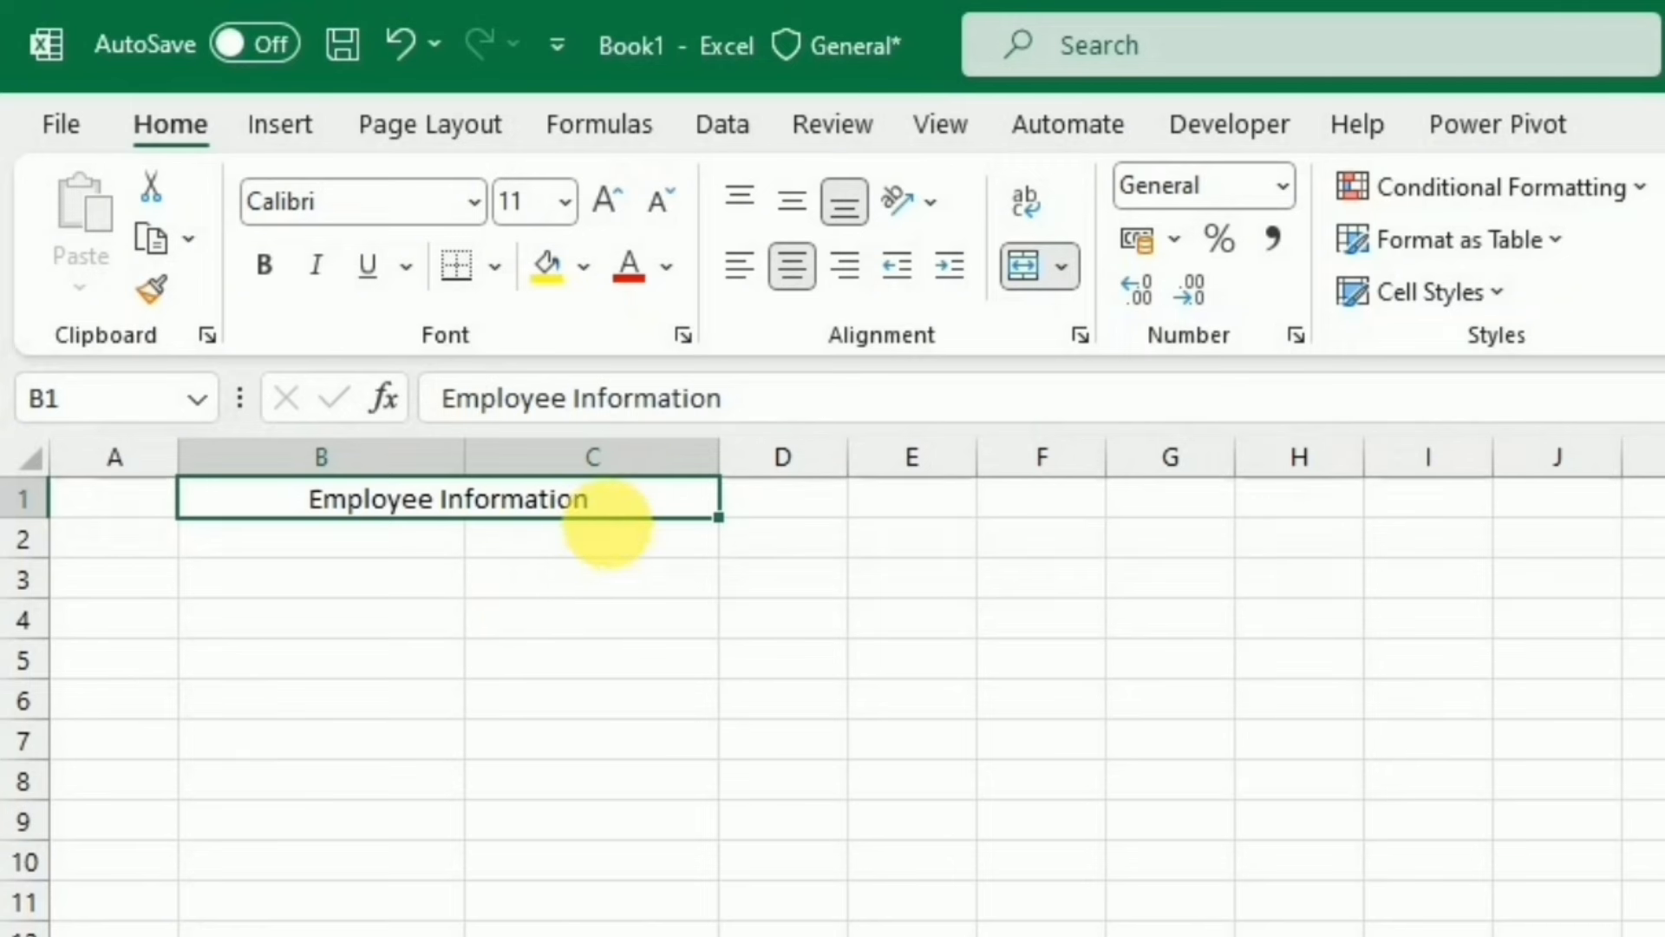
left_click(607, 198)
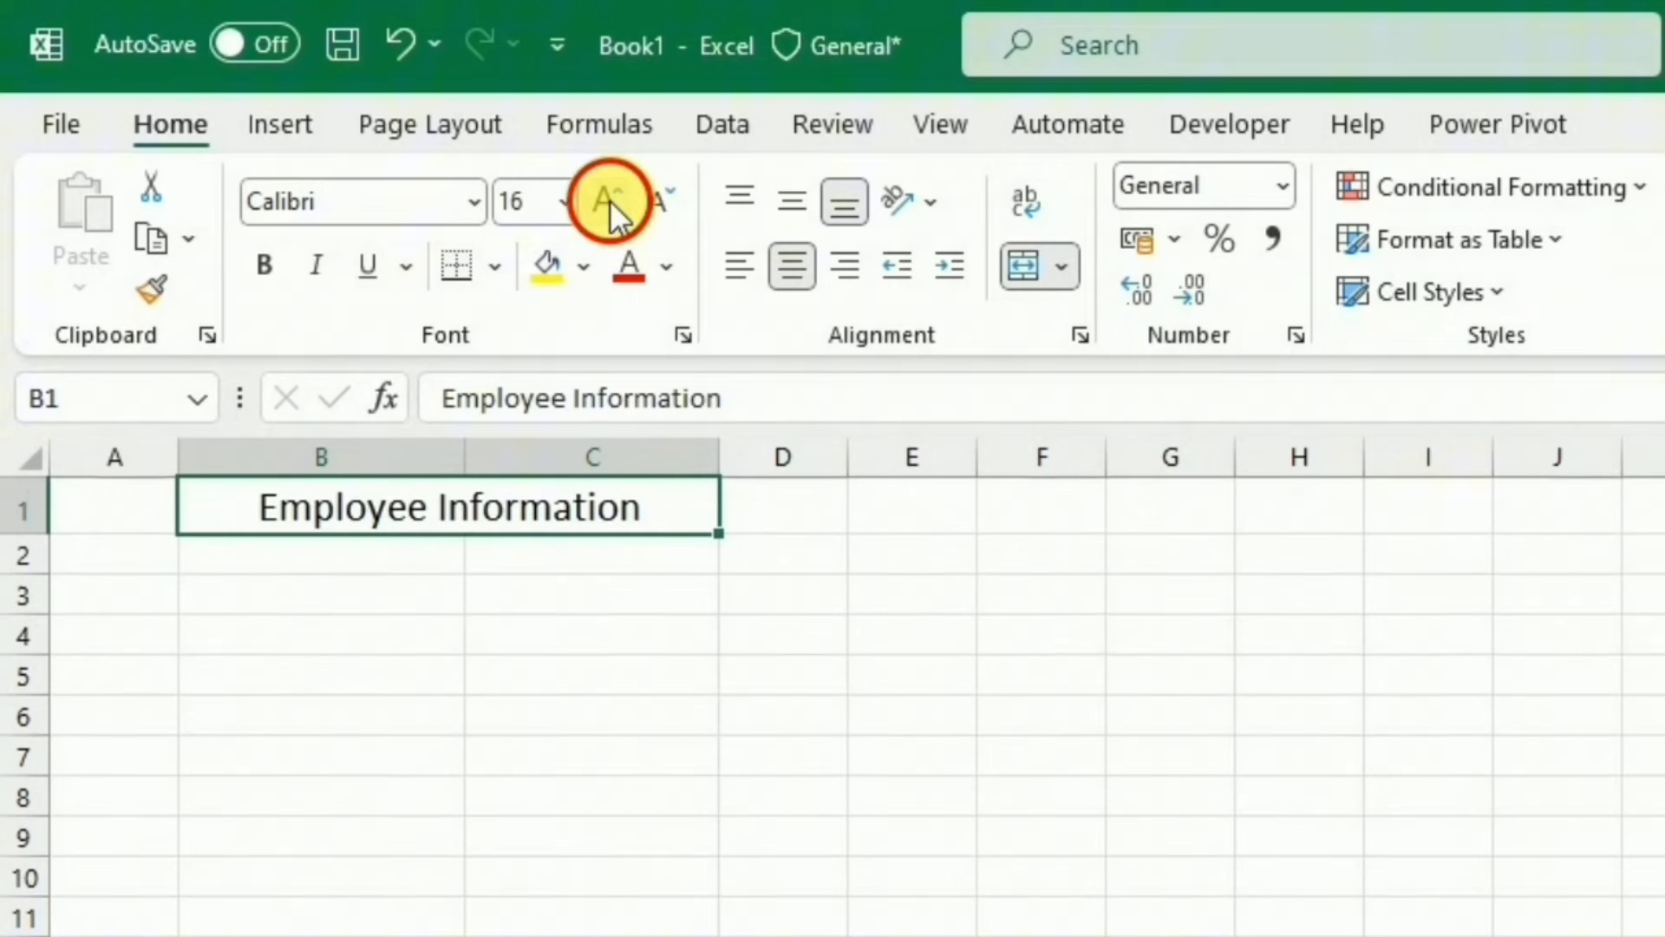
left_click(607, 202)
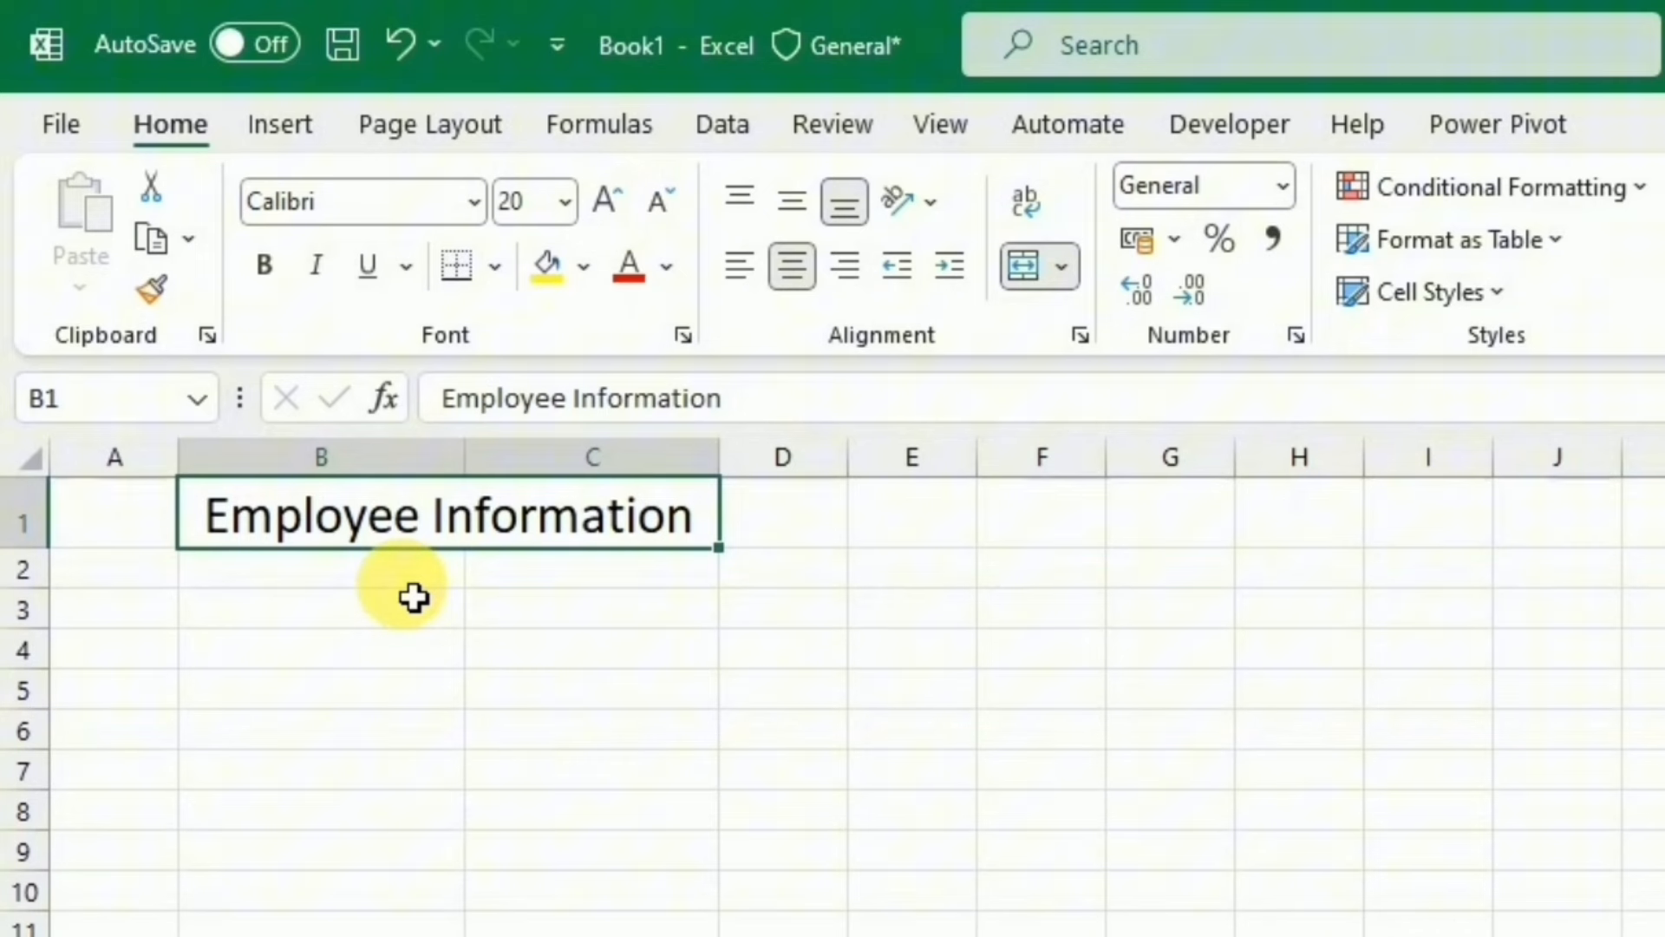
Step: Enter the labels ID, Name, Job Title, Department, Country and Net Salary down B2:B7
left_click(319, 569)
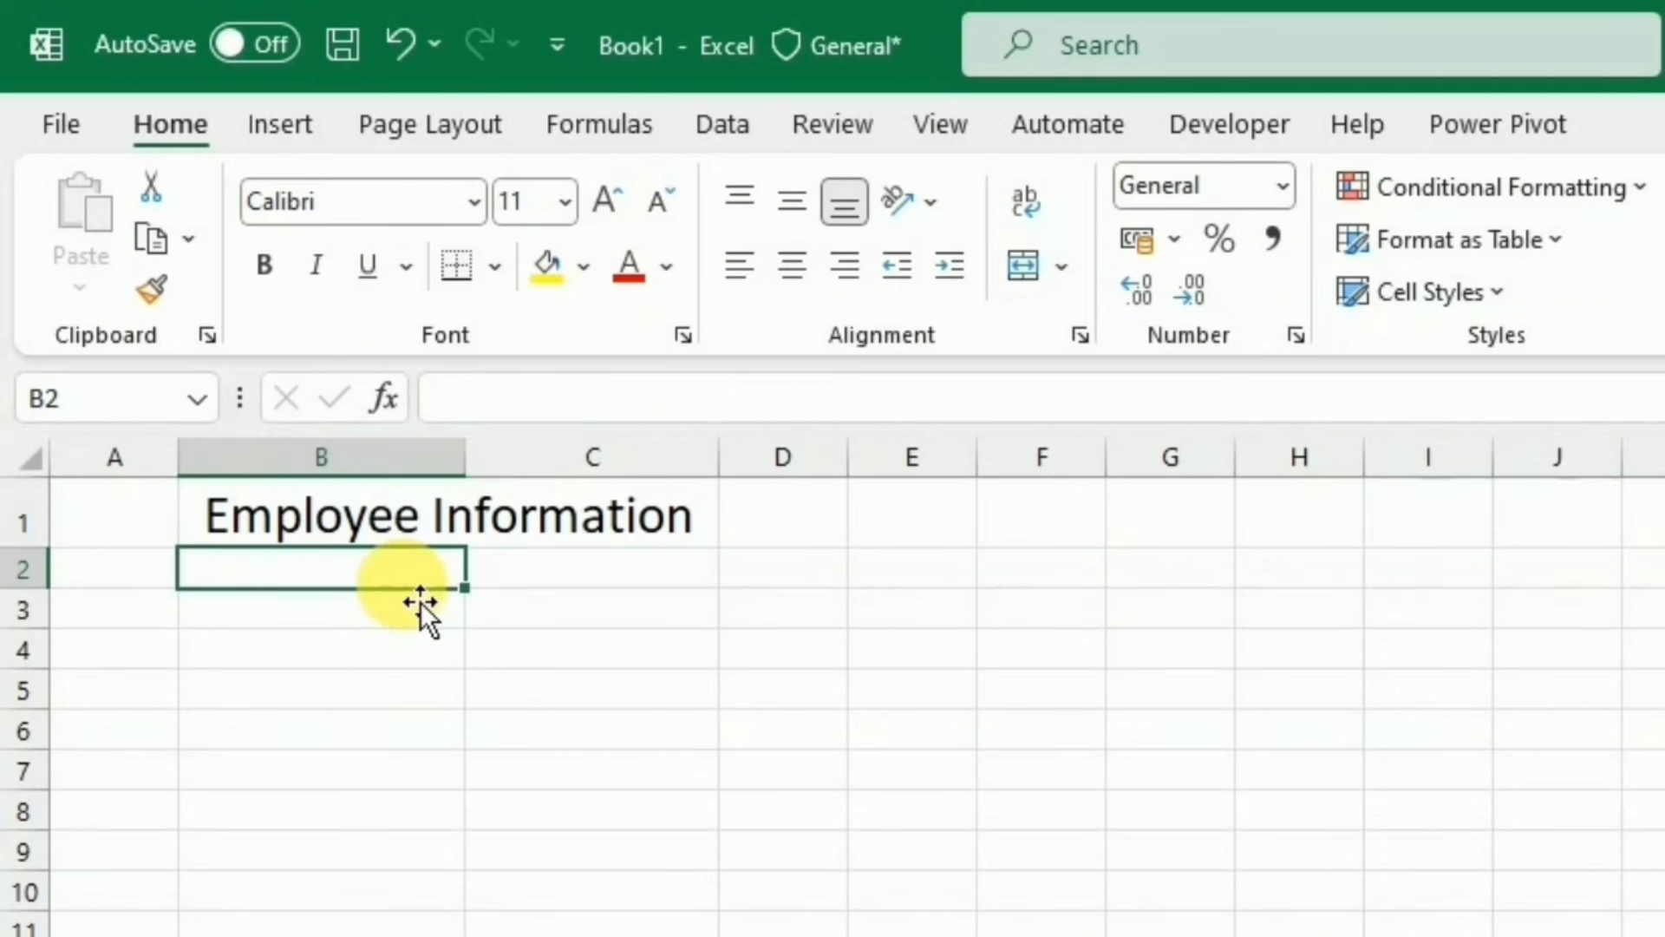
type("ID")
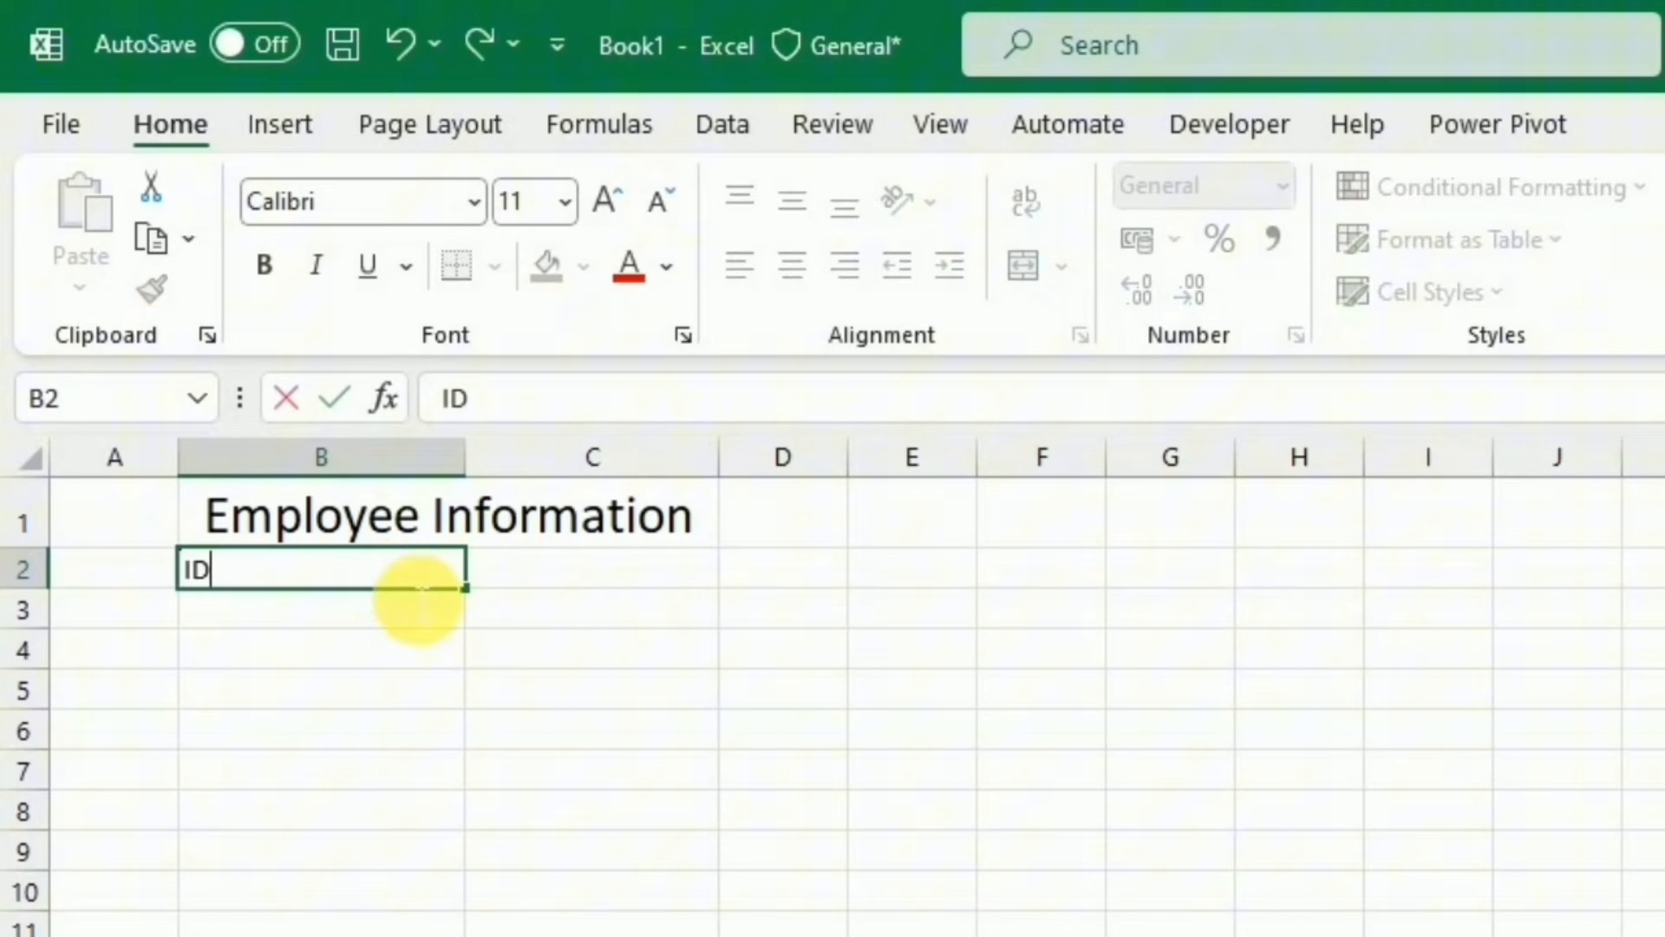
key("Enter")
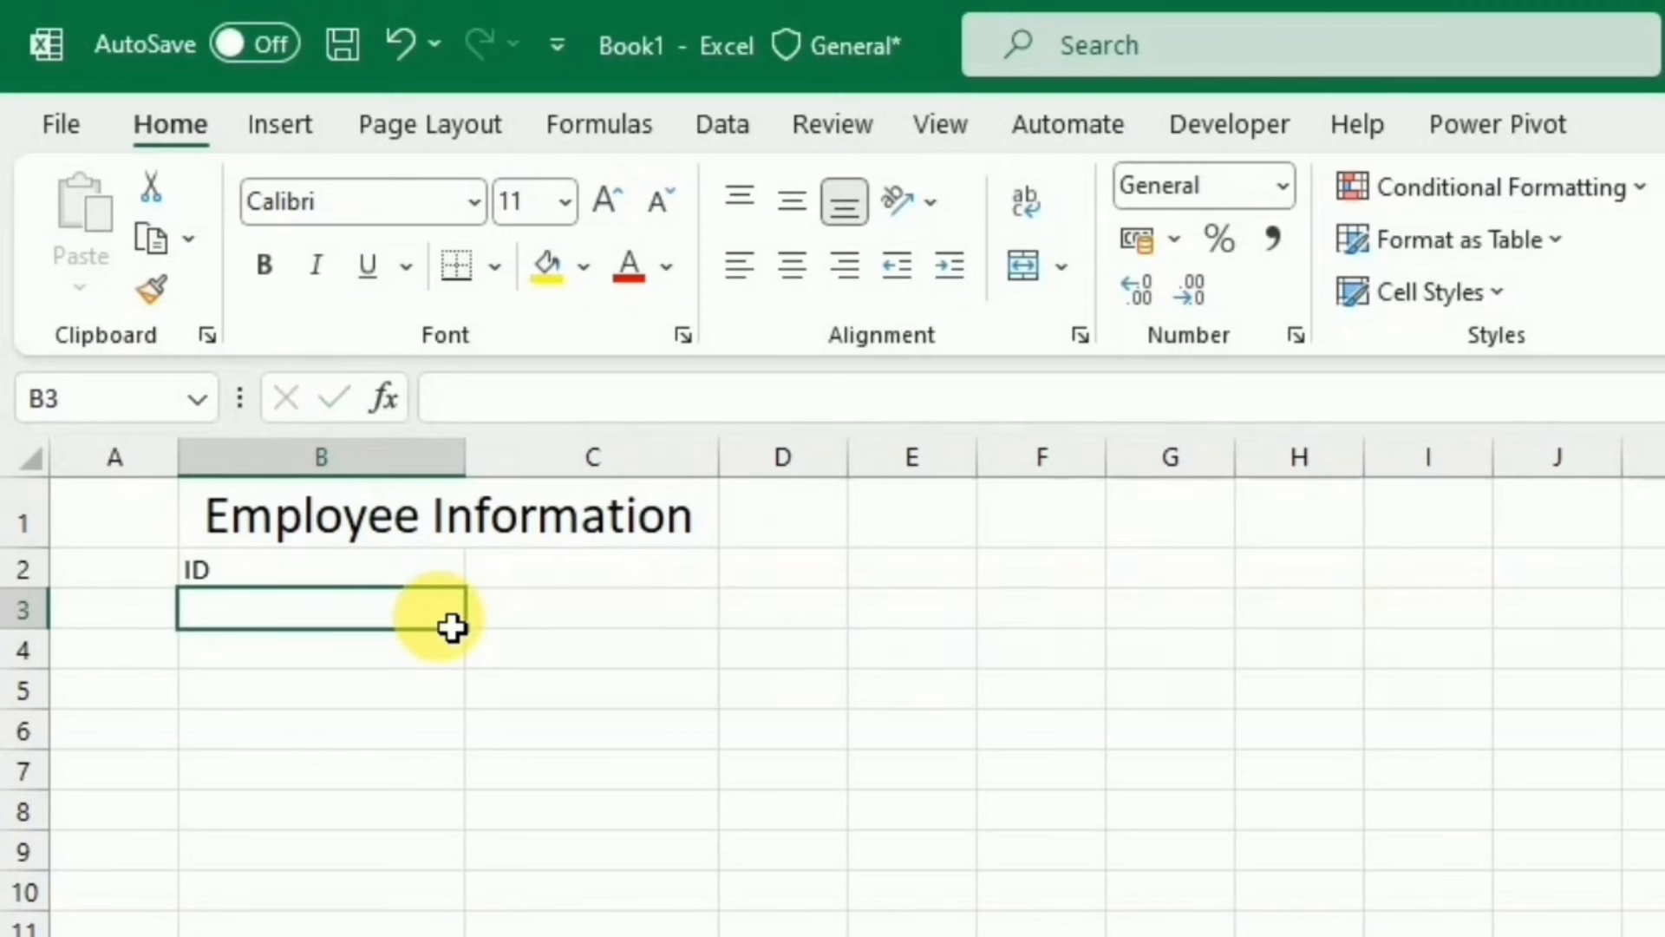
type("Name")
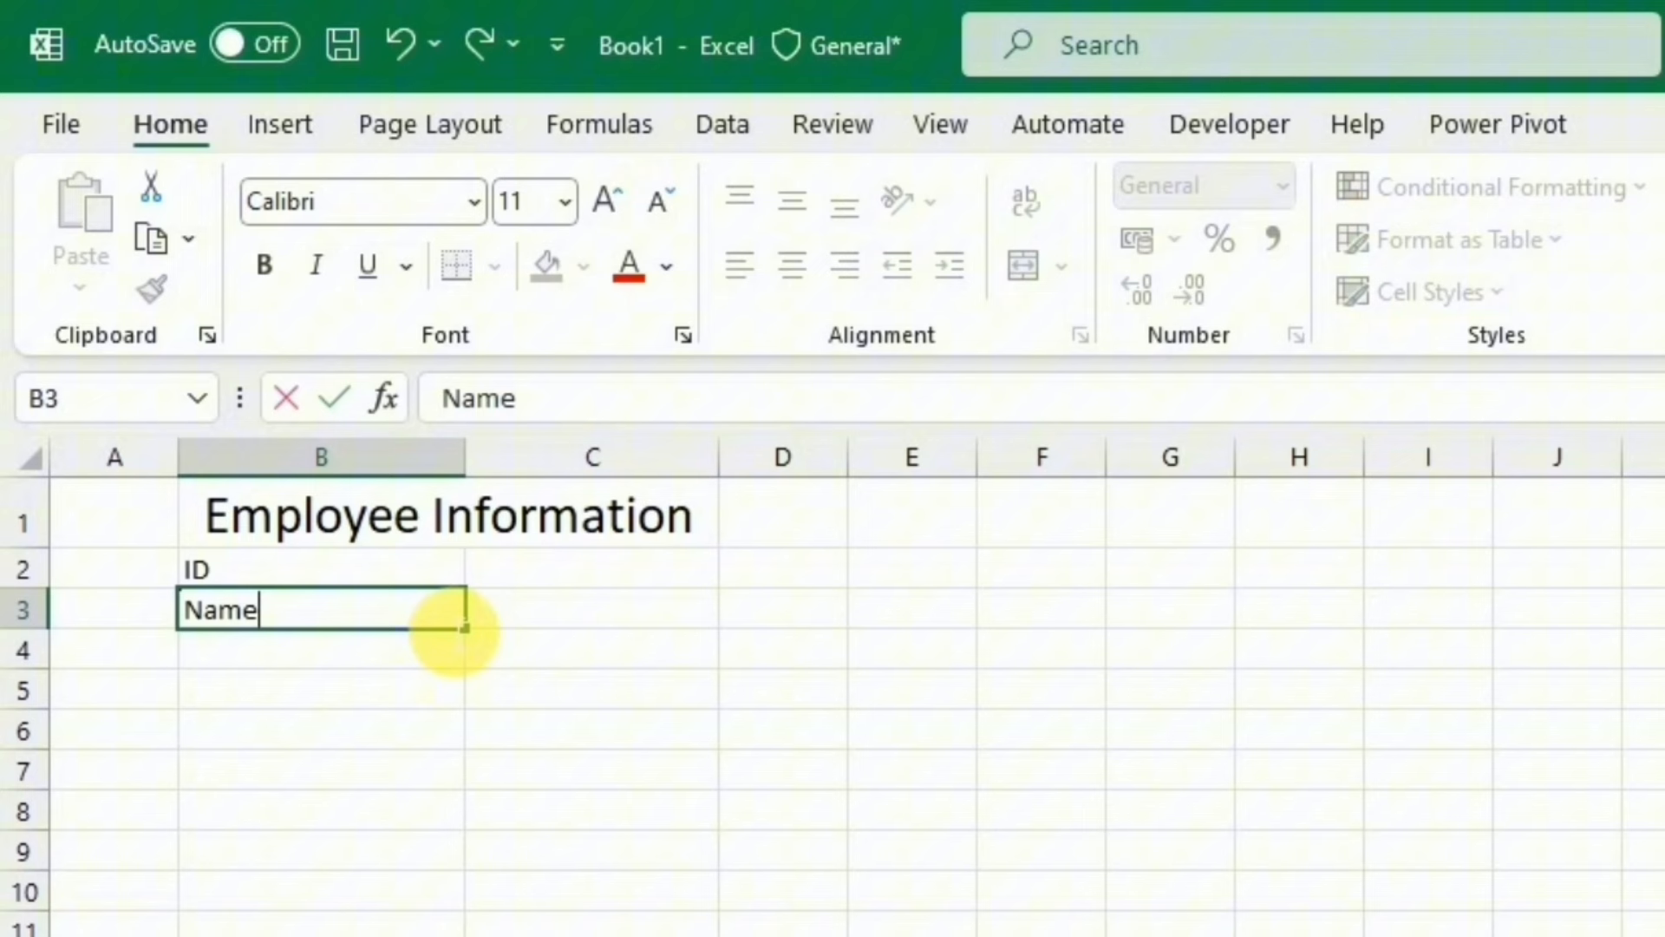
key("Enter")
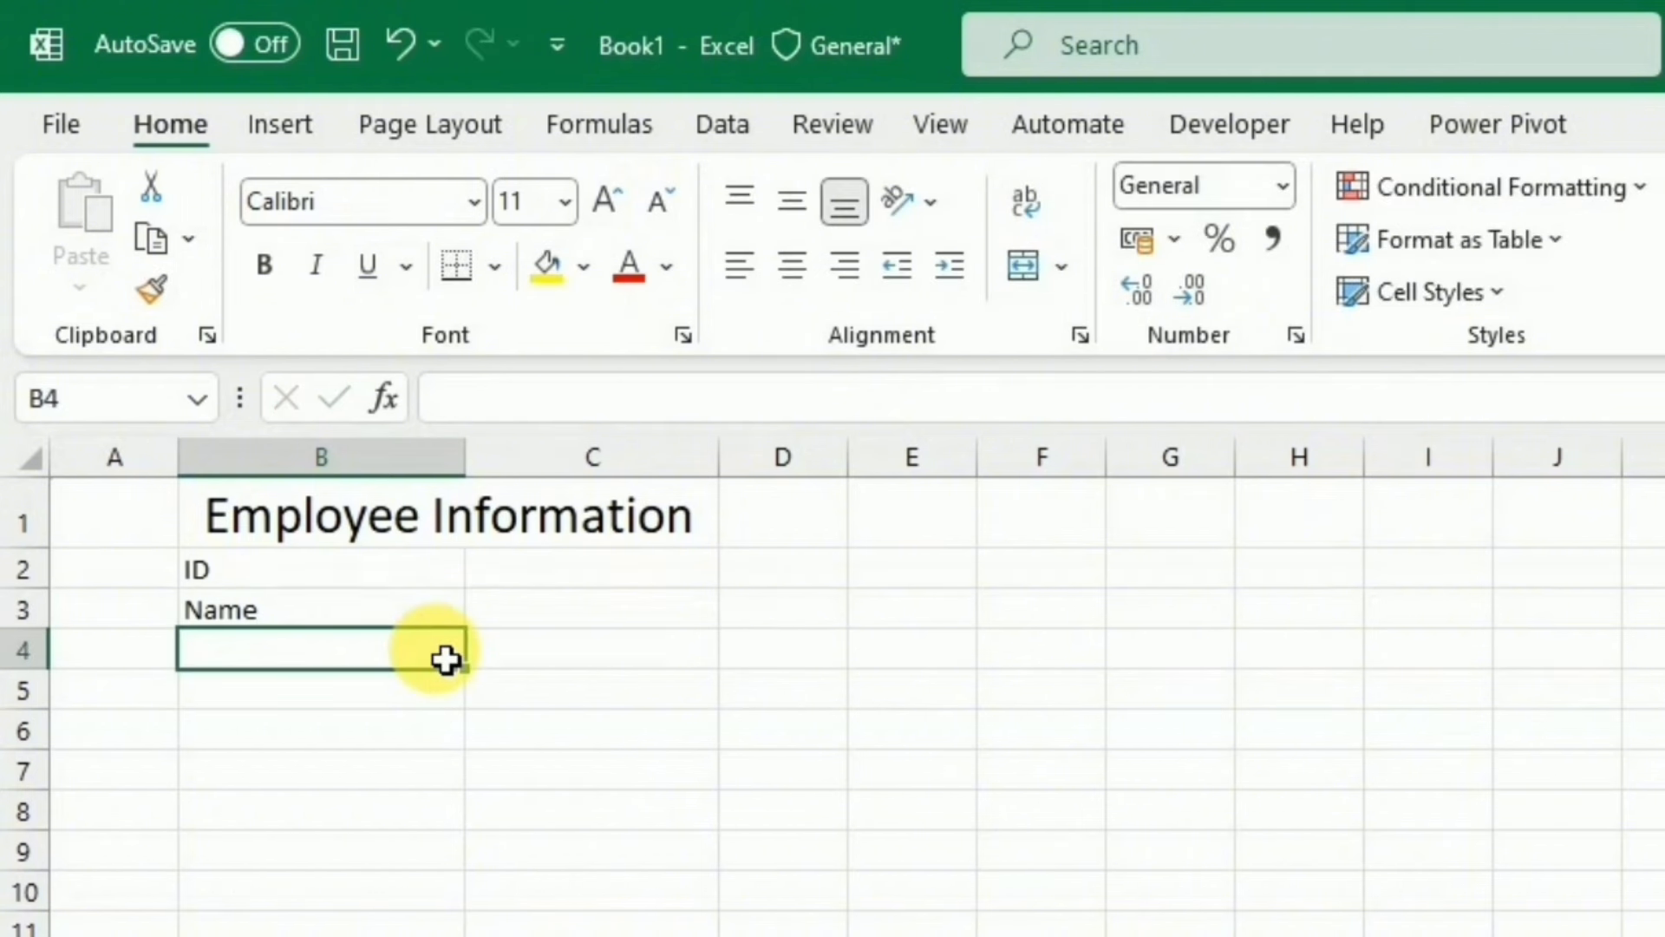
type("Job Title")
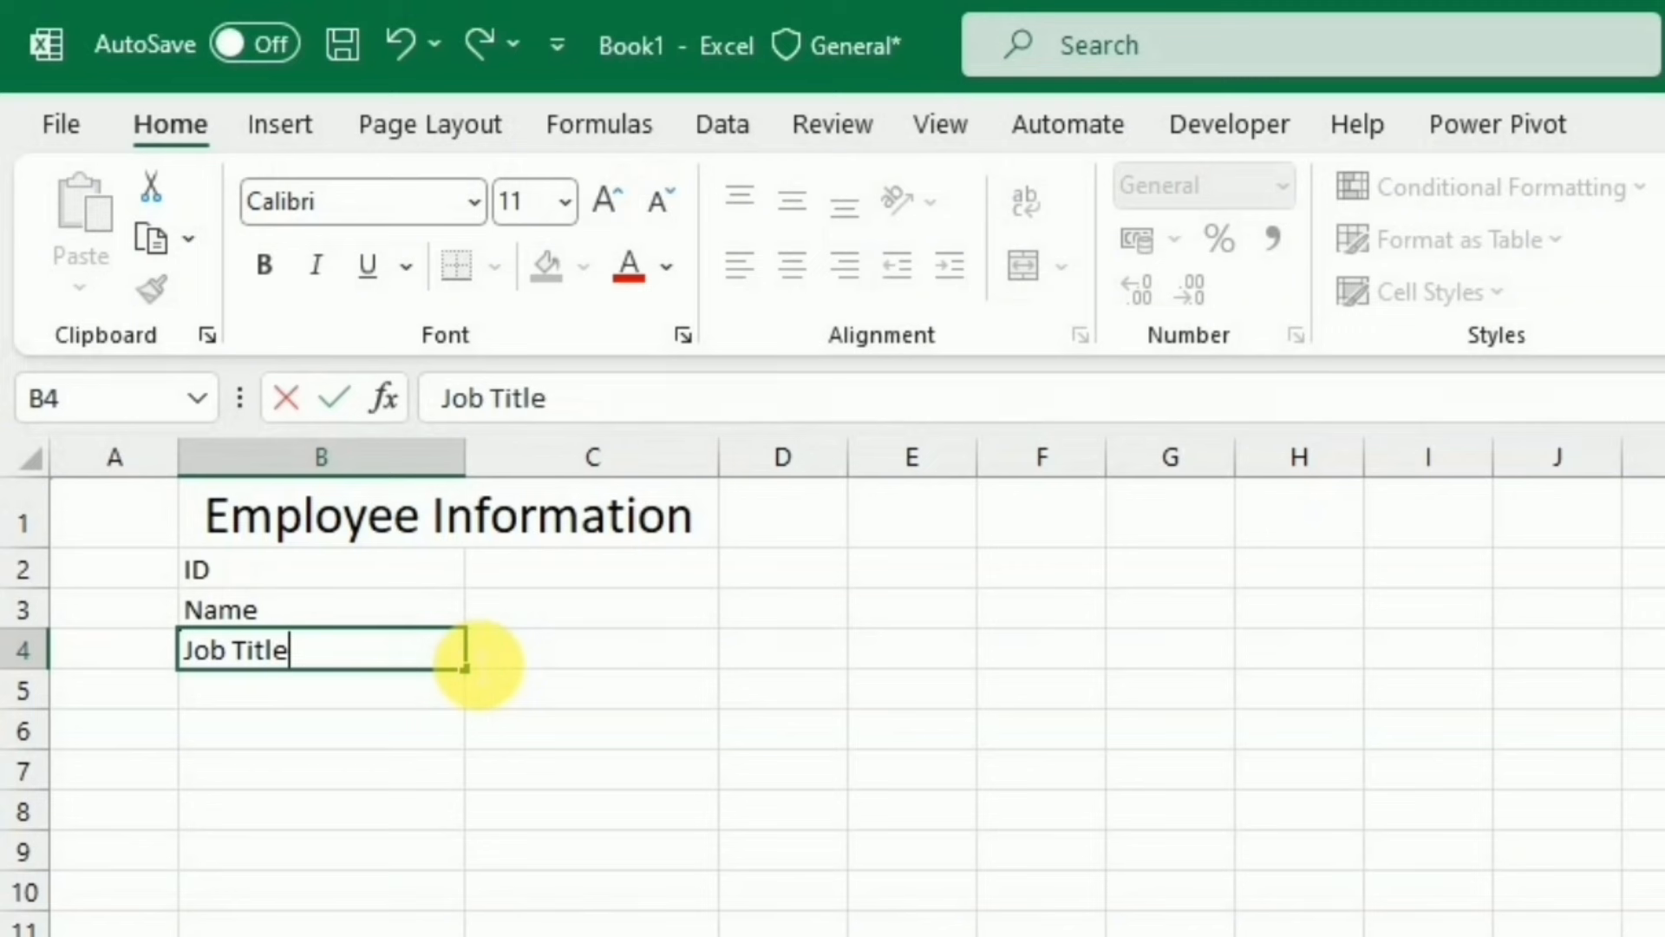
key("Enter")
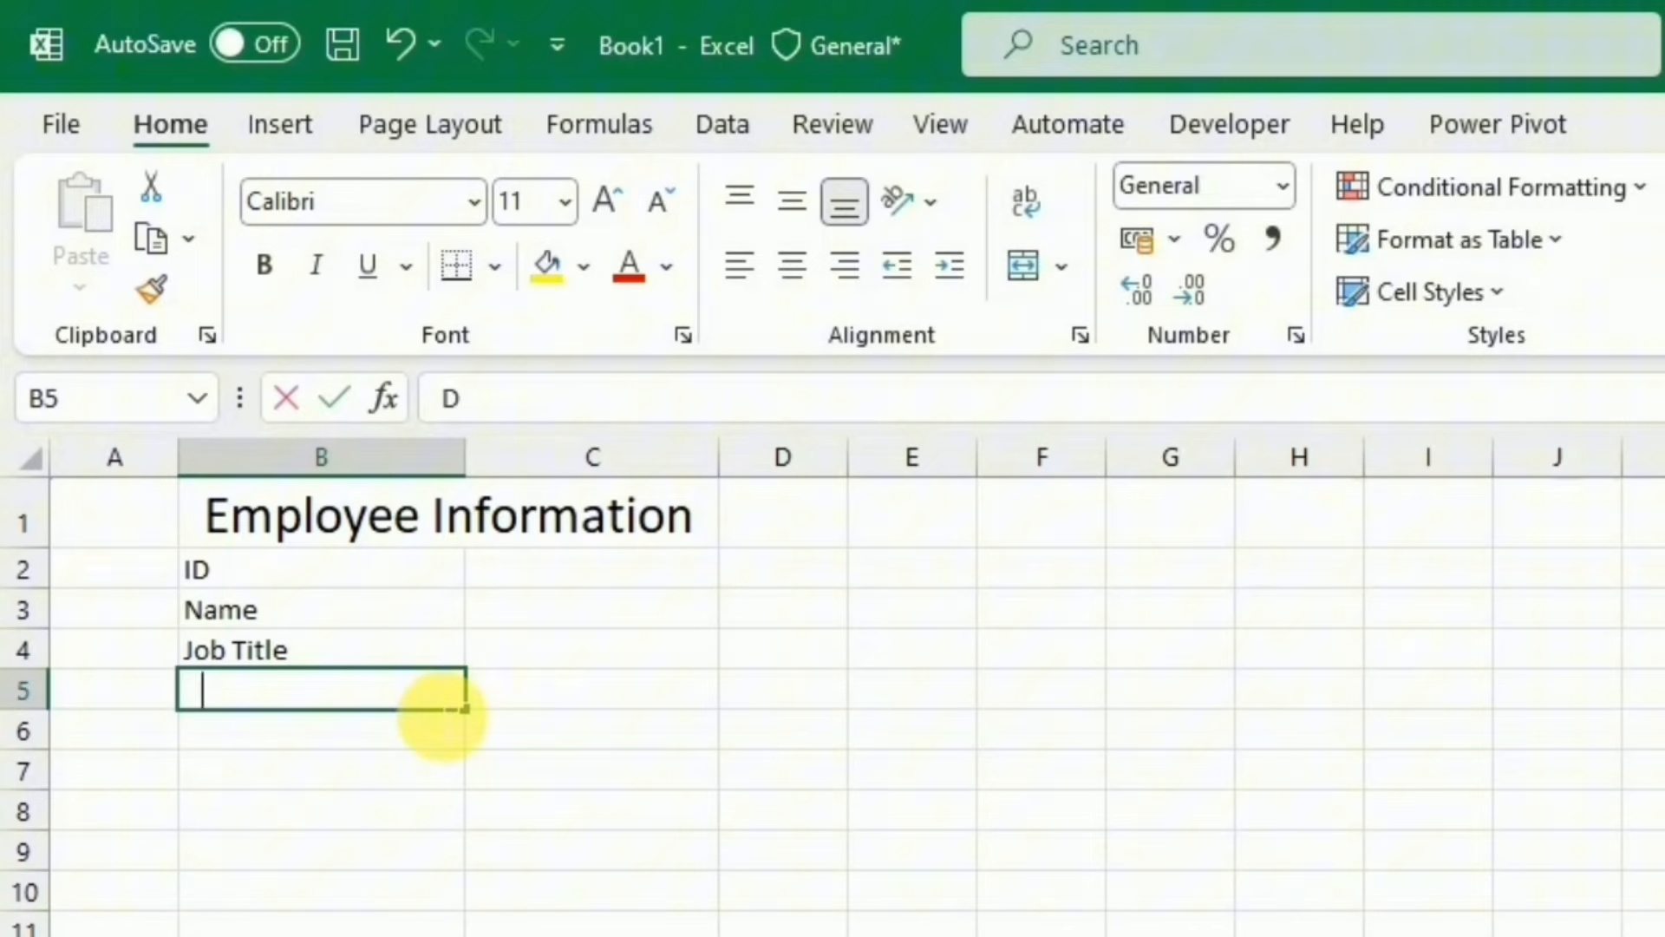
type("Department")
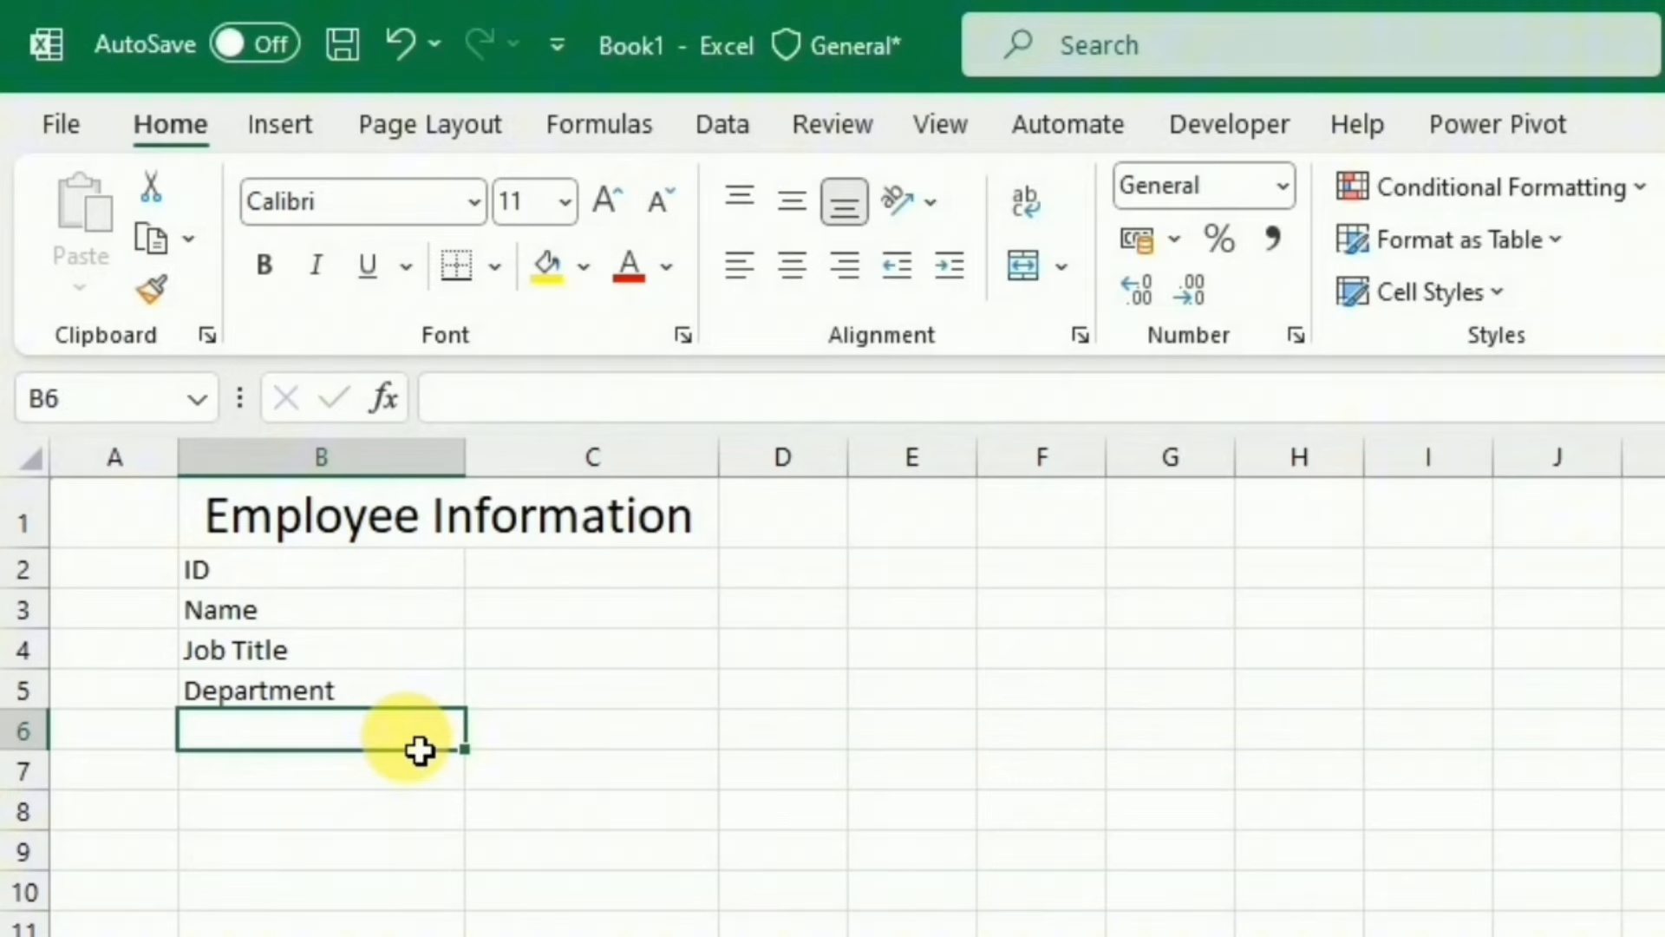
type("Count")
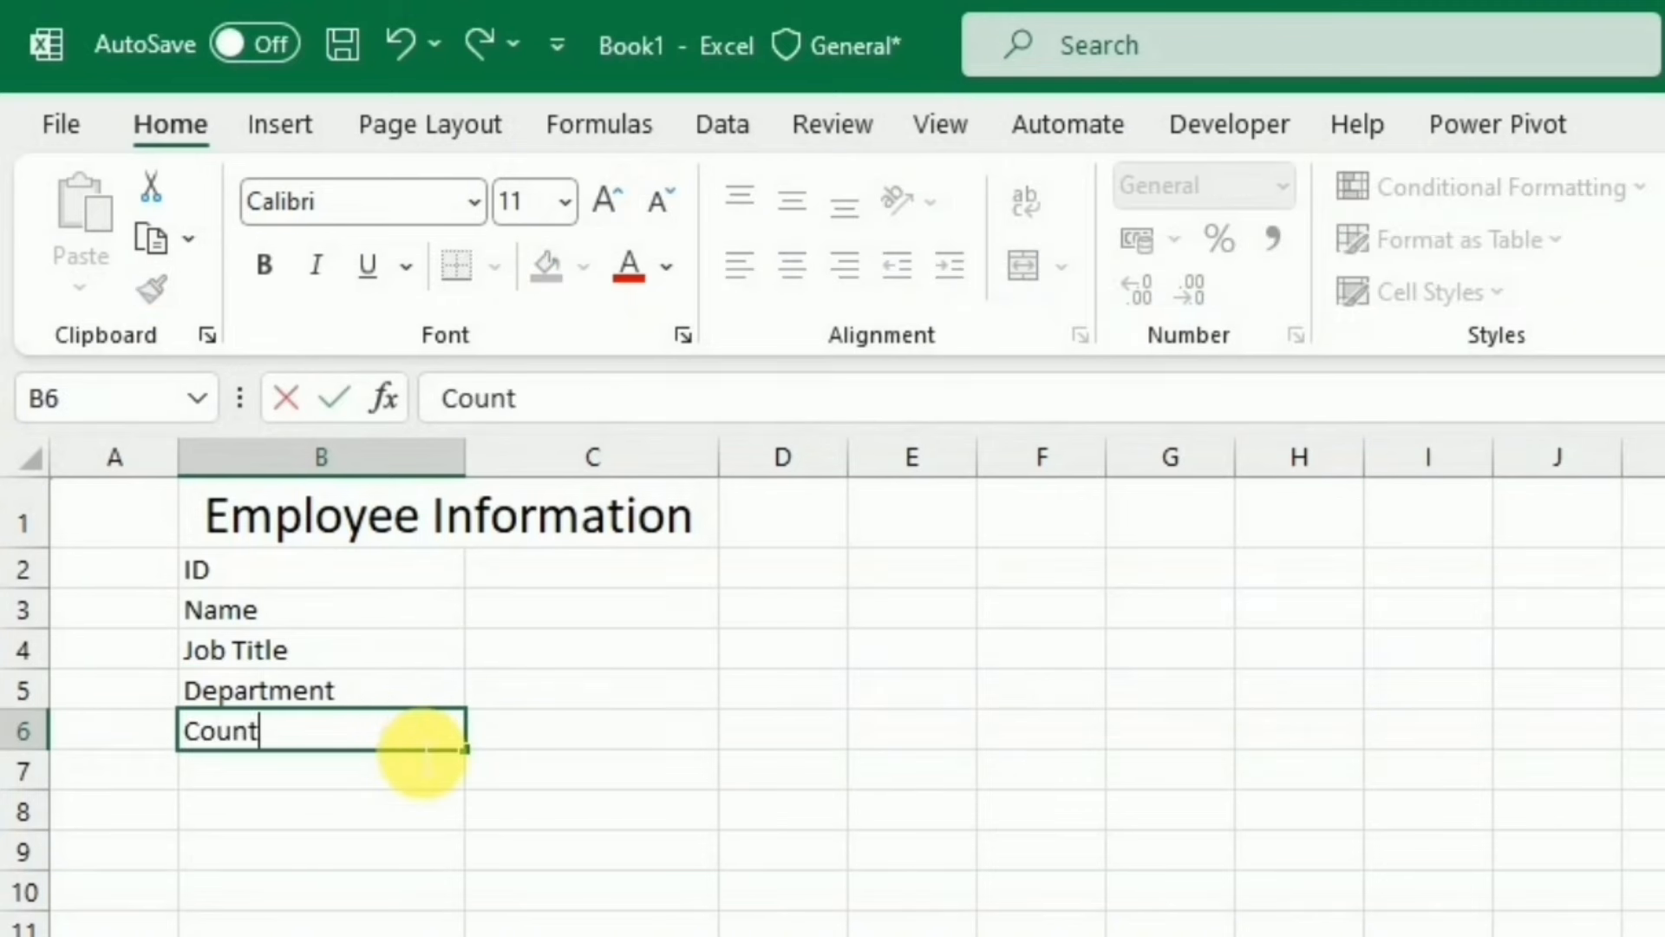
type("Country")
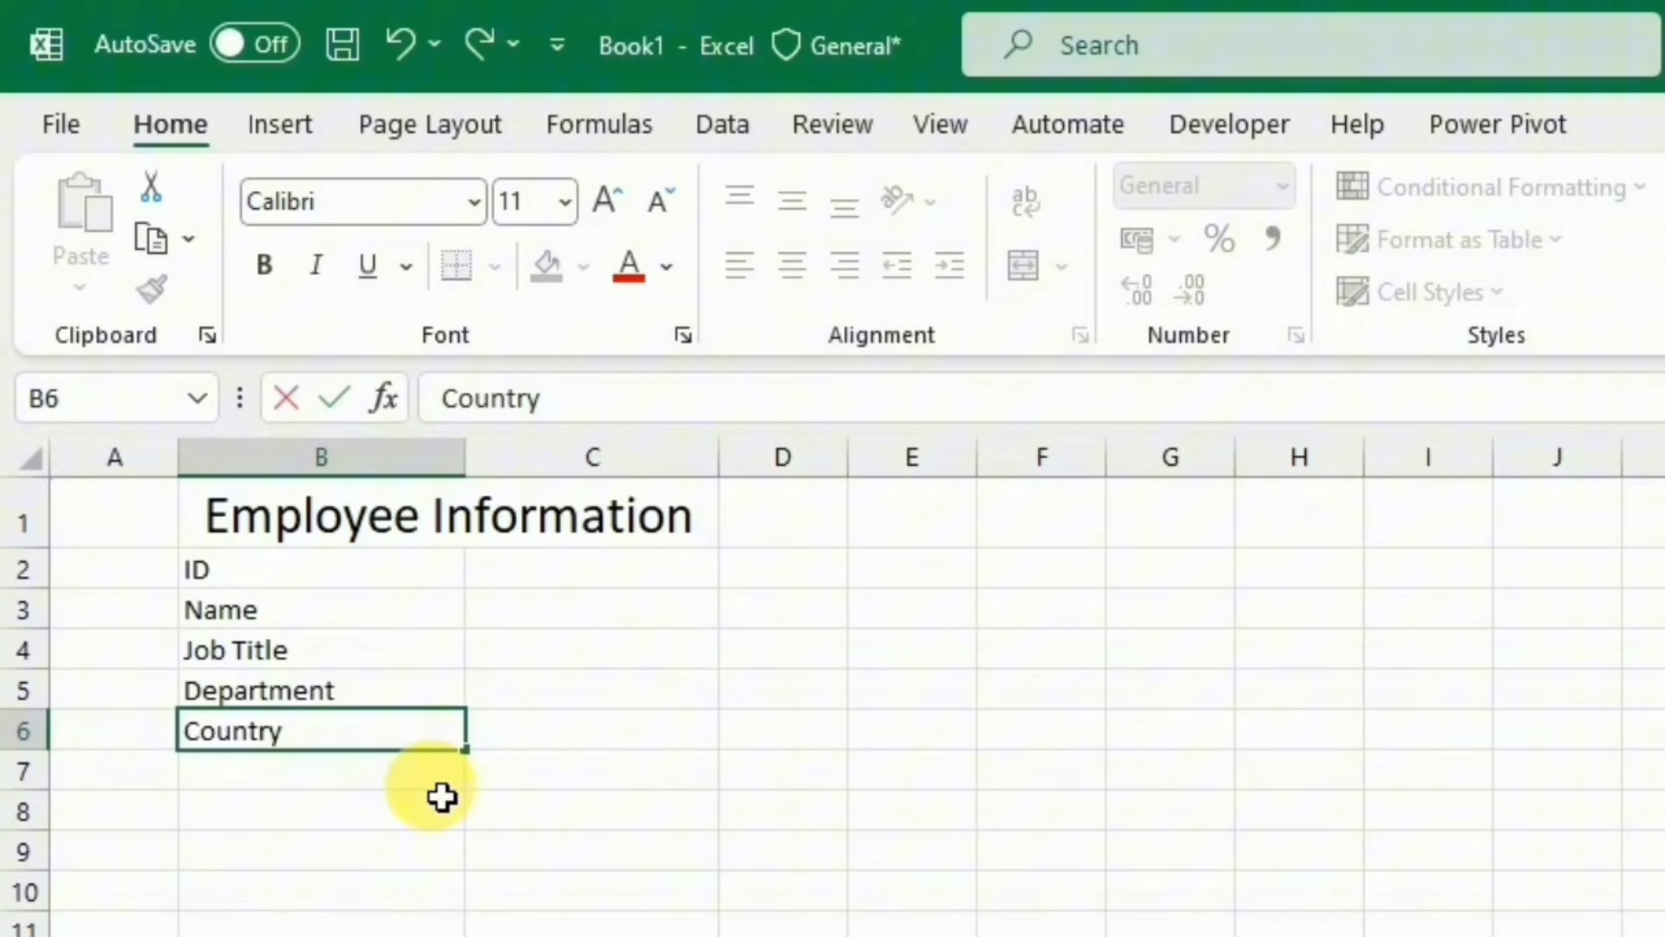
type("Net Salary")
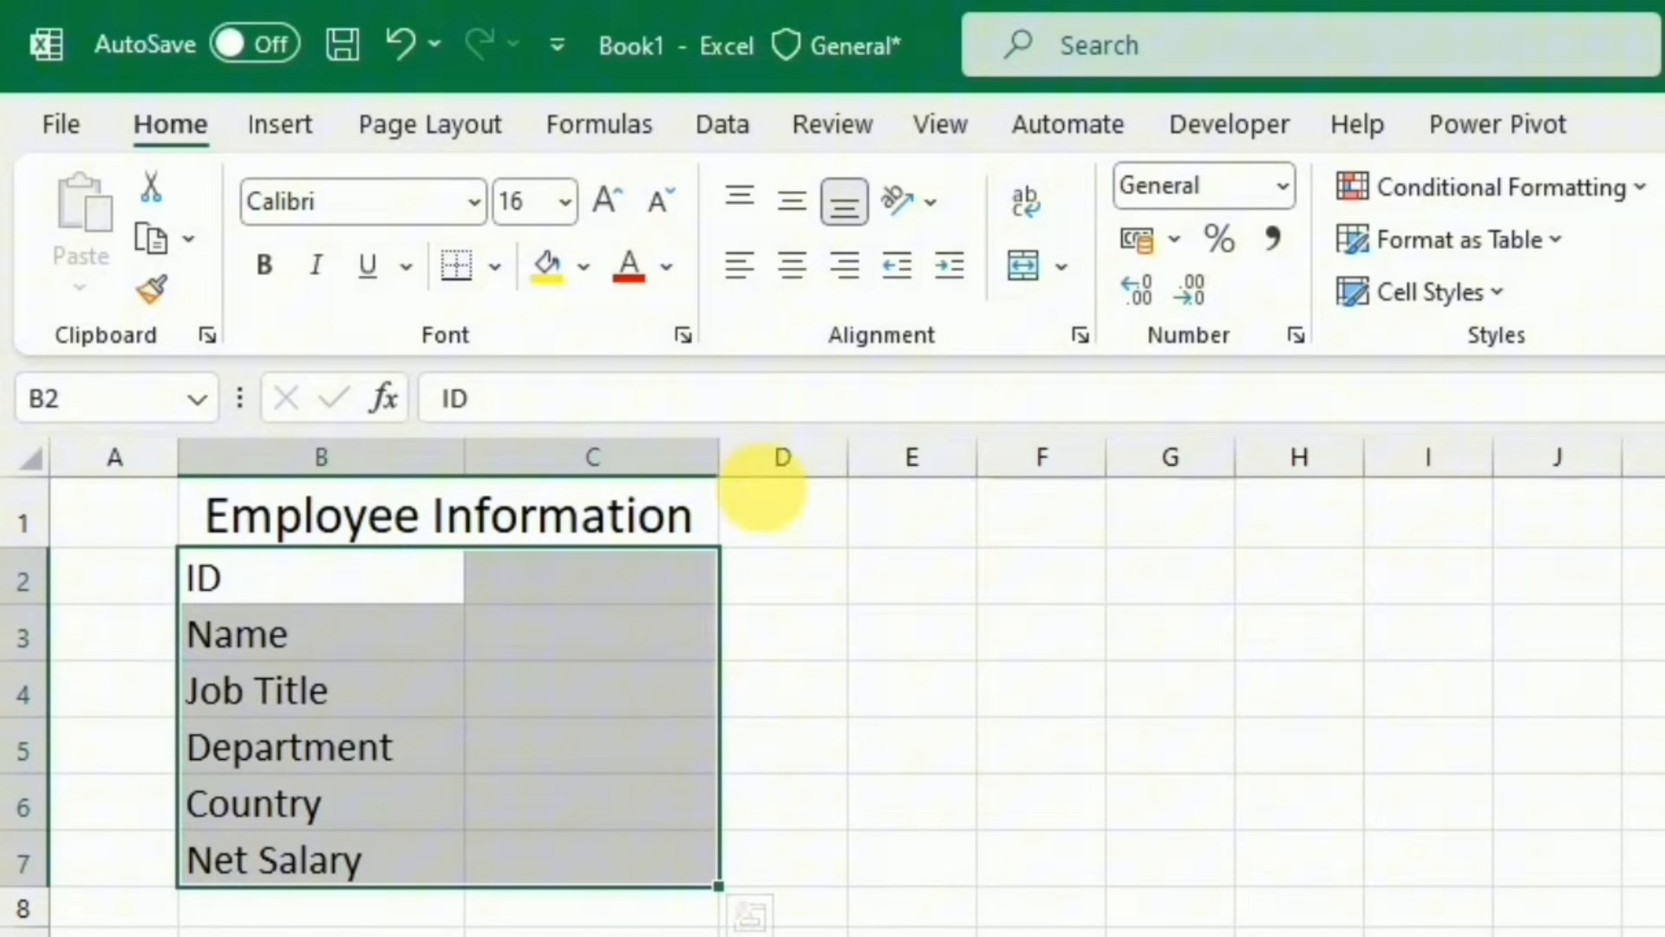
Step: Widen column C for the entry cells and raise the label font size to 16
left_click_drag(720, 456, 678, 414)
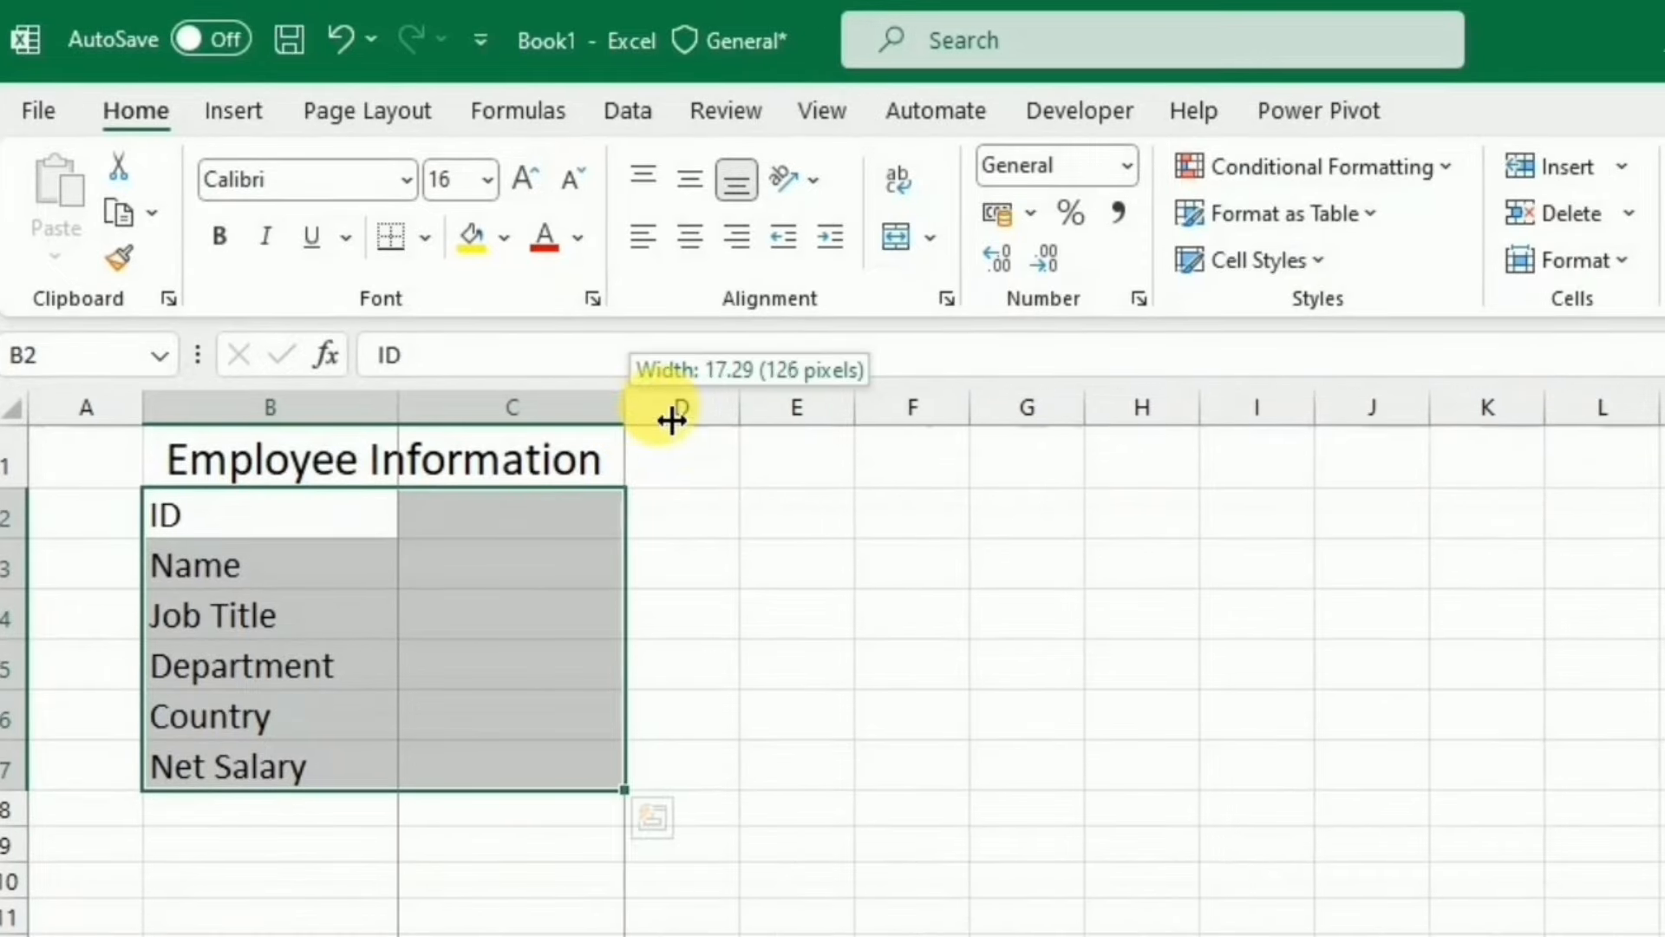
left_click(823, 111)
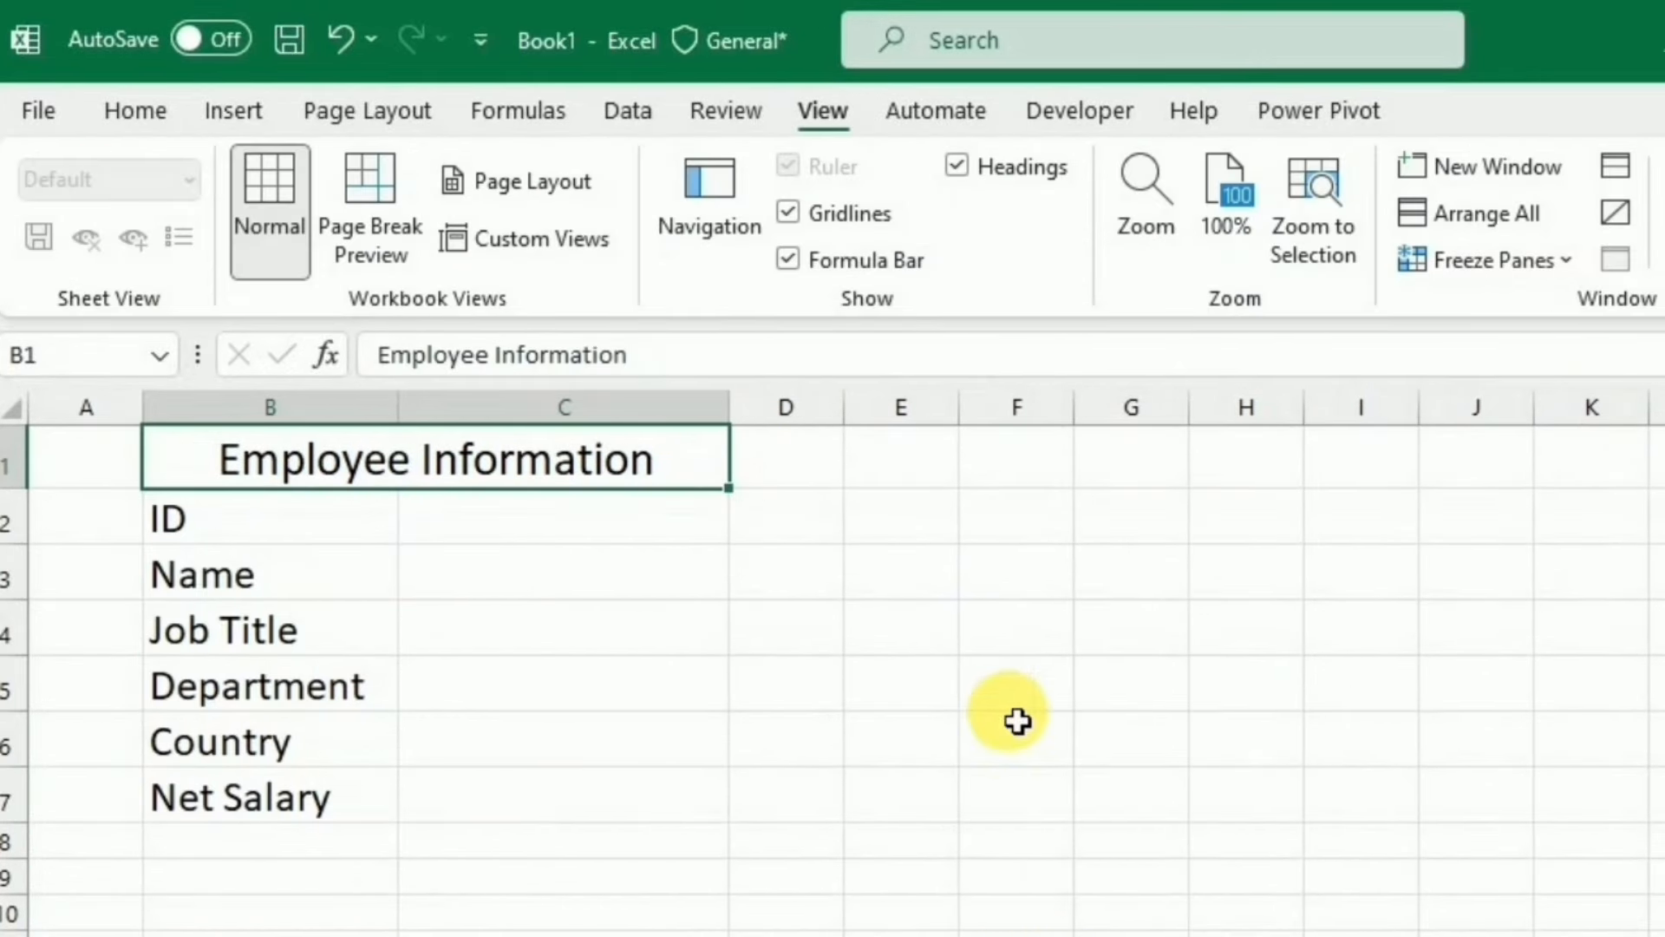
mouse_move(156, 182)
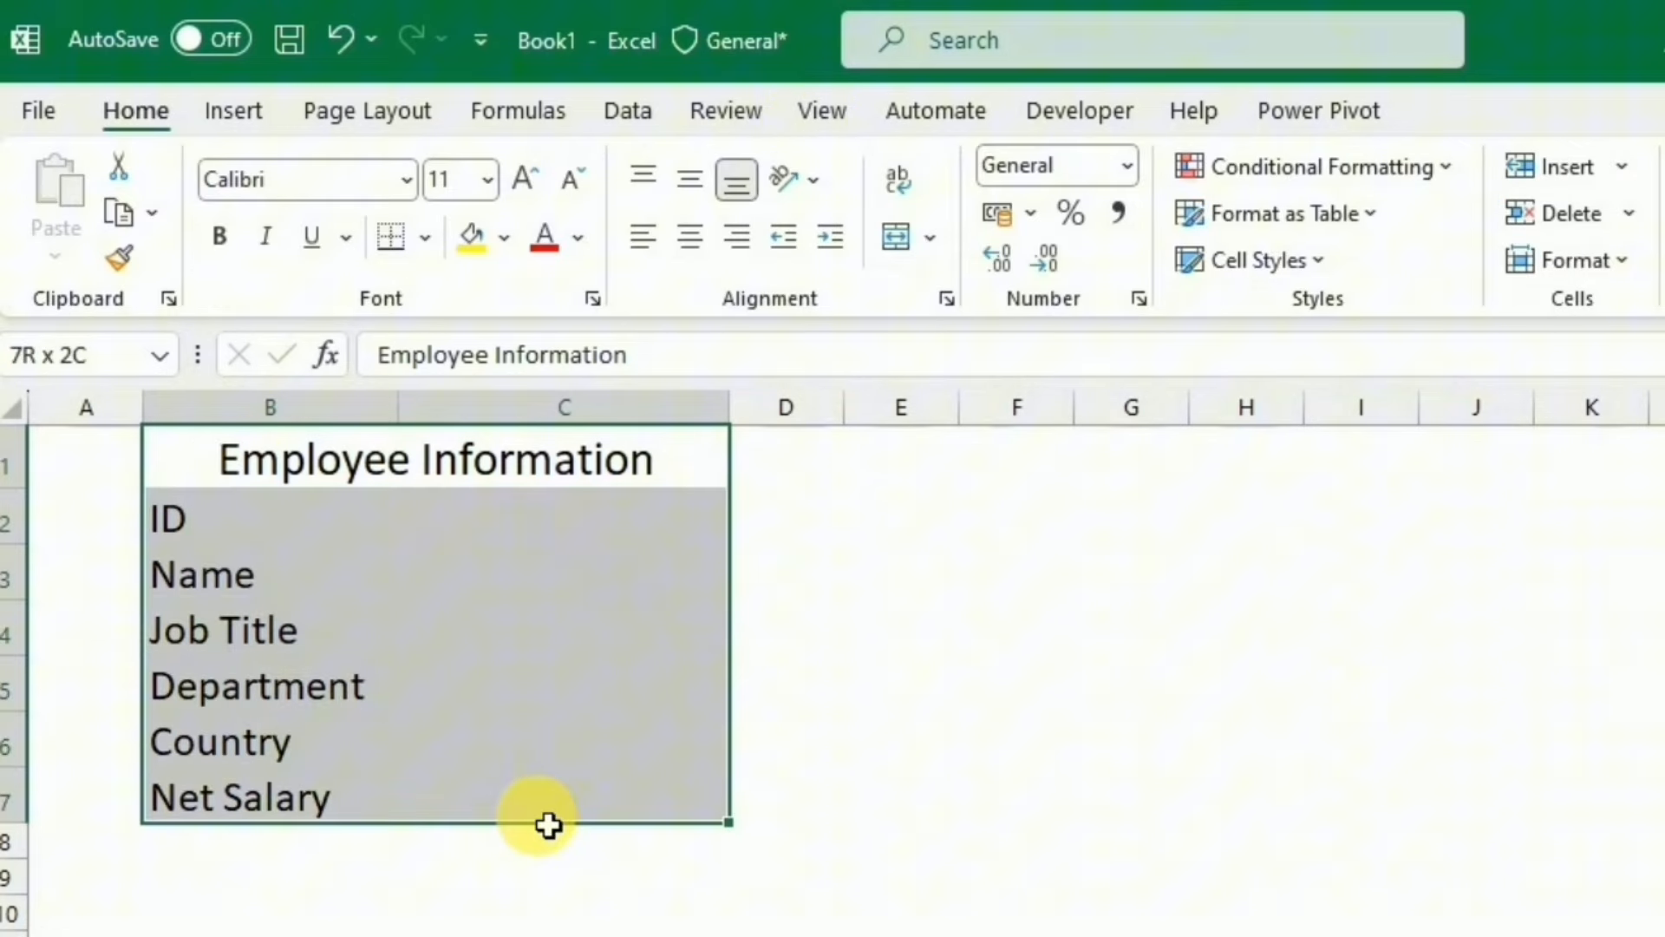
Step: Apply All Borders to the form cells and give the title cell a dark blue fill
left_click(426, 236)
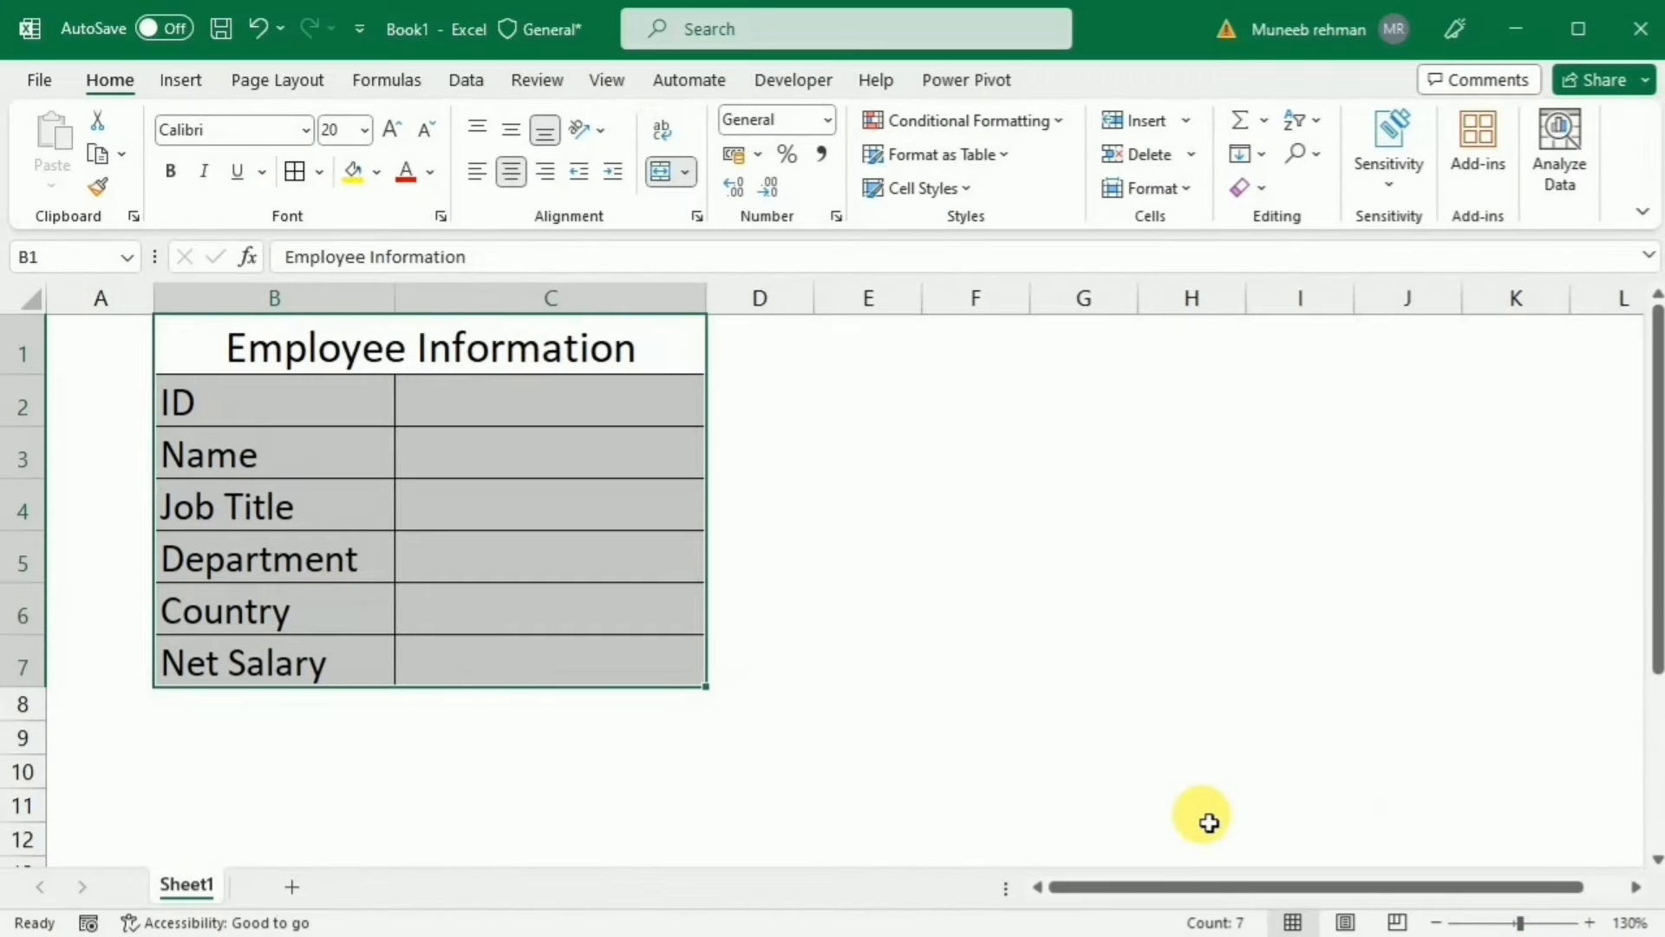
mouse_move(1183, 580)
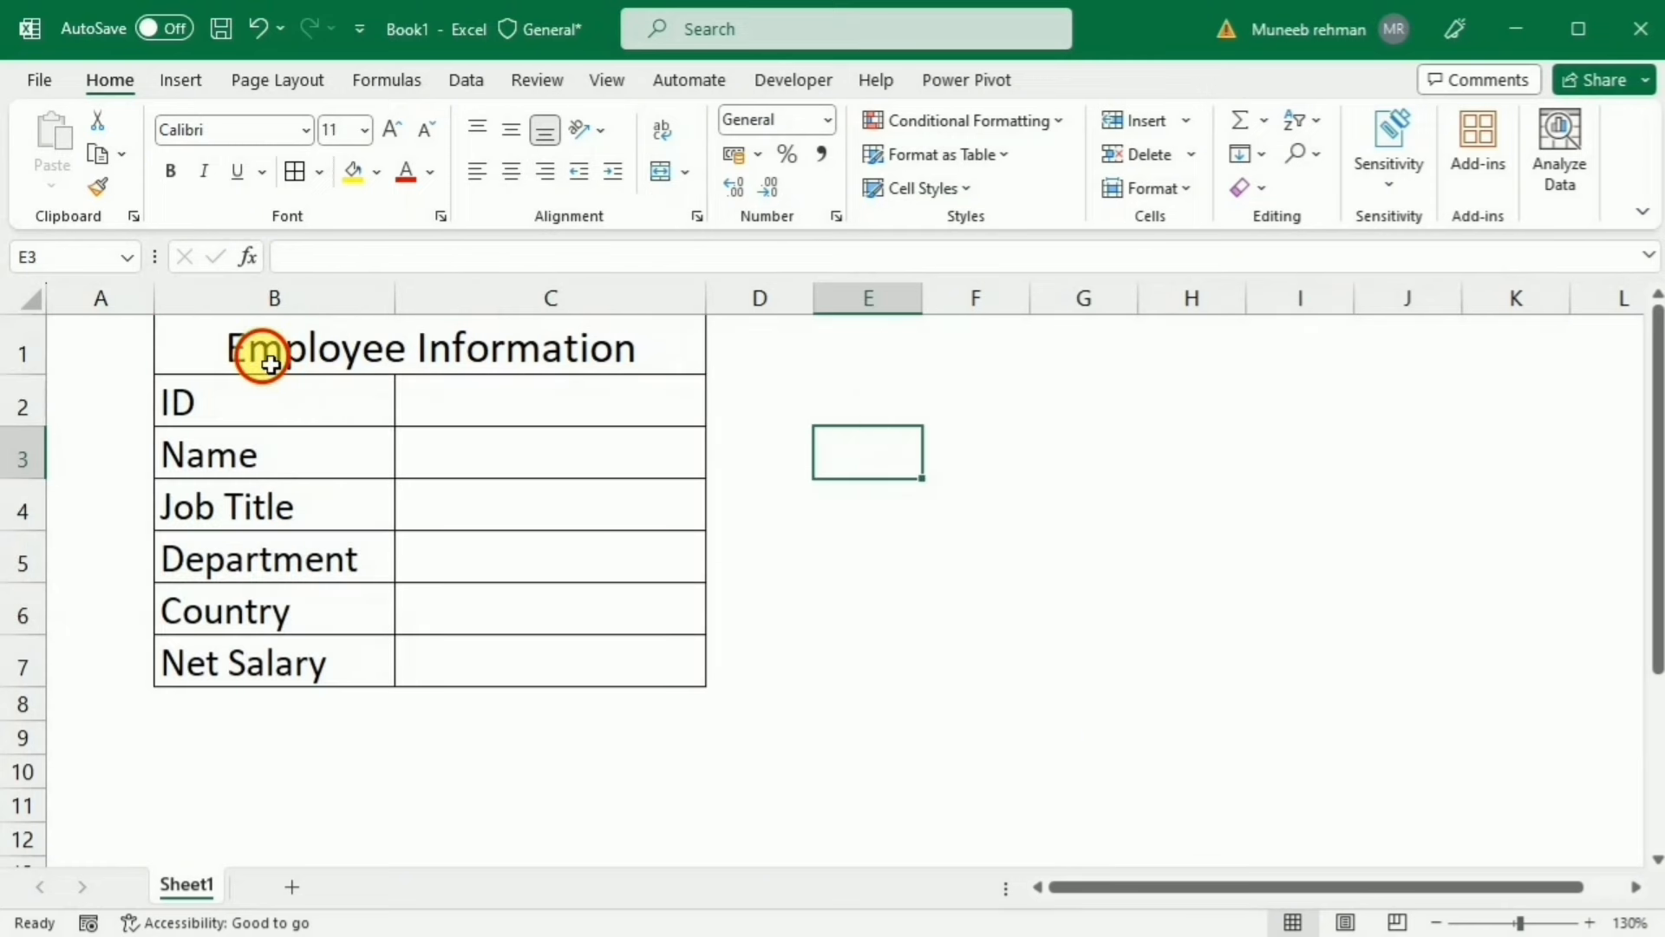
left_click(274, 347)
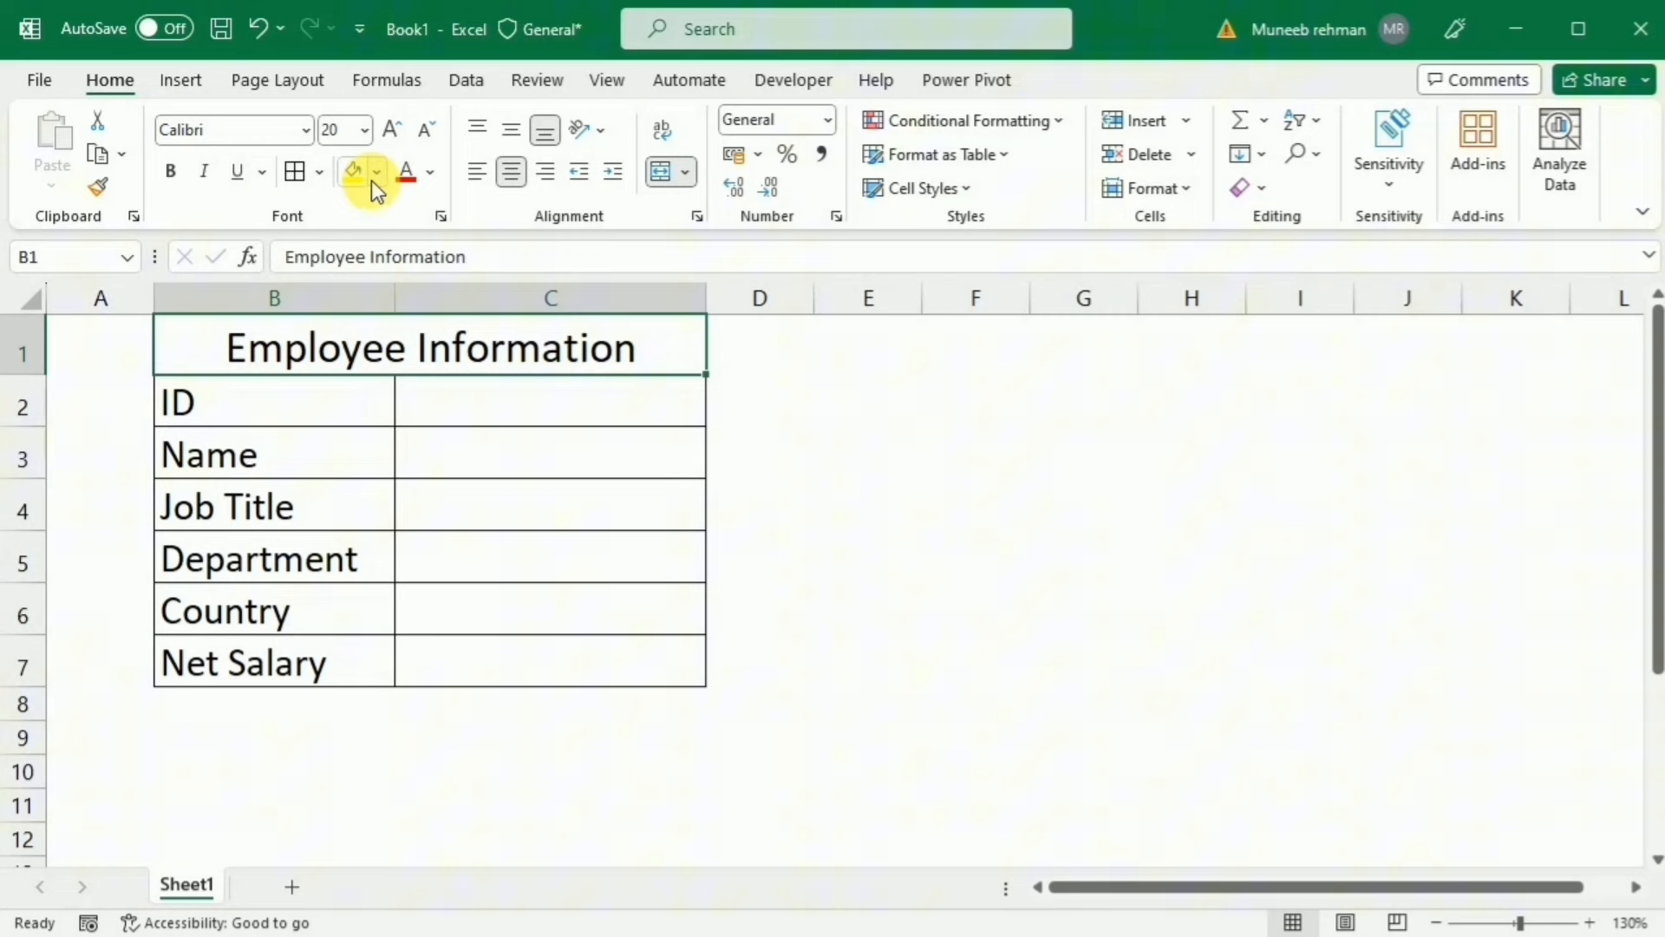
left_click(350, 170)
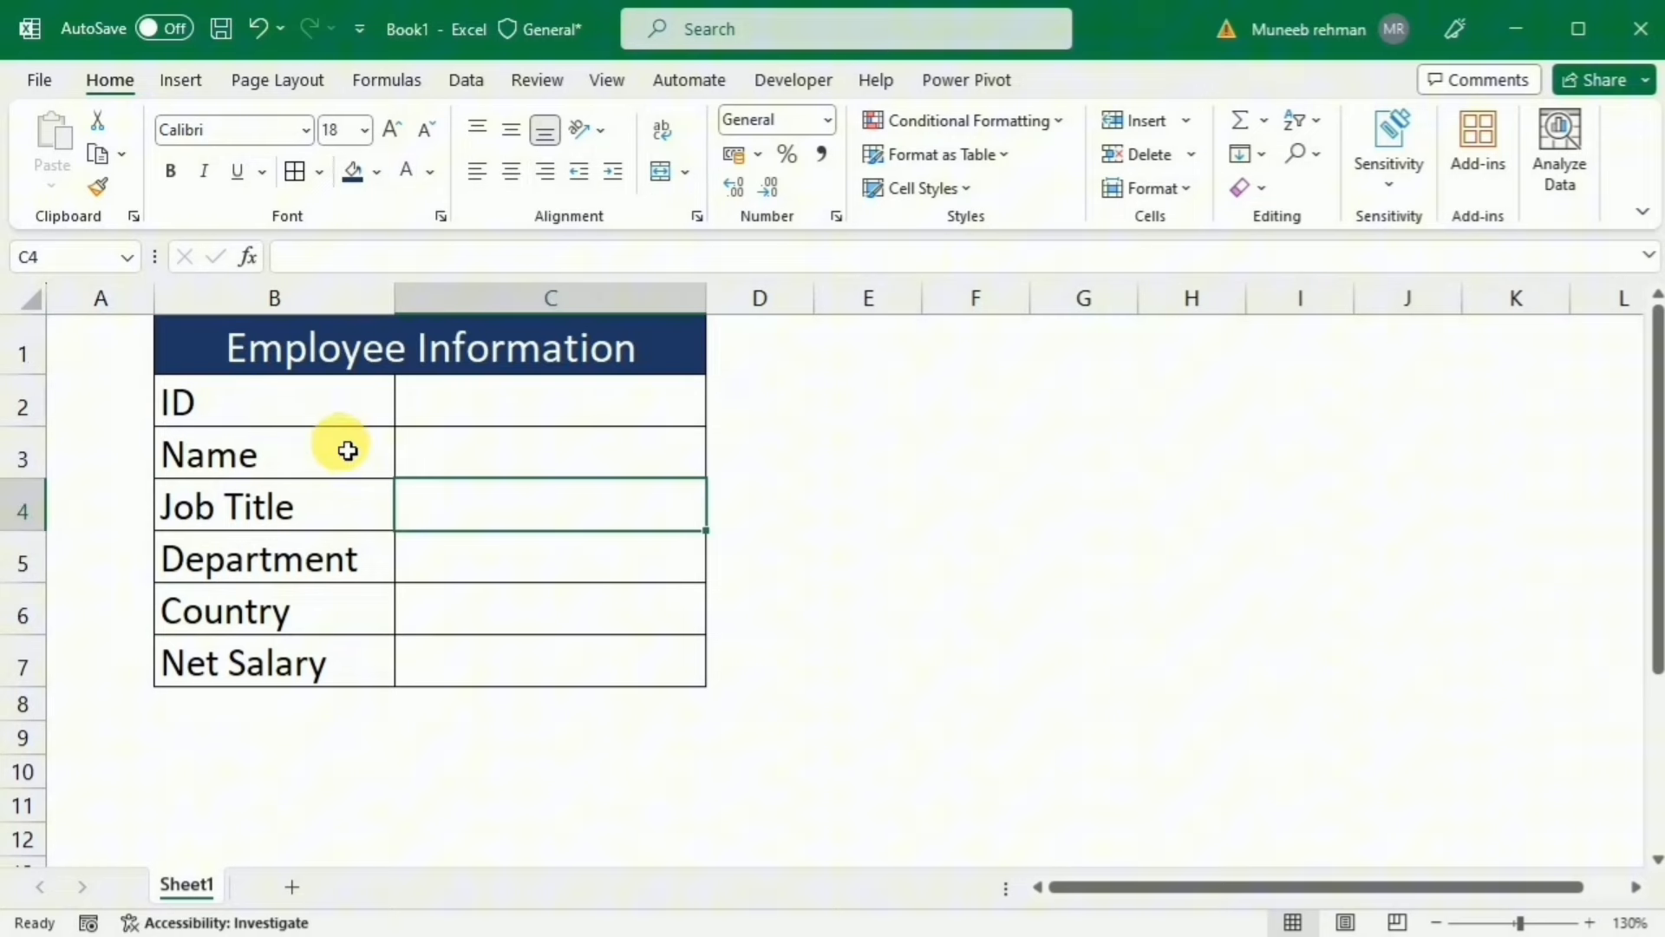
mouse_move(360, 392)
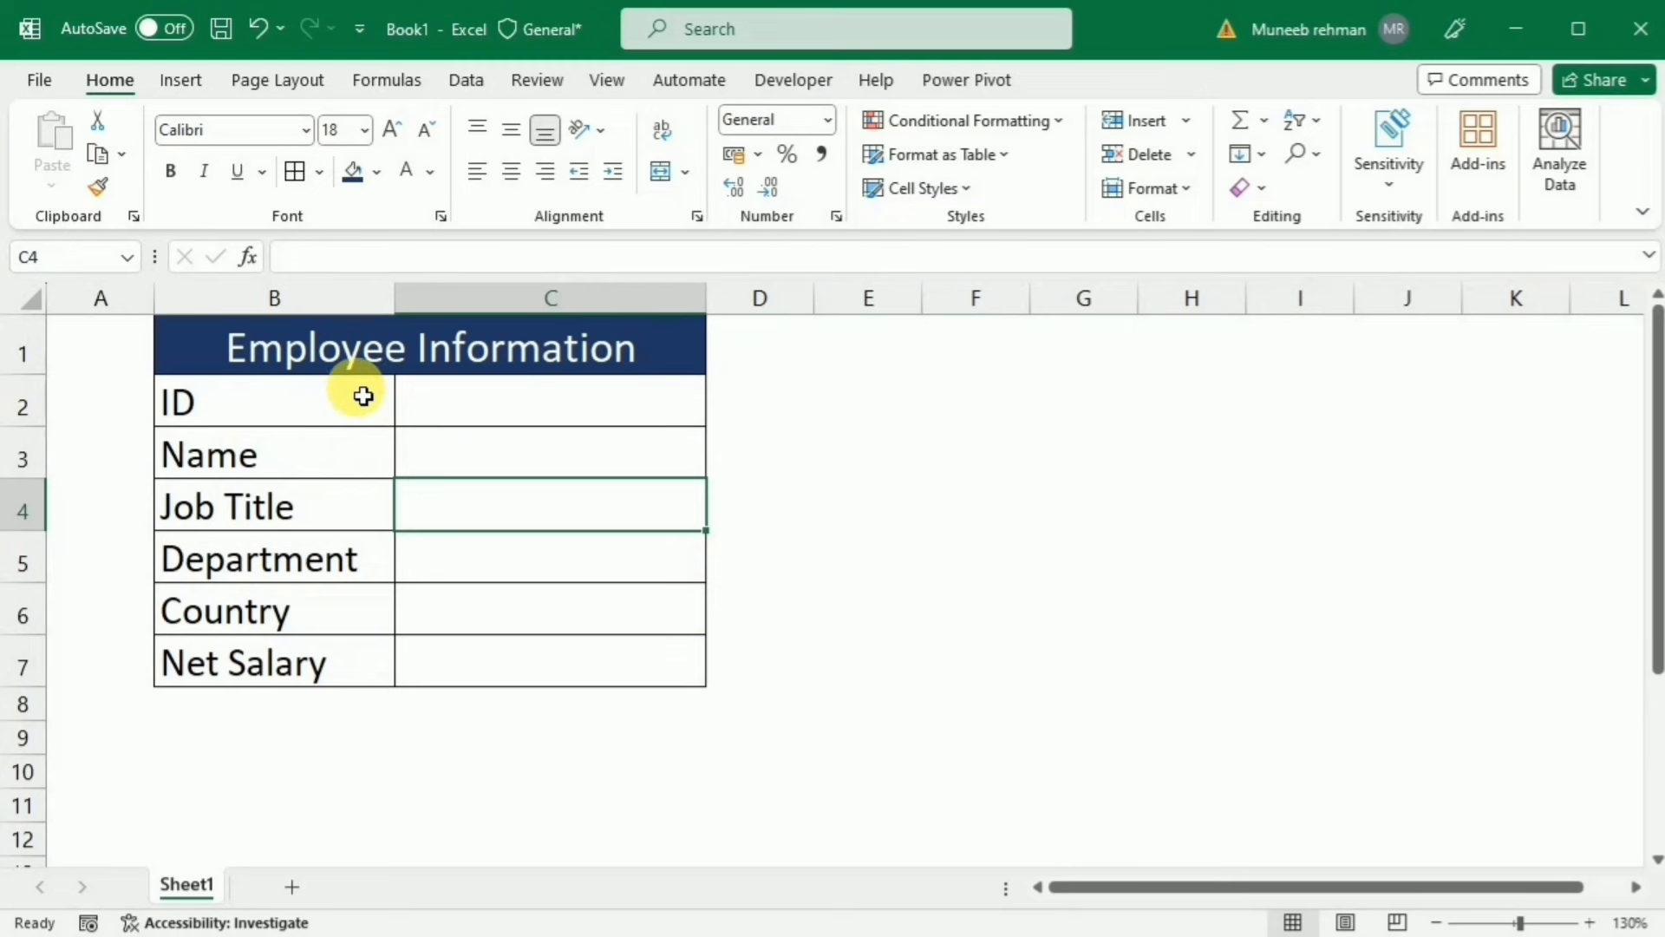
mouse_move(433, 389)
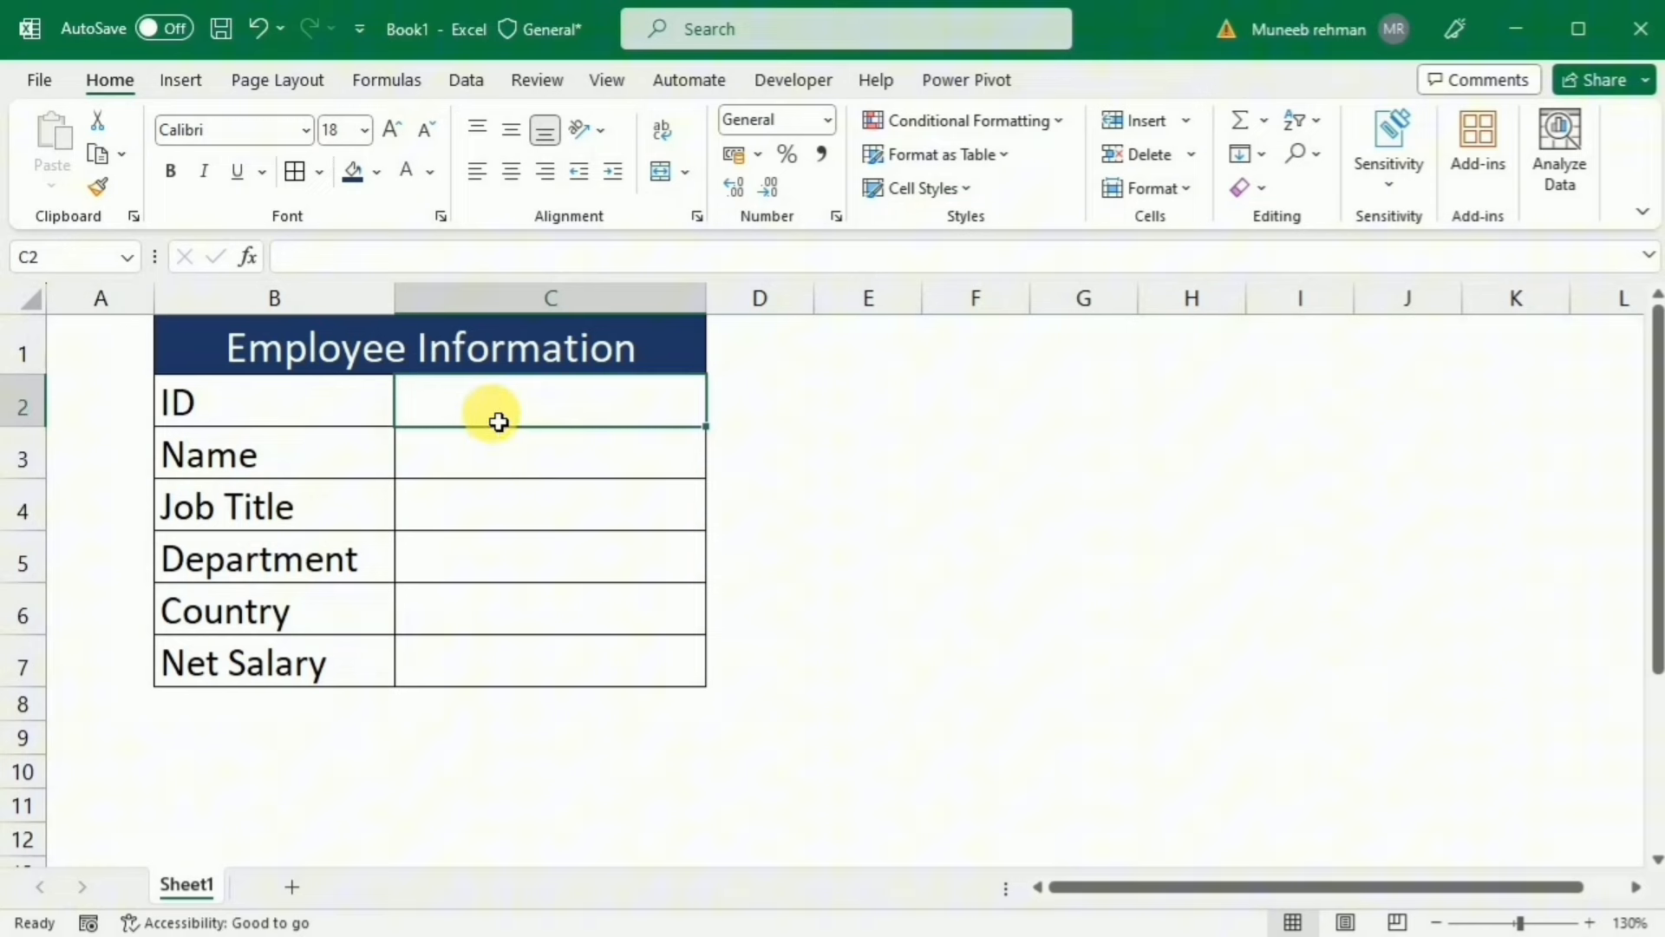
Step: Fill the form with the sample record (Teacher etc.) and mirror C2:C7 into F2:F7 with =C2 … =C7
type("Teacher")
left_click(550, 661)
type("80000")
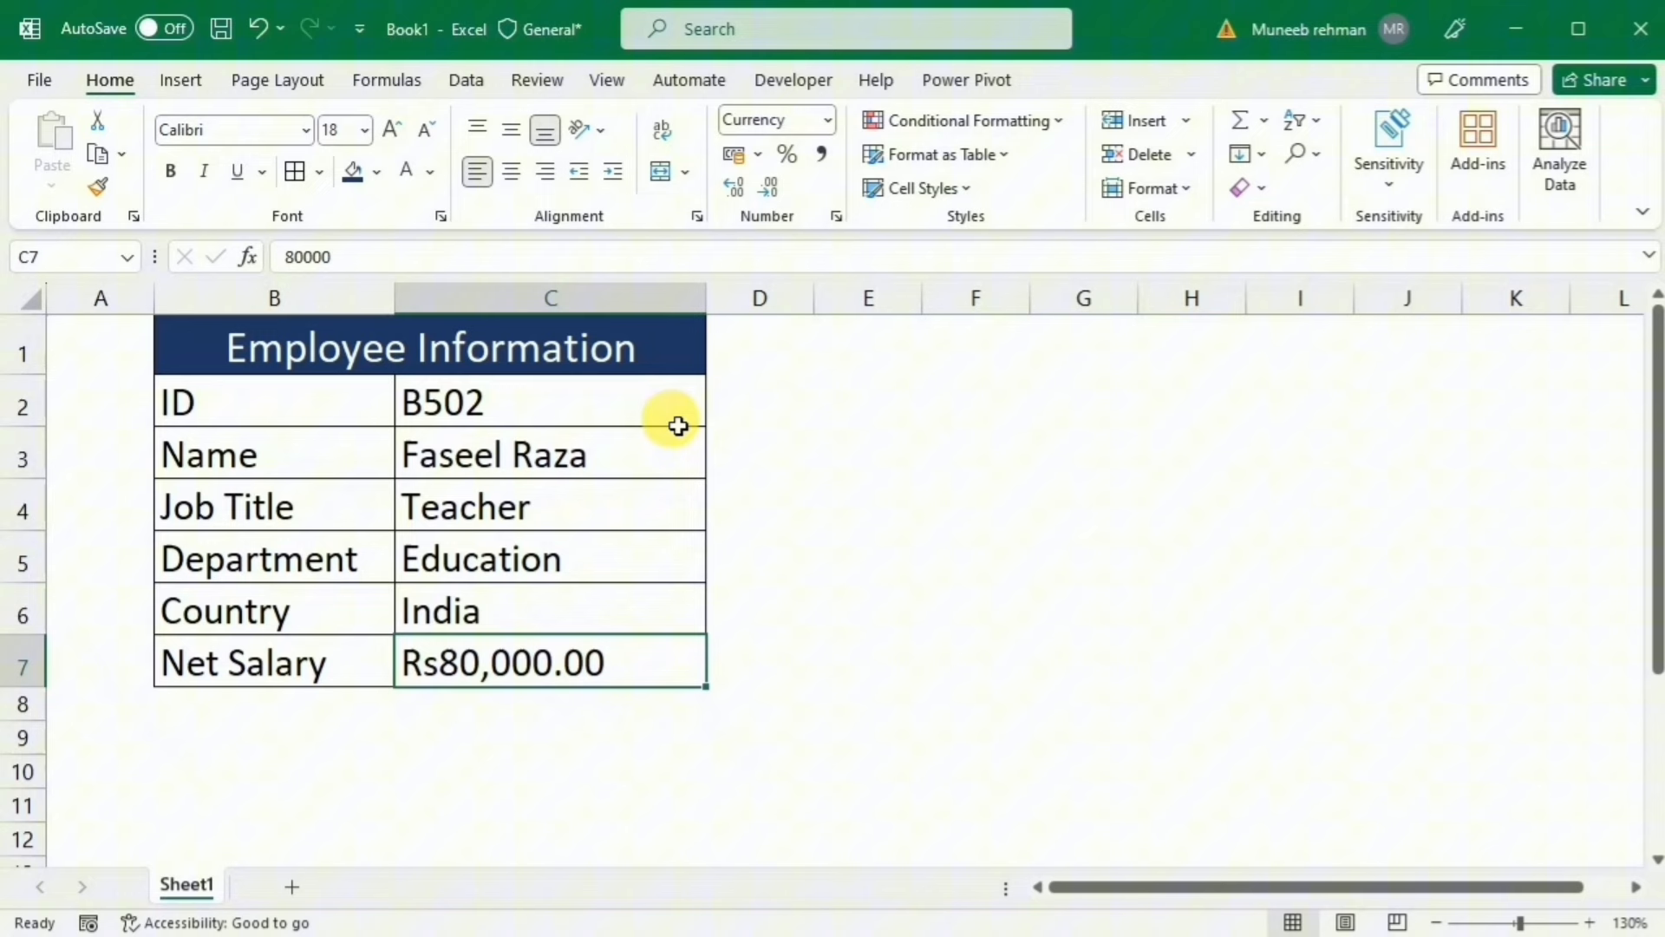
mouse_move(497, 573)
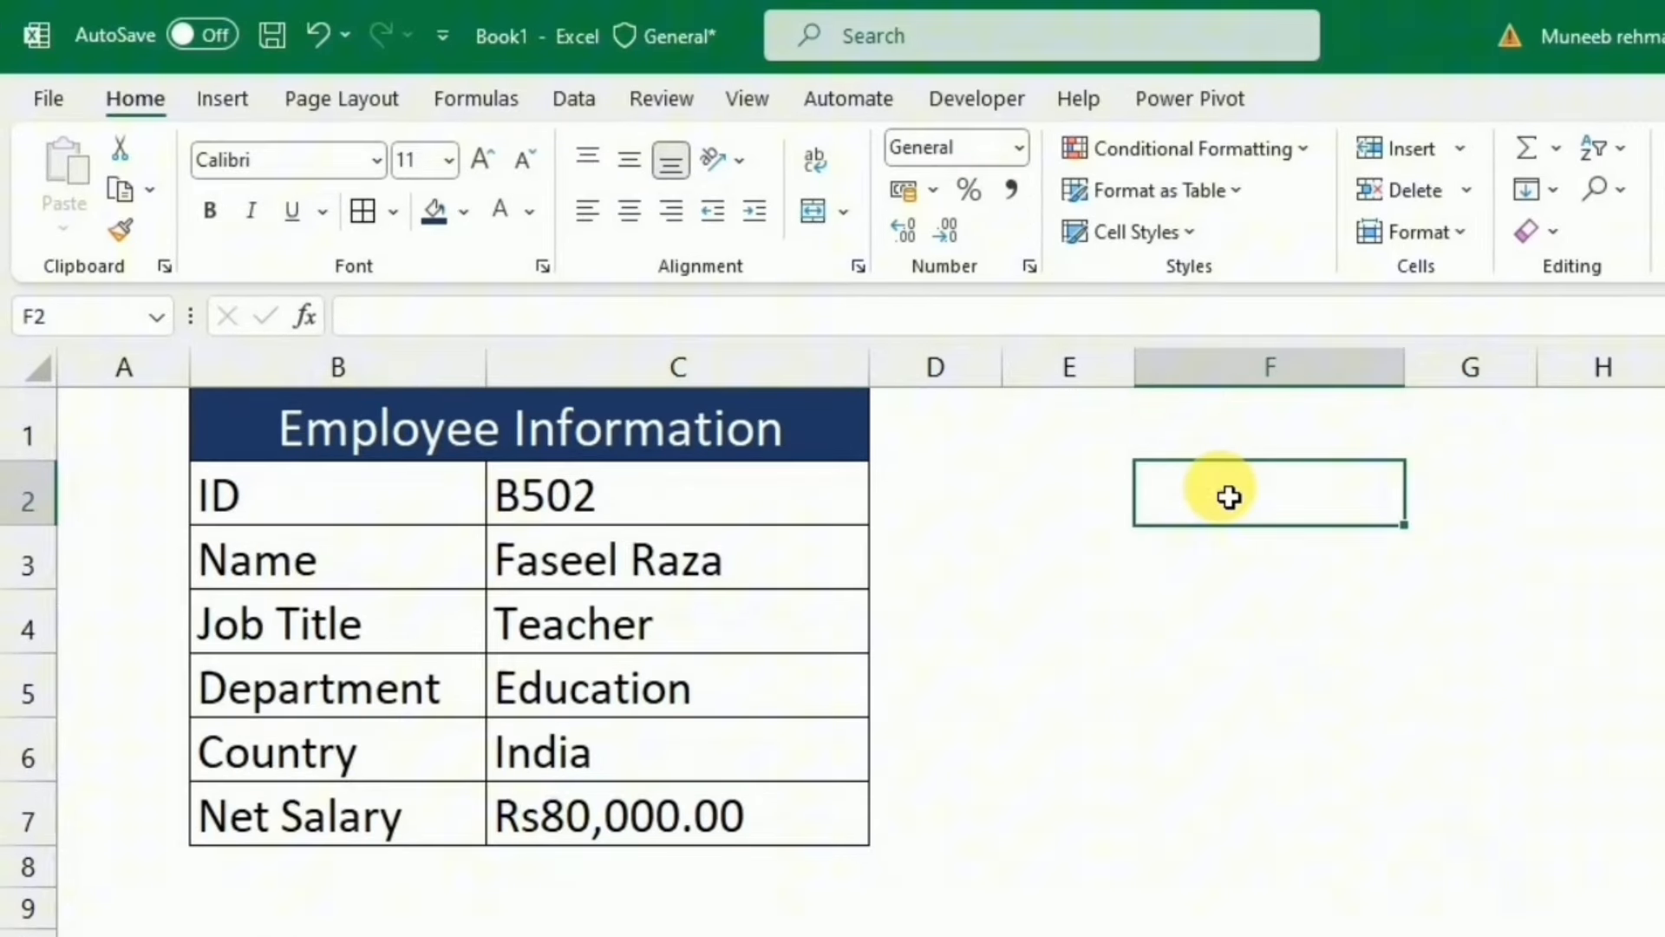
type("=C2")
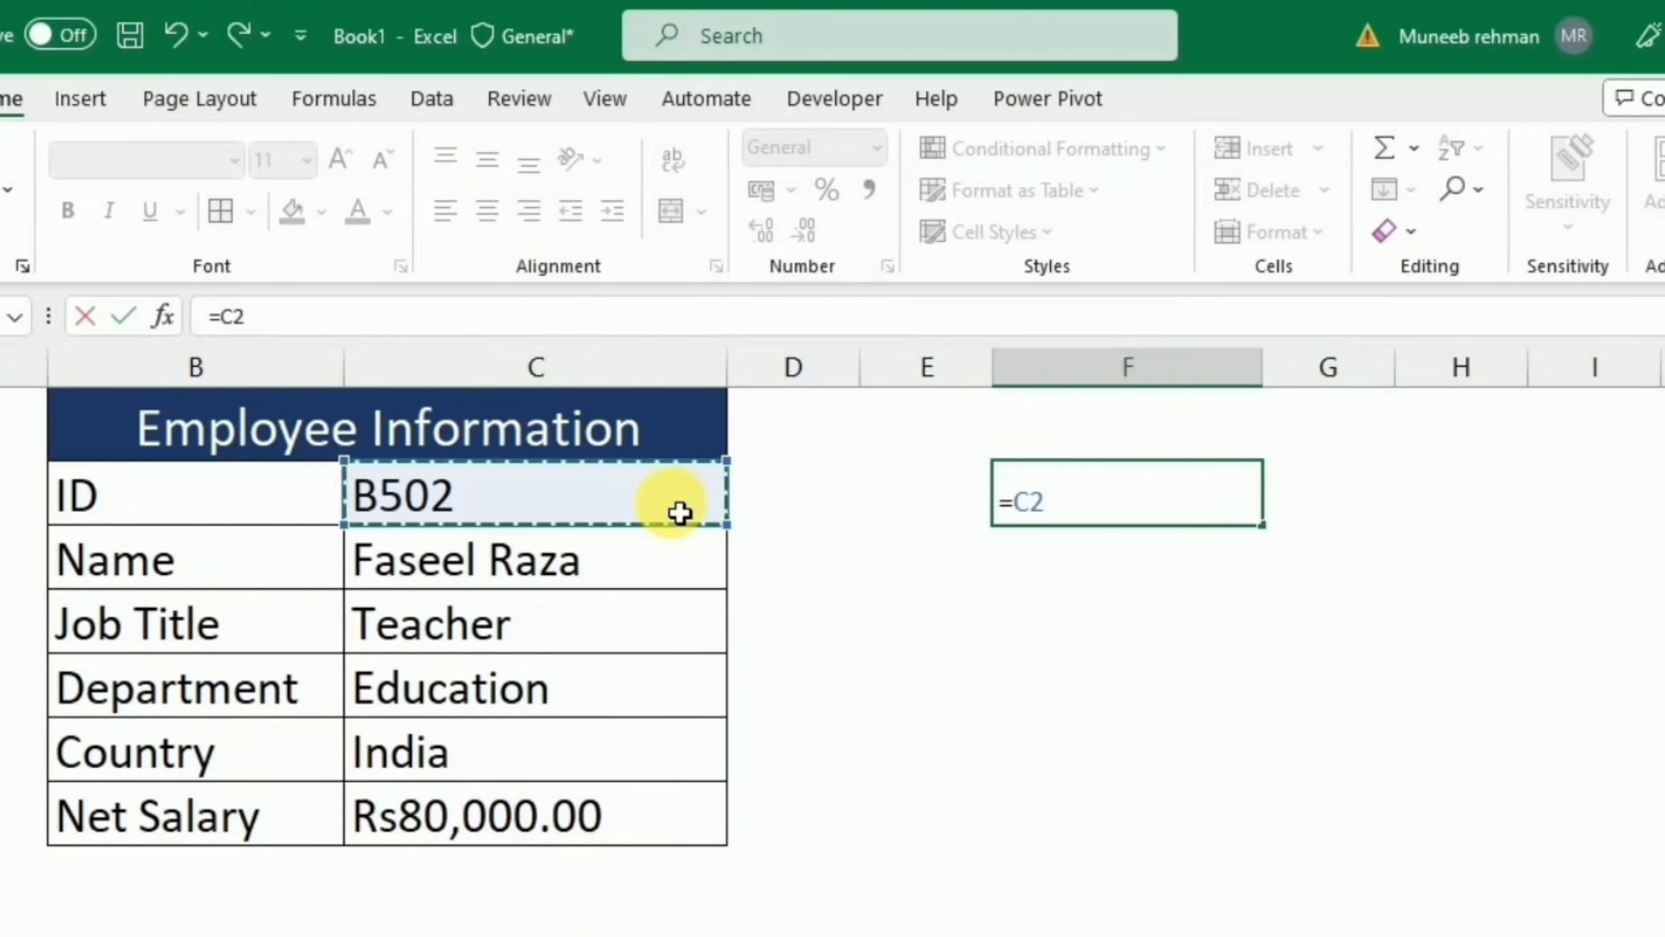
key("Enter")
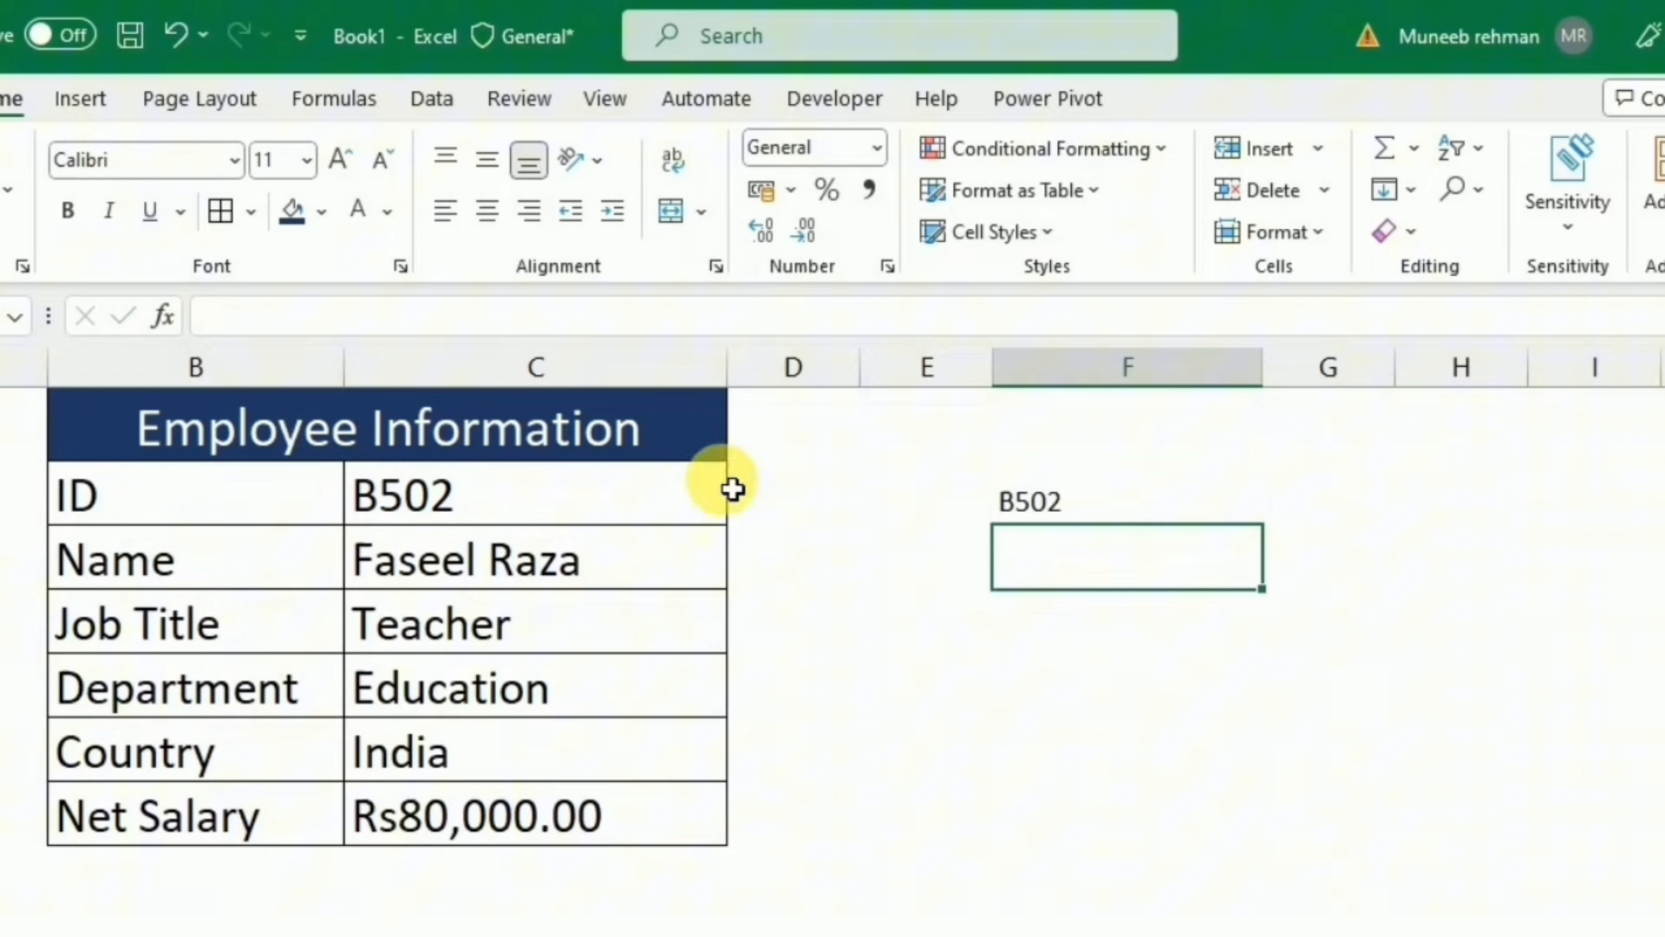
left_click(1125, 500)
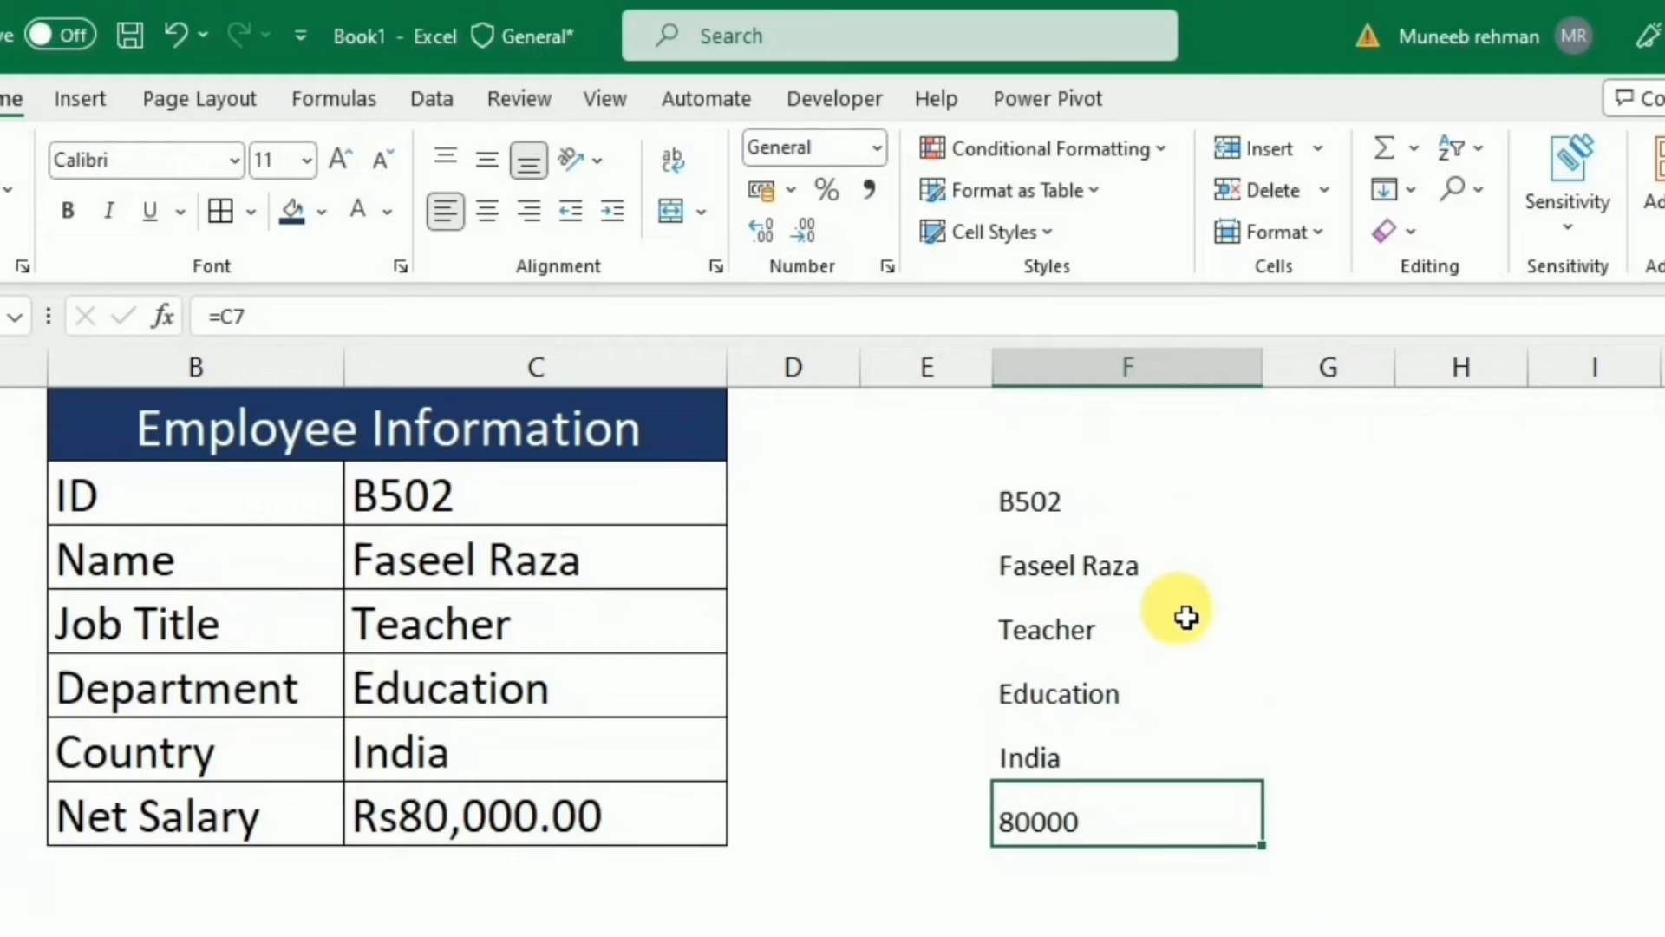
left_click(1127, 498)
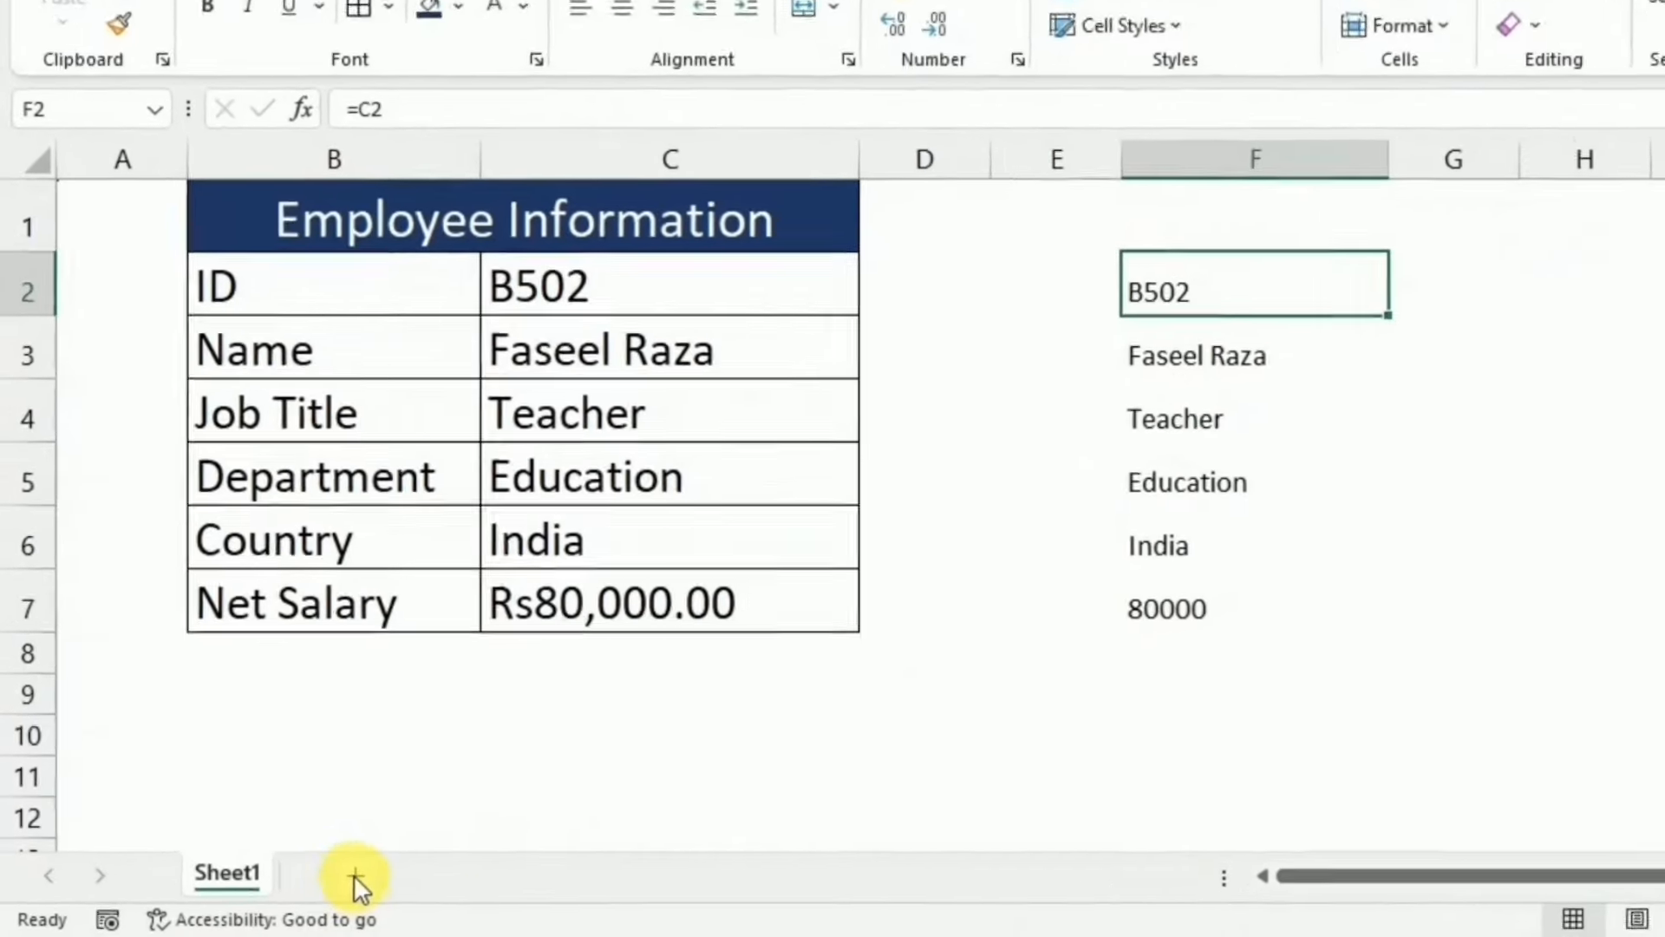
Step: Add Sheet2 and paste the copied B2:B7 labels into A1 as transposed values across row 1
left_click(354, 885)
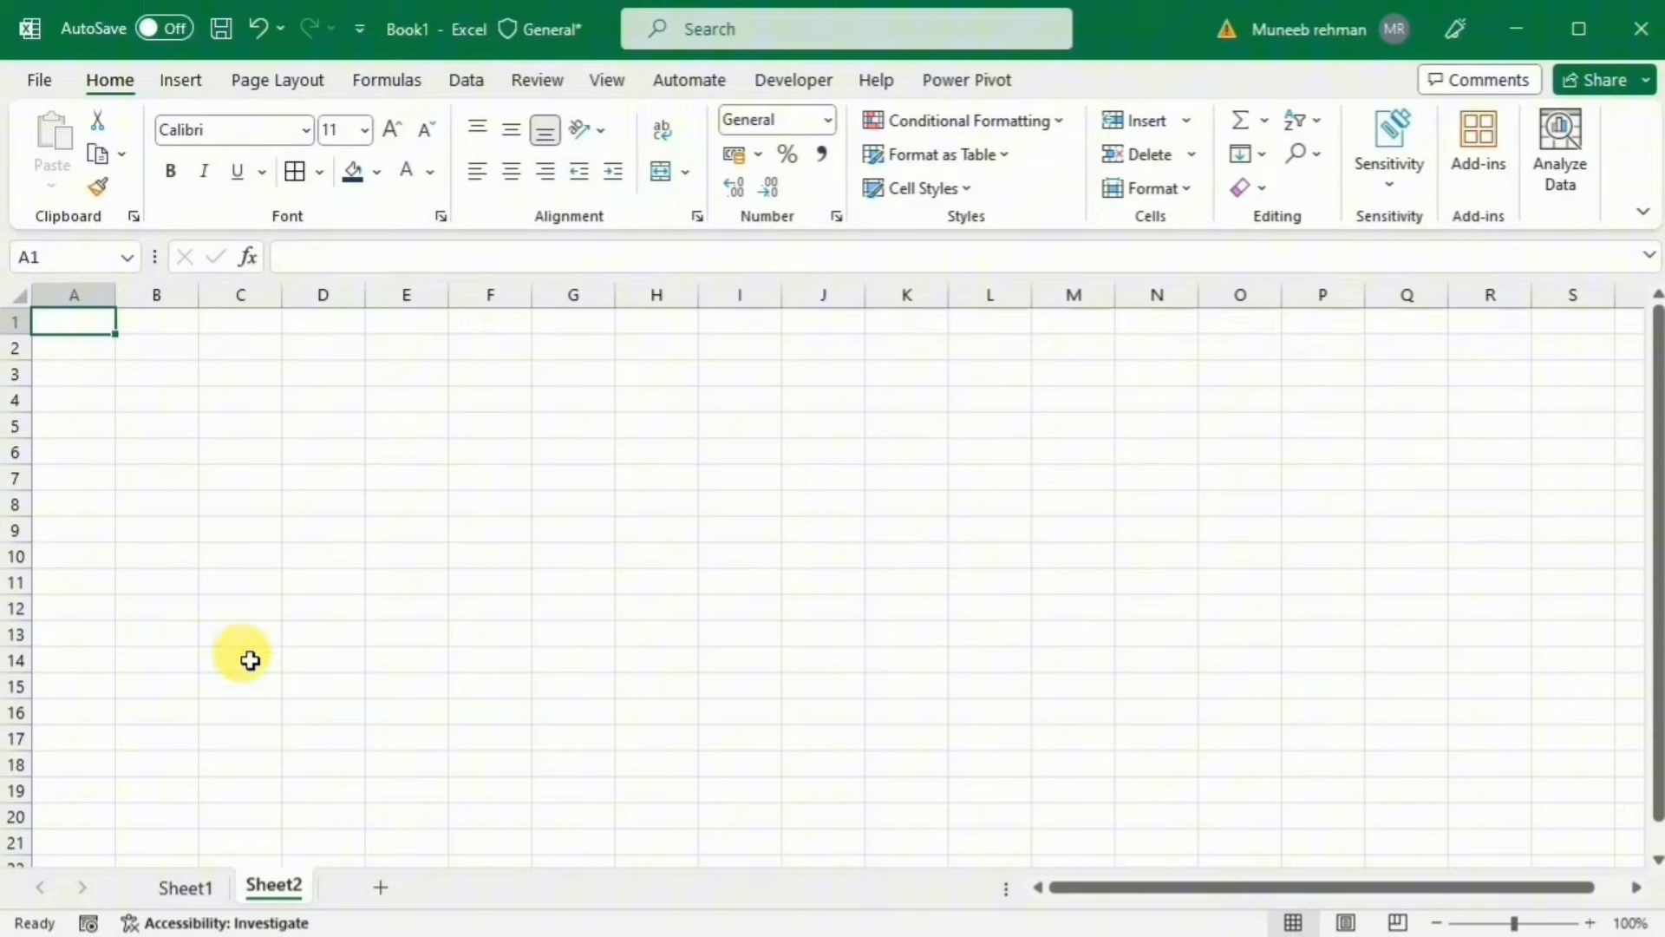
left_click(179, 887)
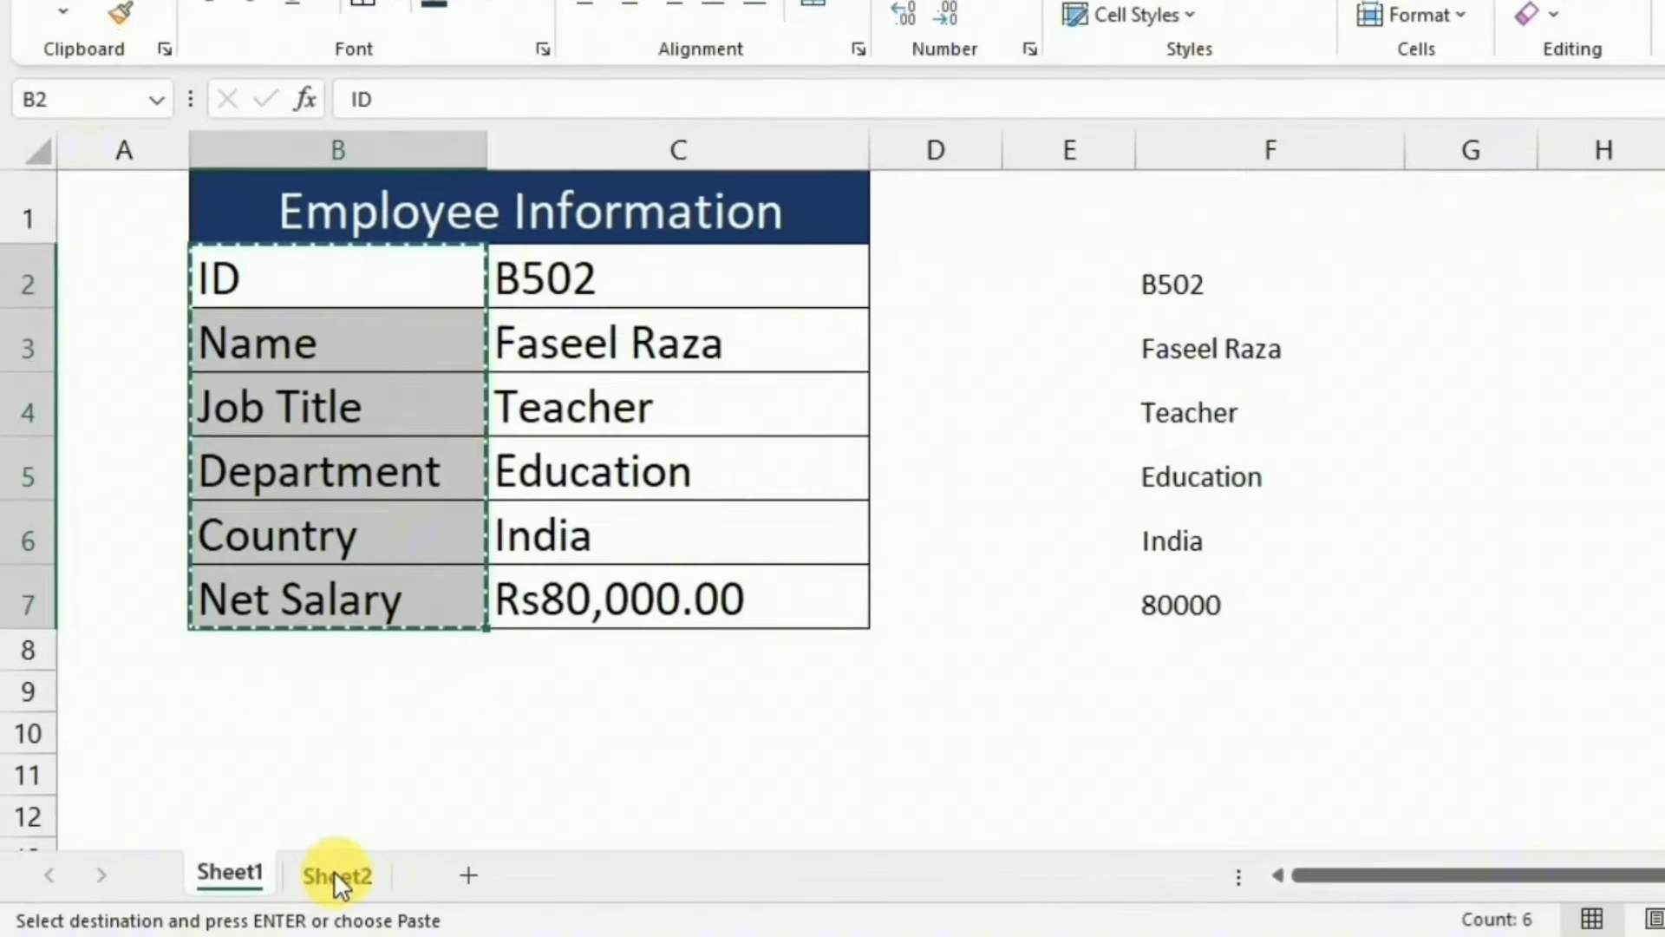
left_click(336, 874)
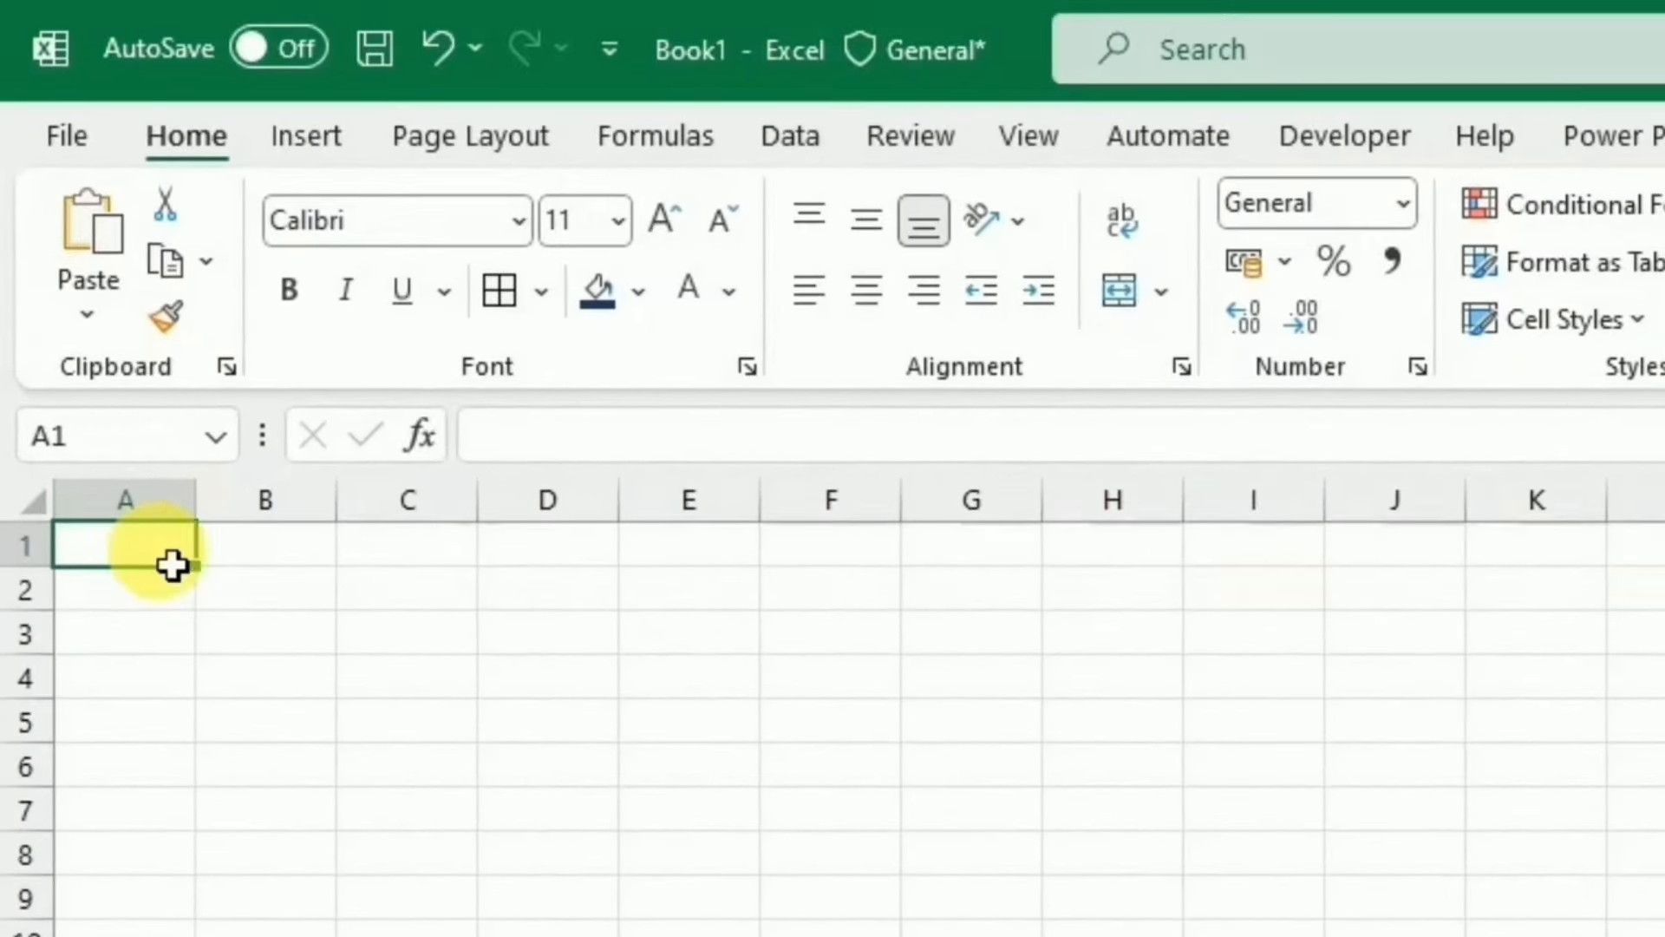
right_click(125, 566)
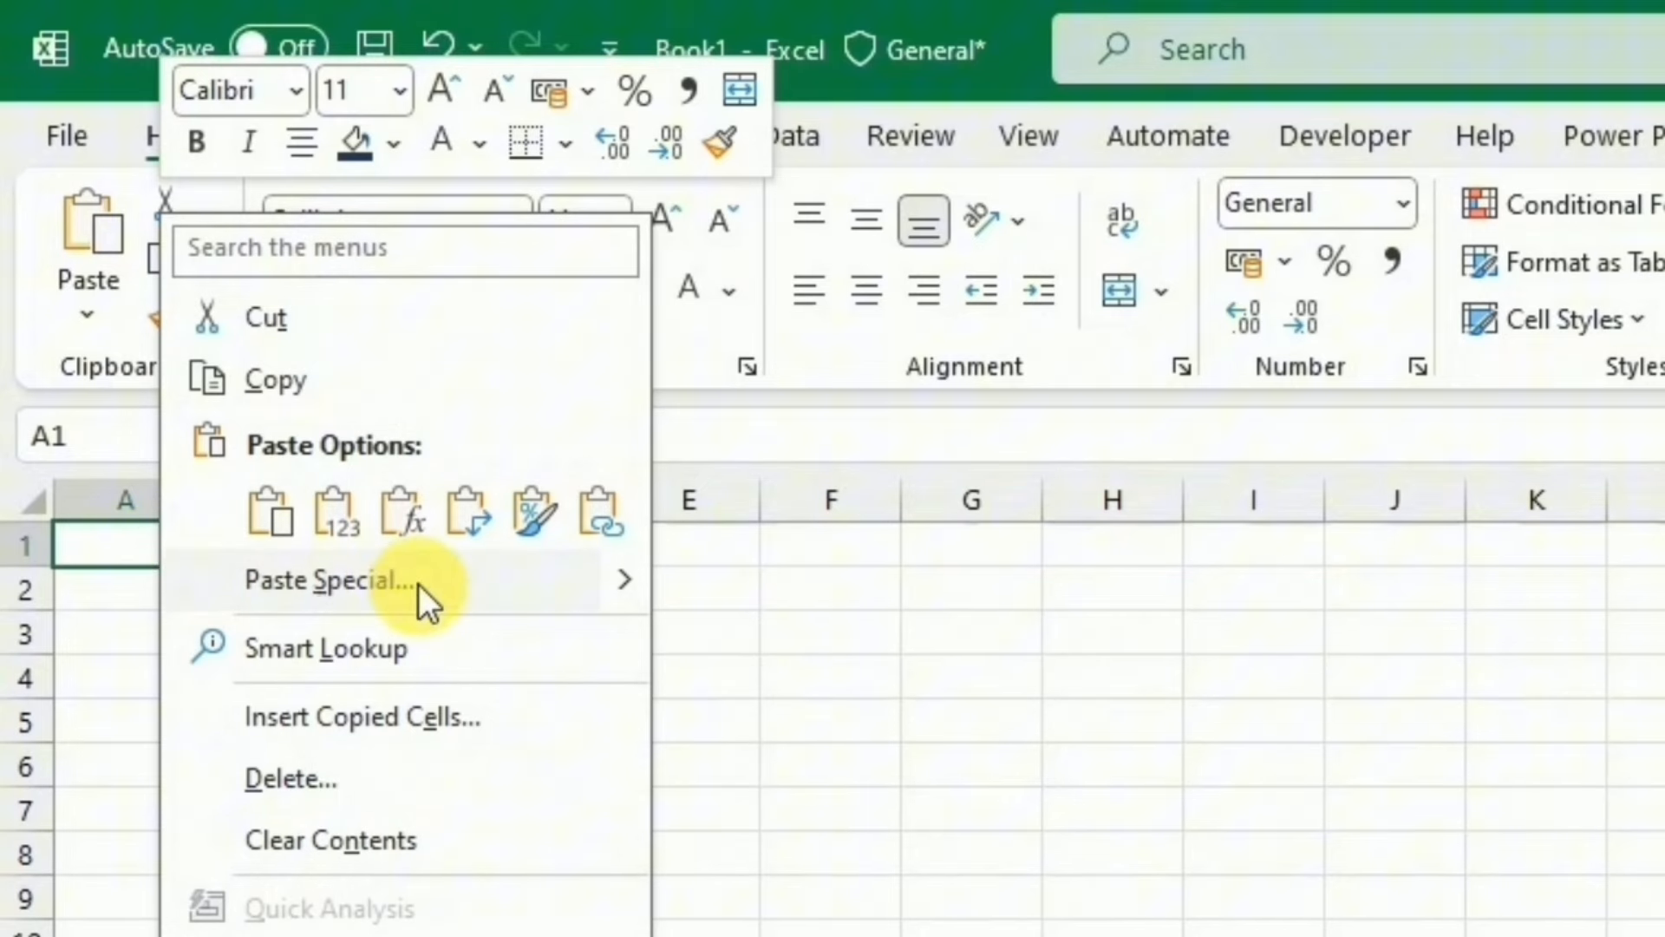
left_click(329, 580)
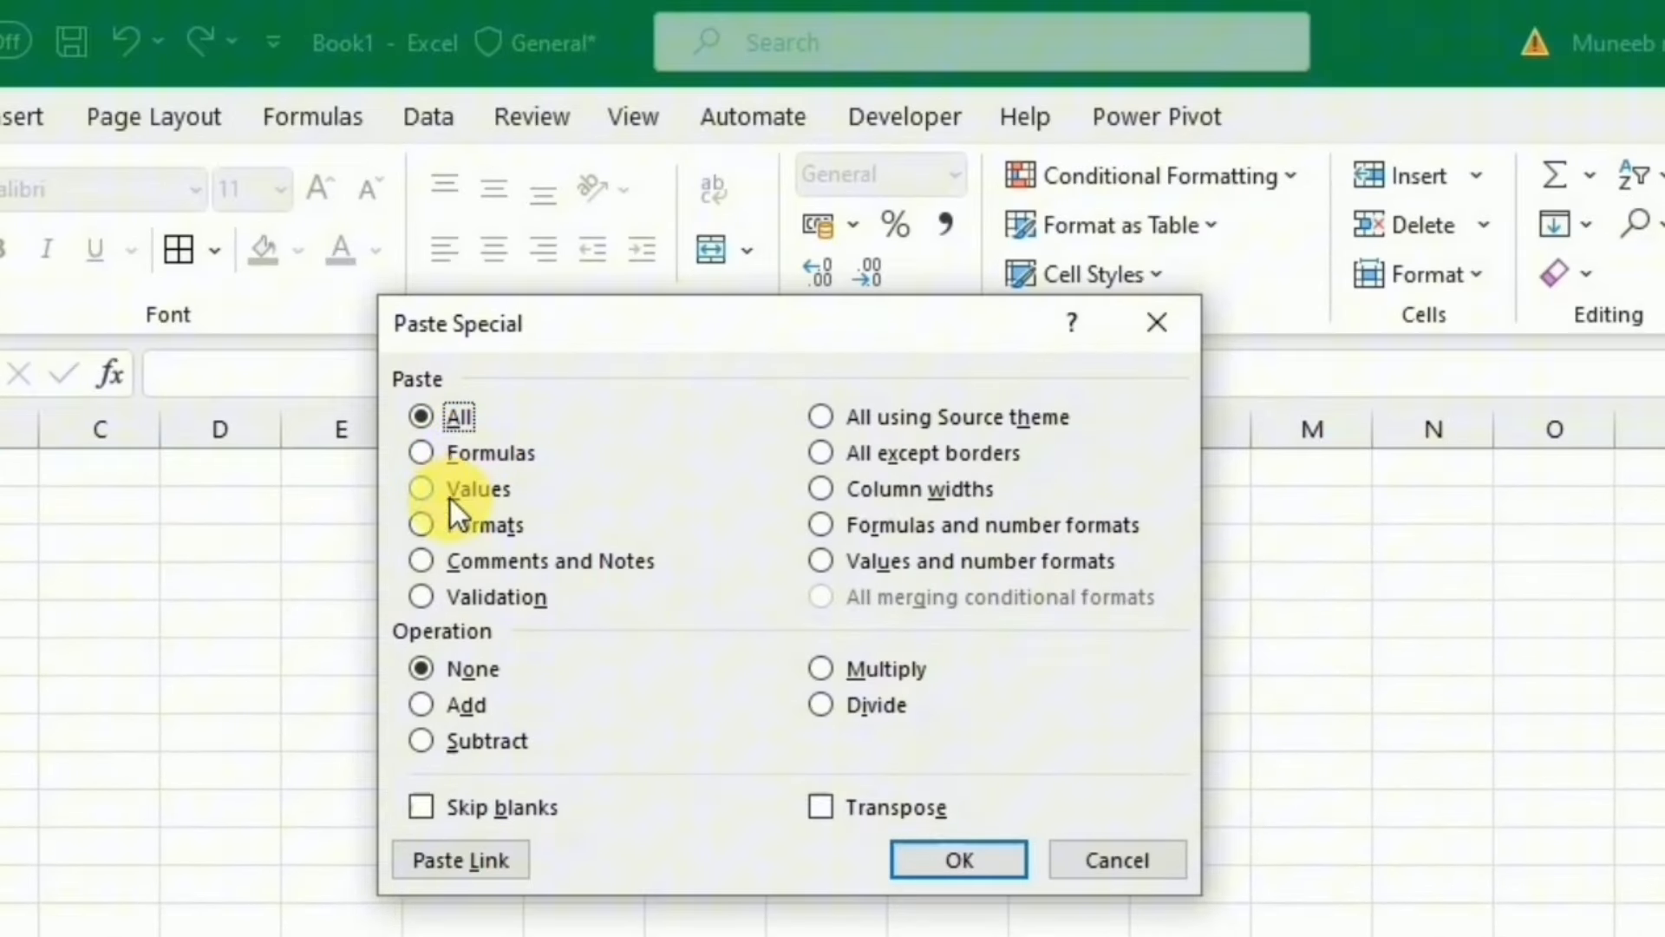
left_click(420, 489)
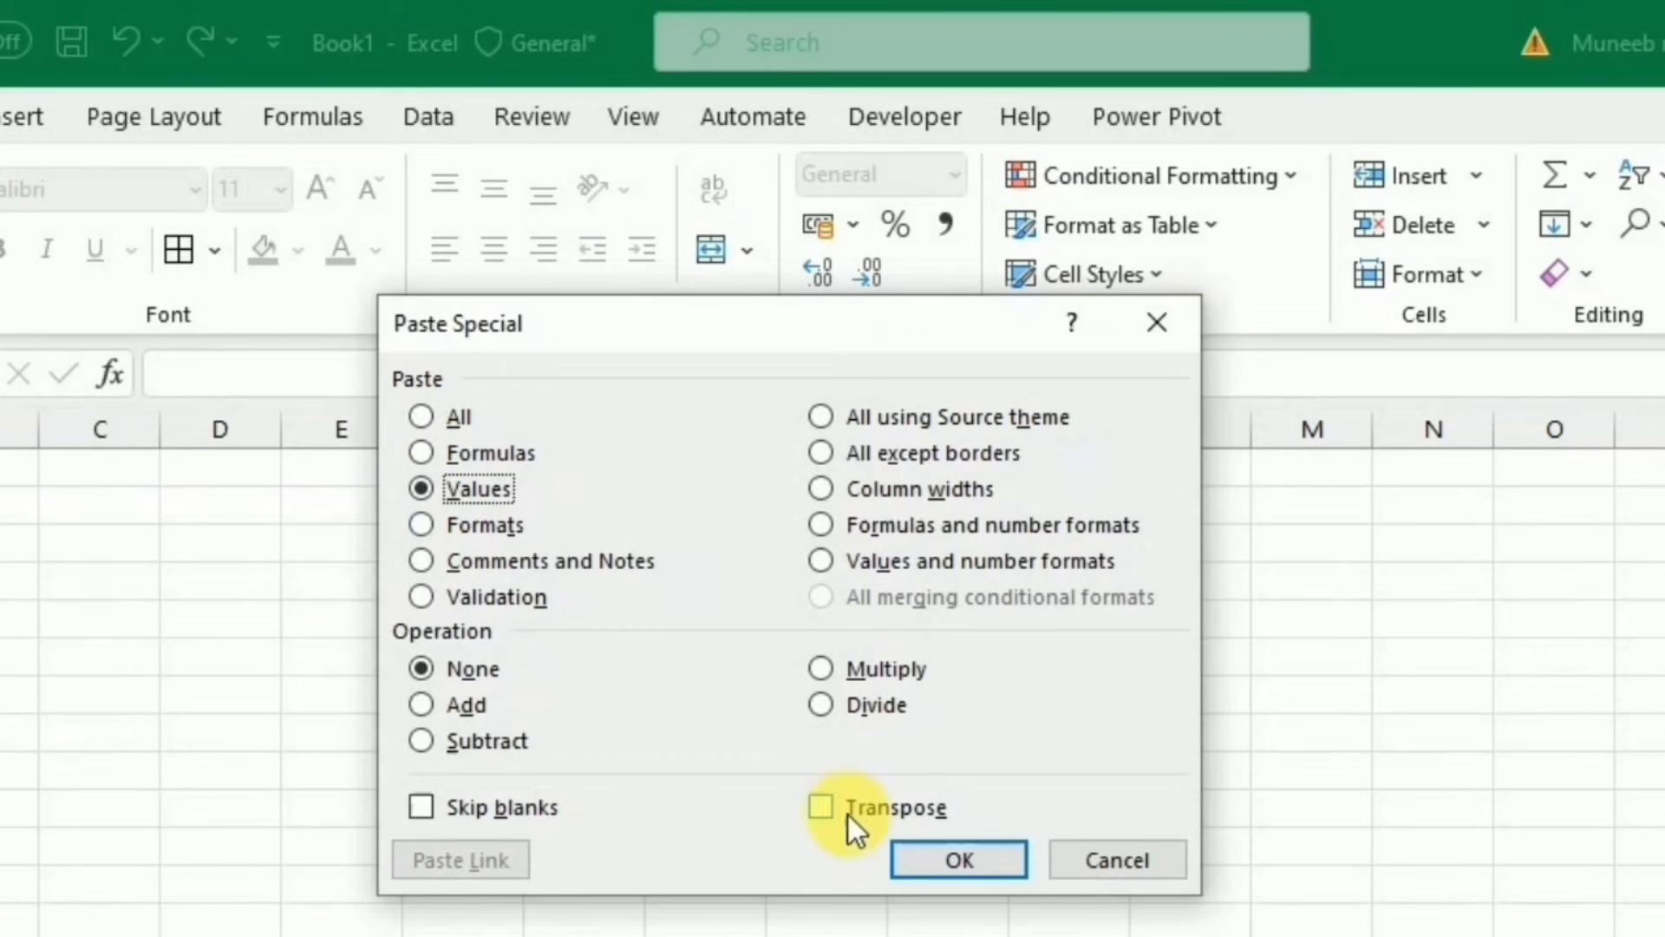
left_click(822, 809)
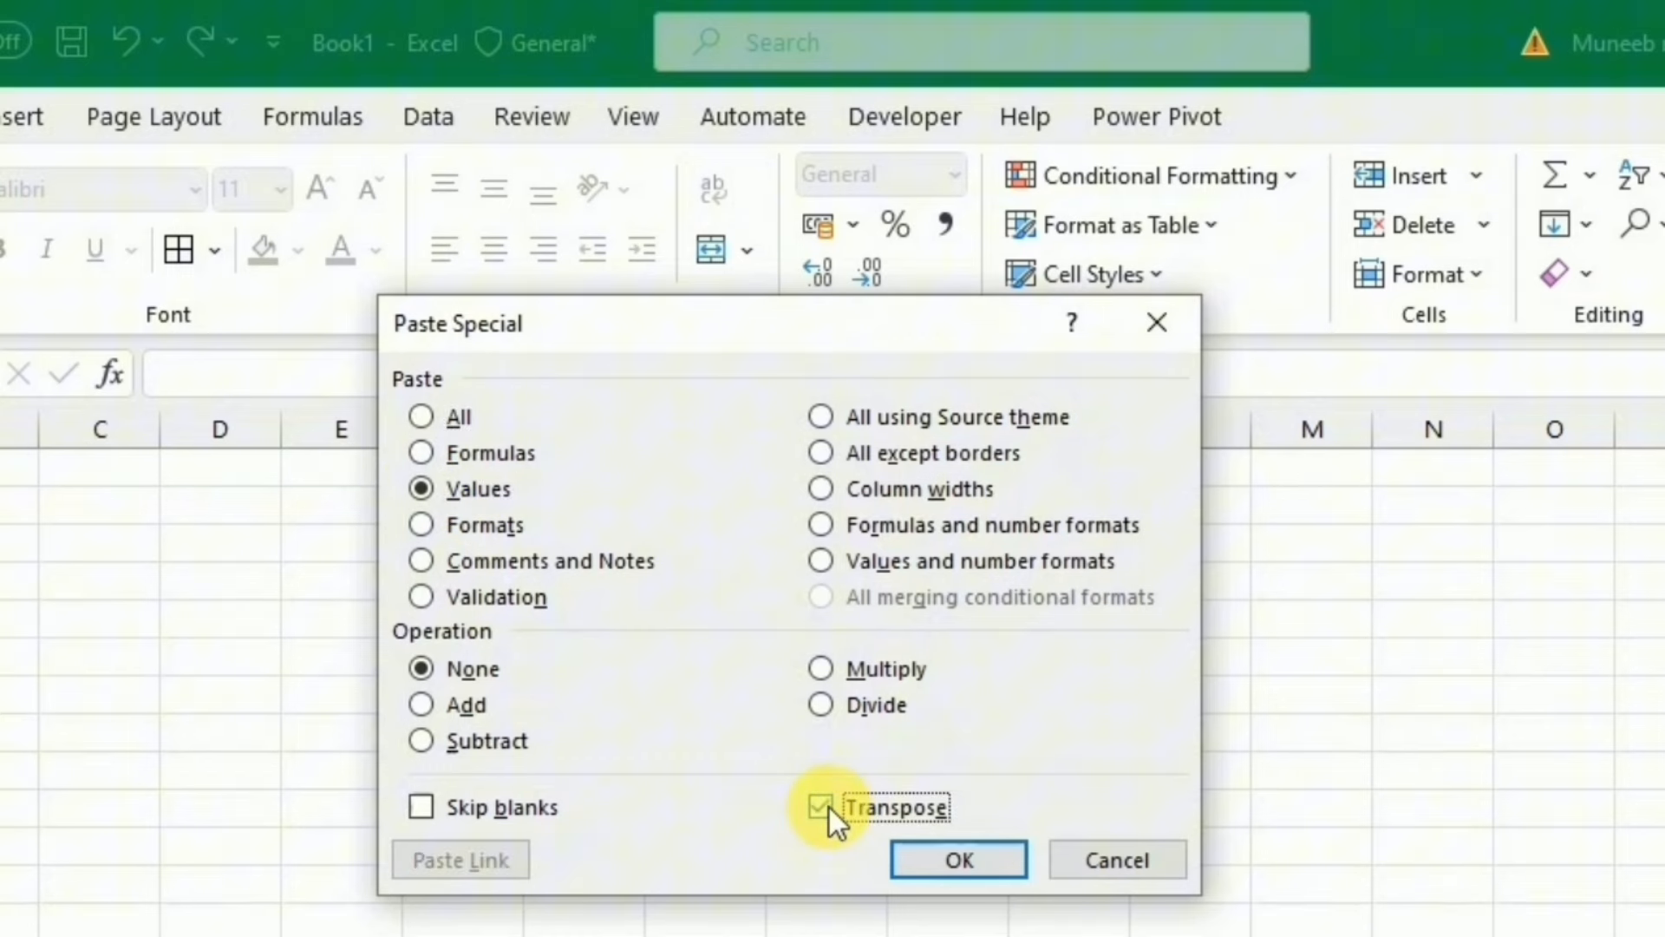
left_click(958, 859)
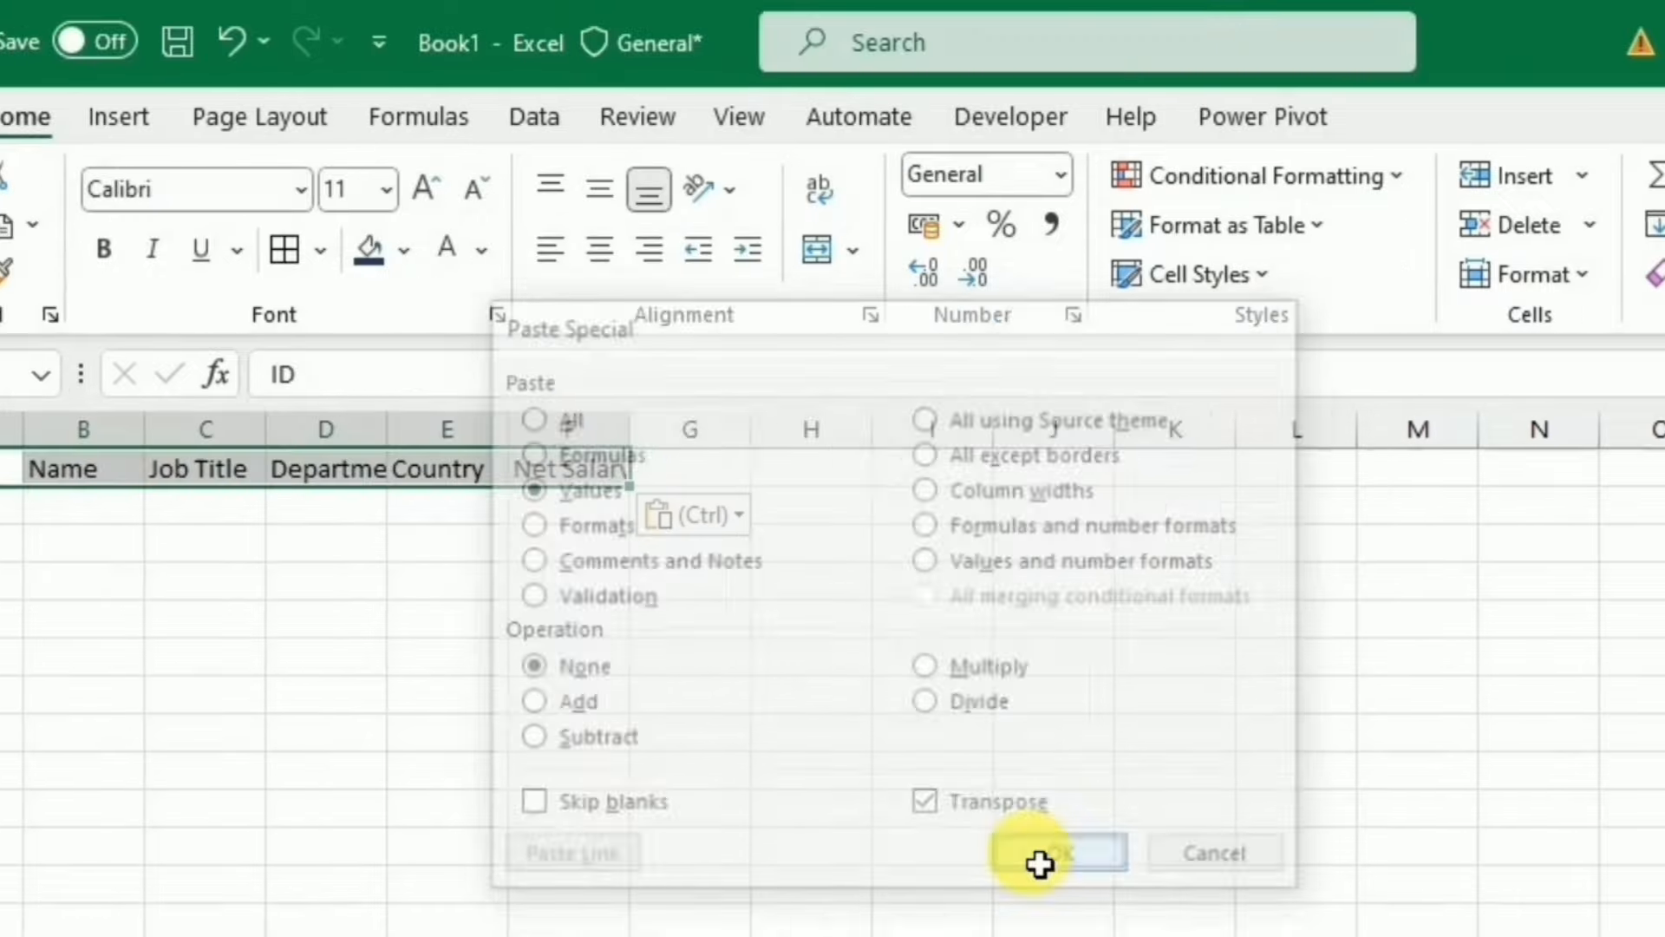
Step: Select A1:F14 and start turning it into a table with Ctrl+T
left_click(1058, 852)
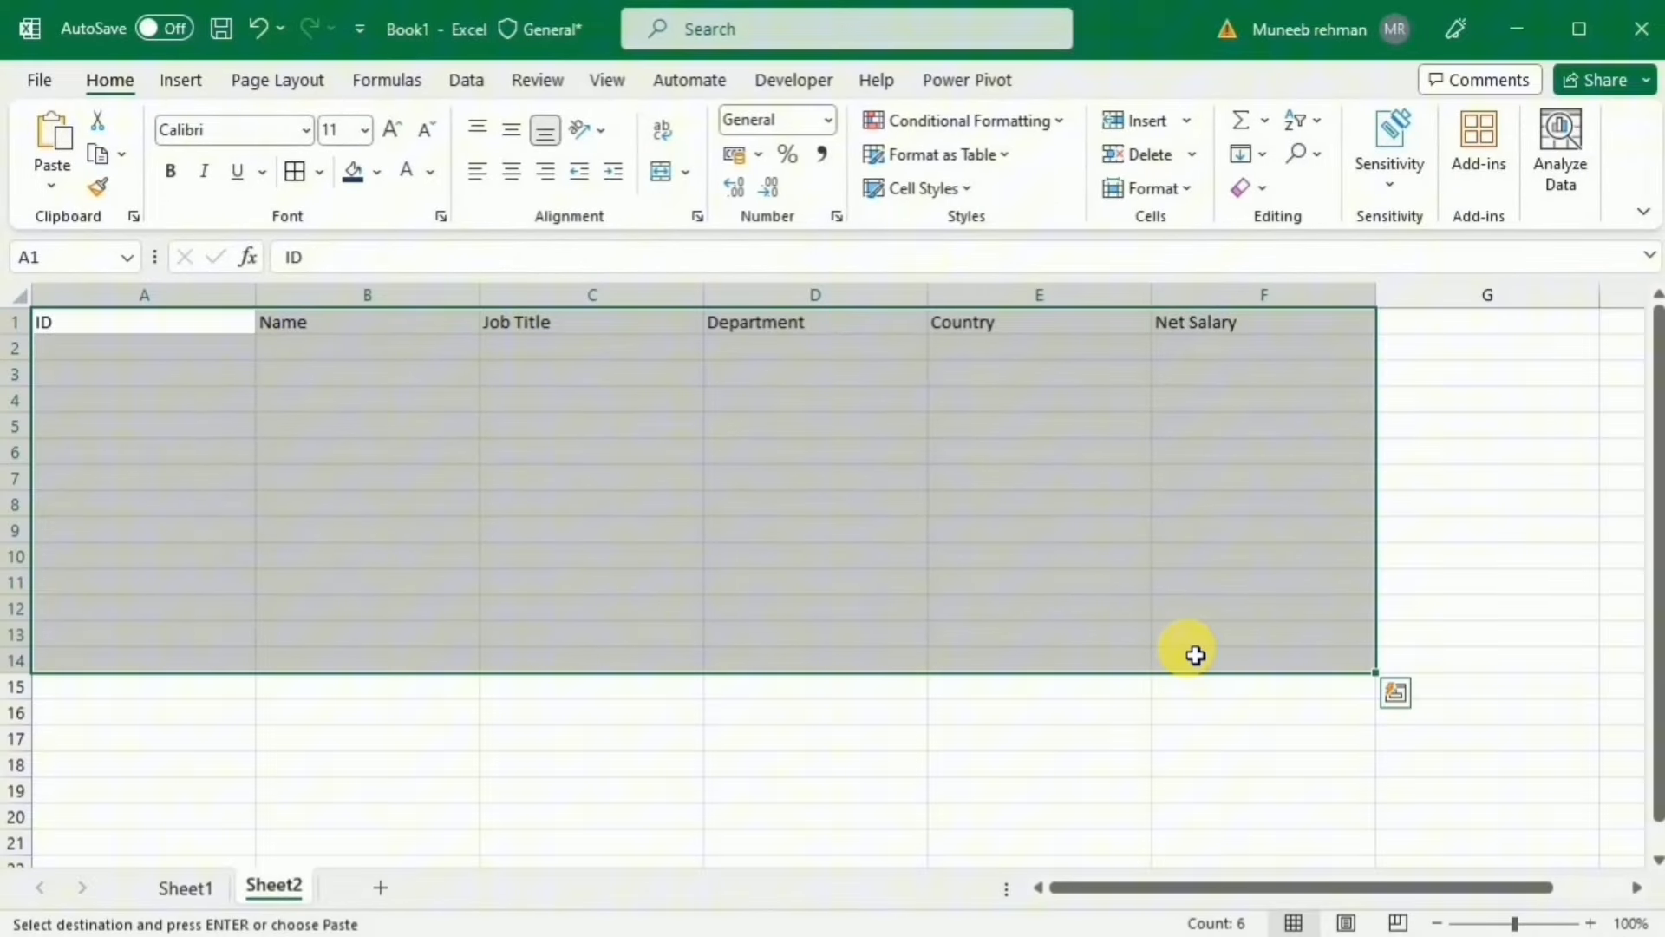
key("Ctrl+t")
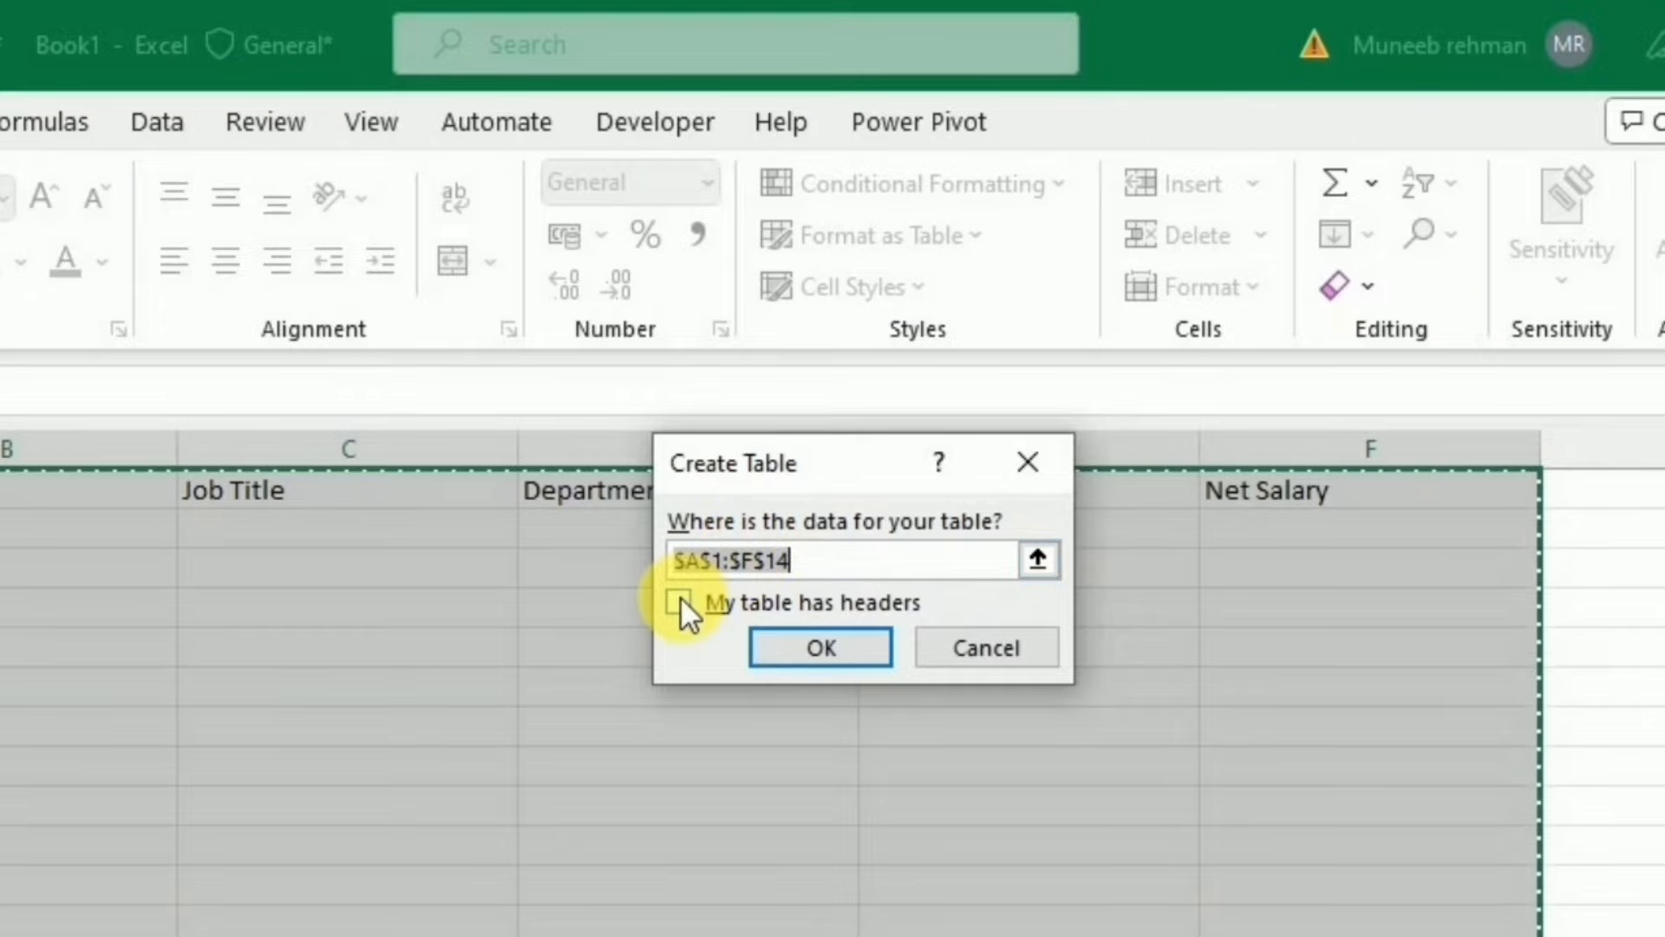
Step: Create the A1:F14 table with row 1 as headers, then add a blank Sheet3
left_click(679, 604)
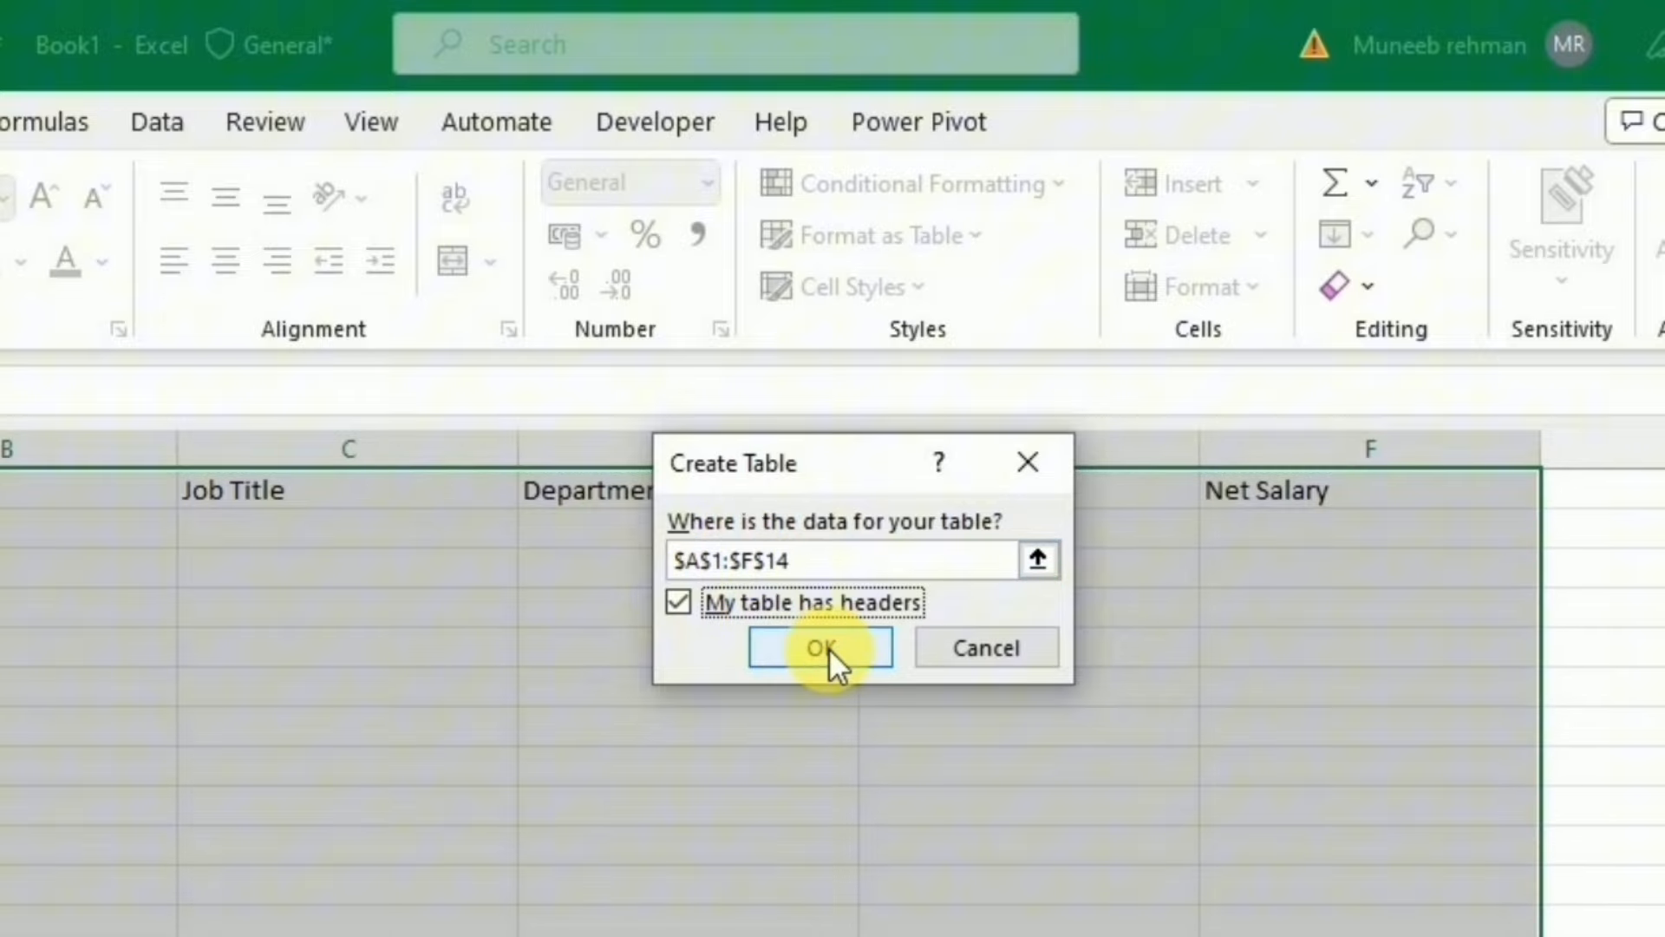
left_click(819, 647)
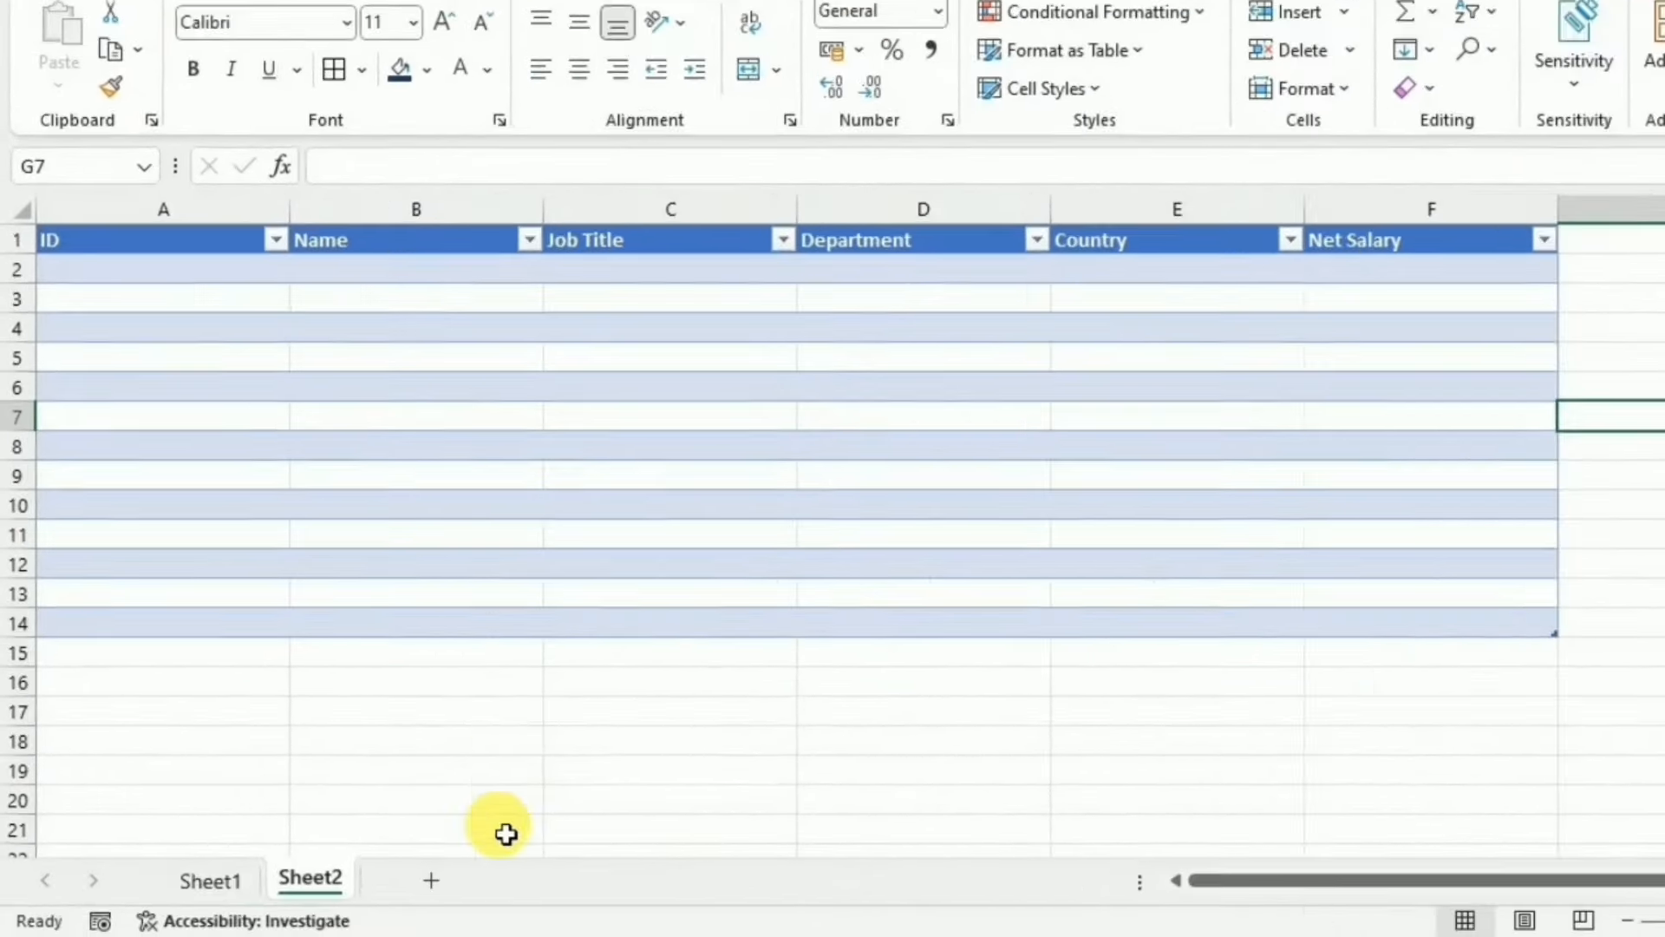
left_click(430, 880)
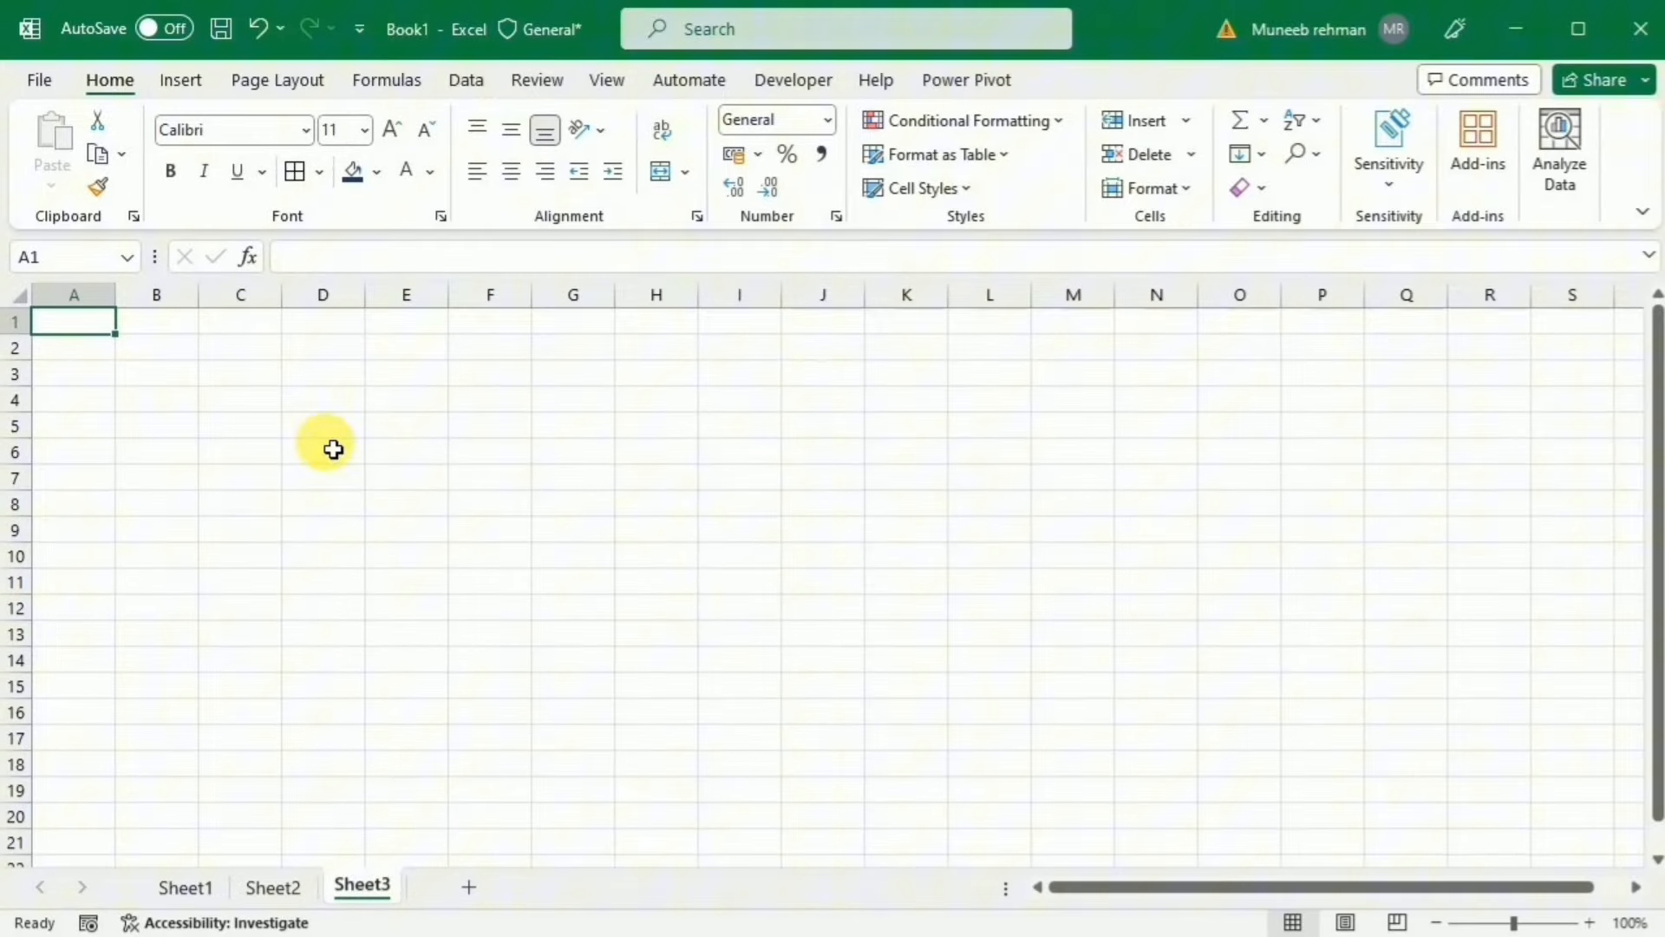
mouse_move(205, 399)
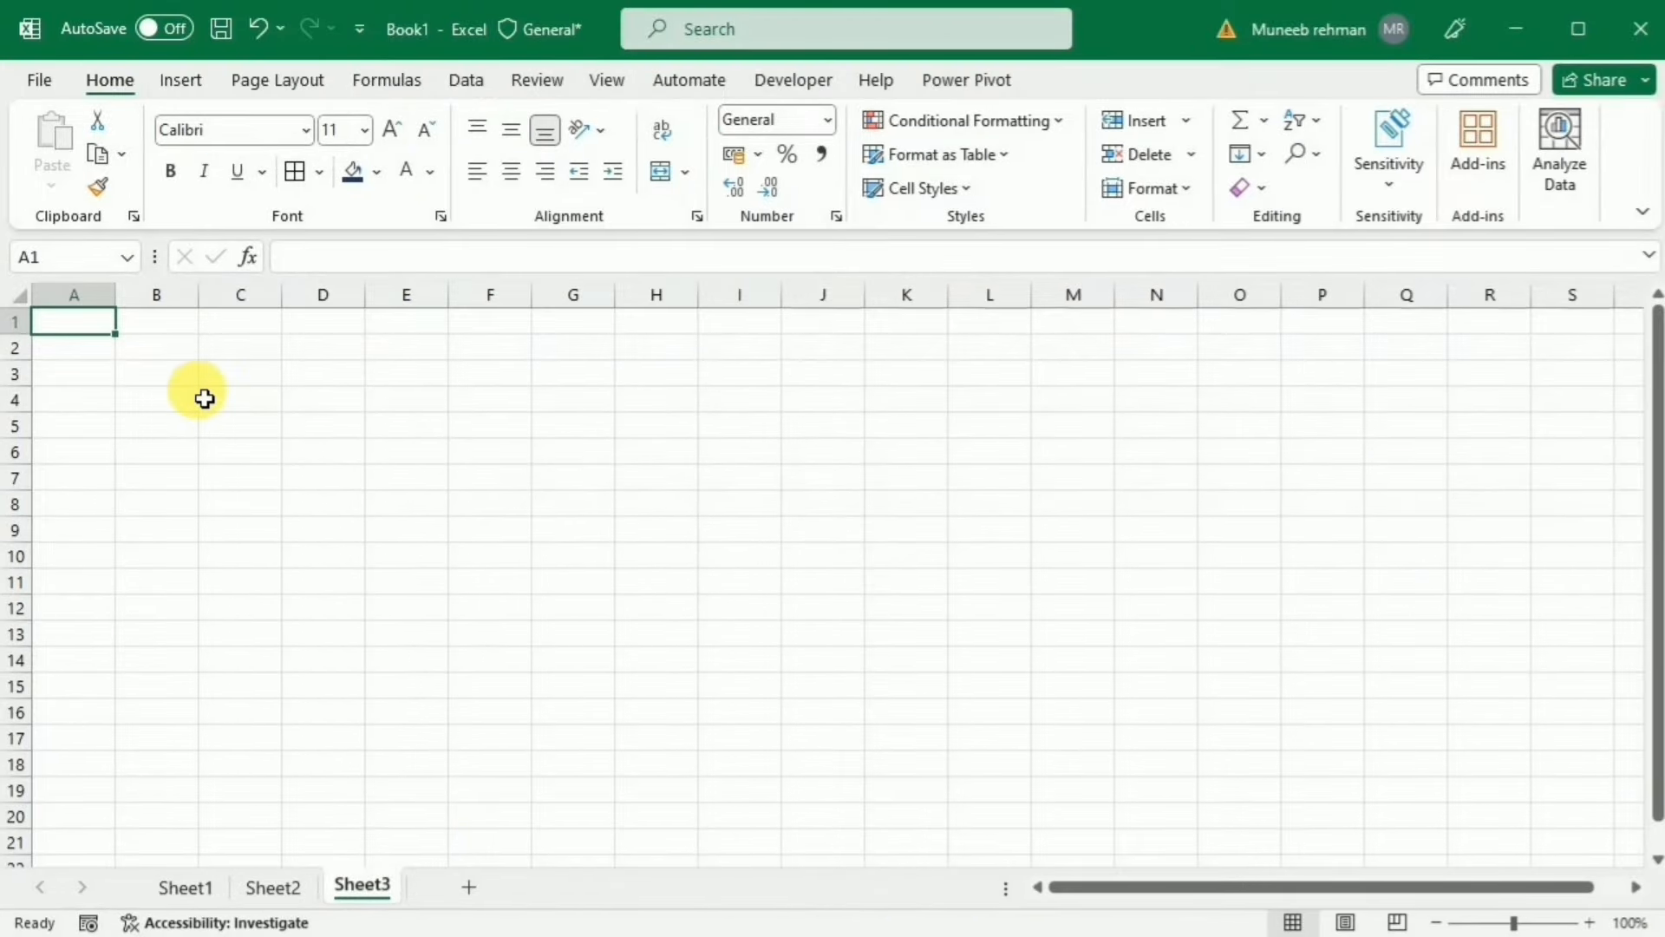
mouse_move(232, 406)
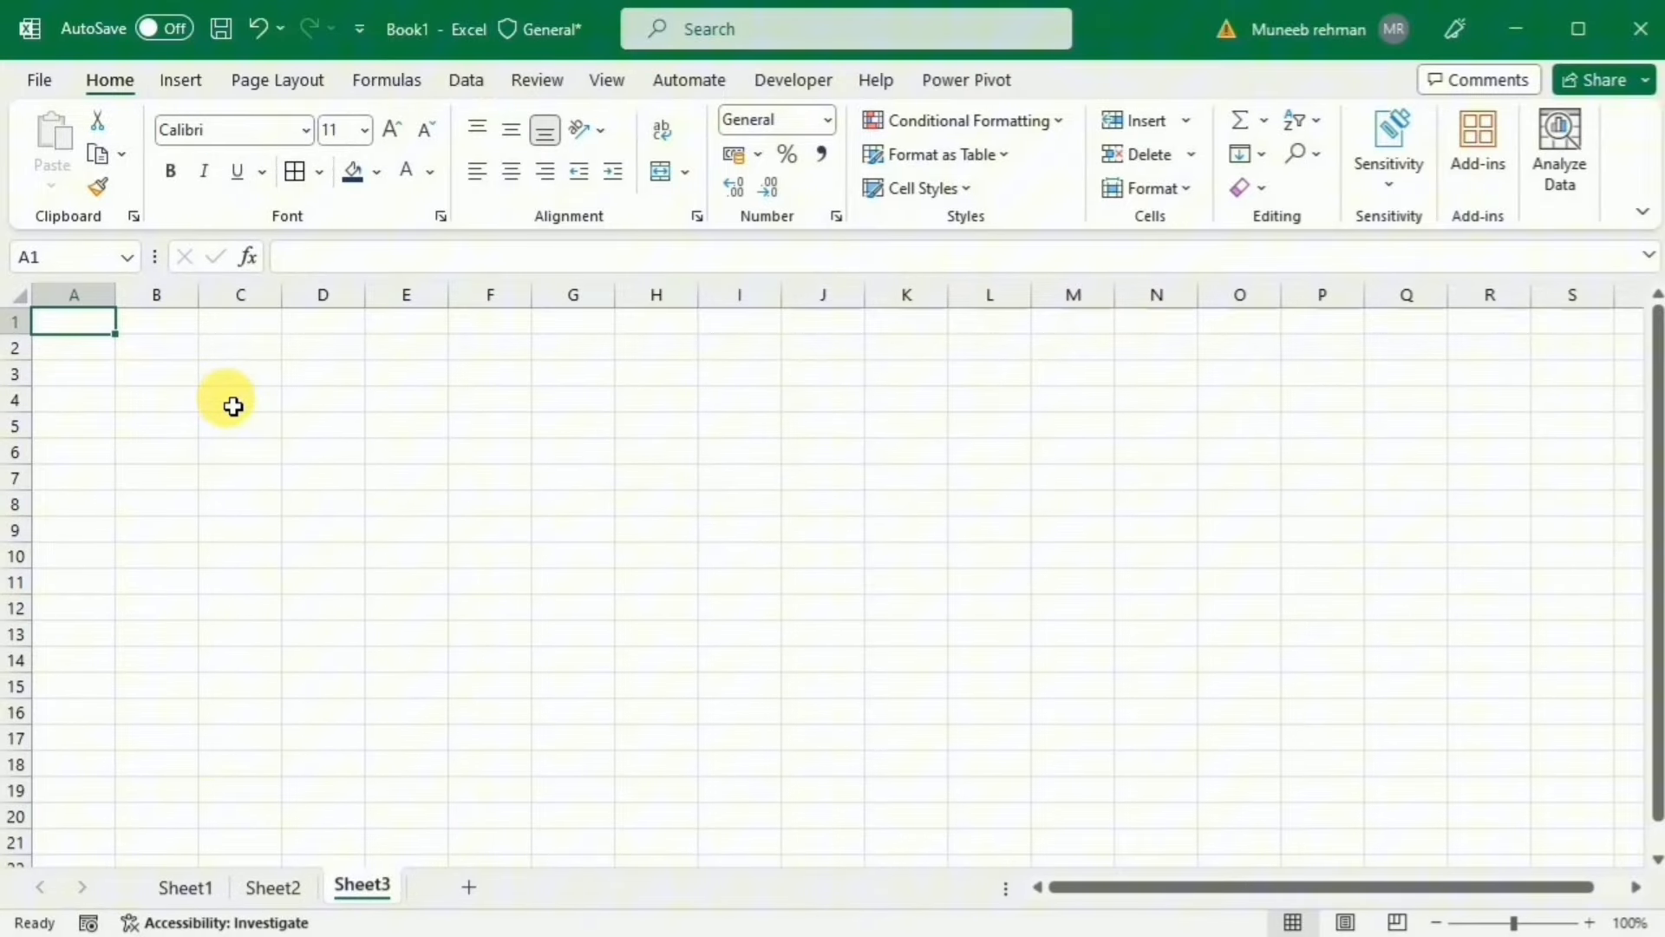
Step: Return to the form sheet and reach the Developer macro tools via ribbon customisation
left_click(191, 888)
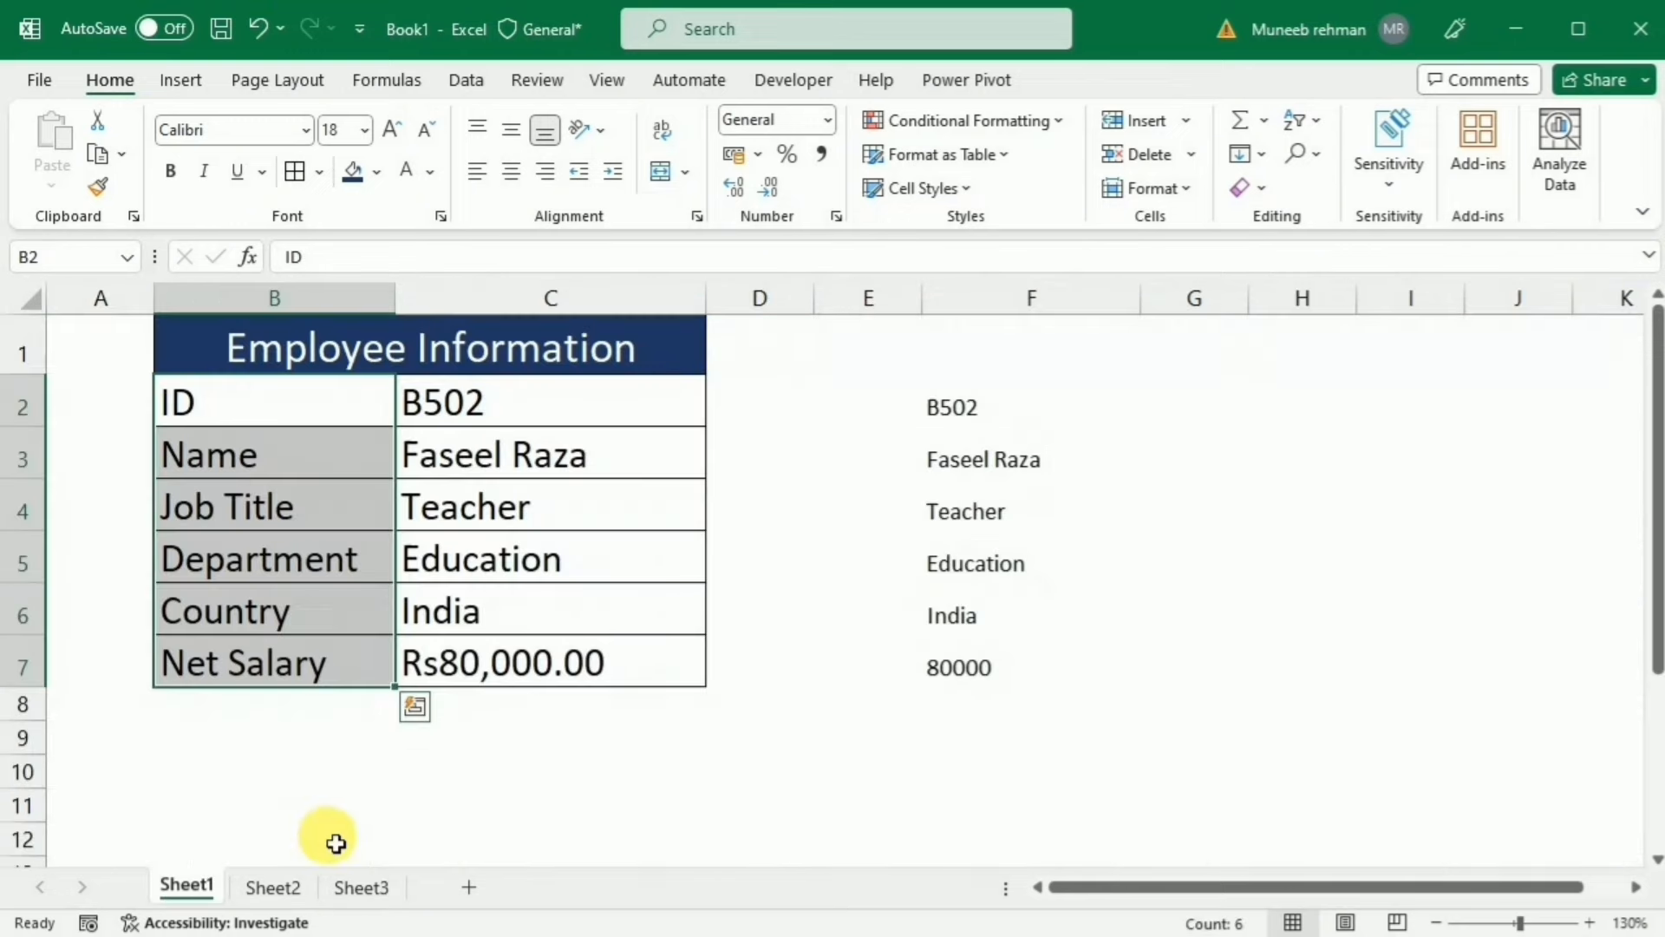
mouse_move(570, 767)
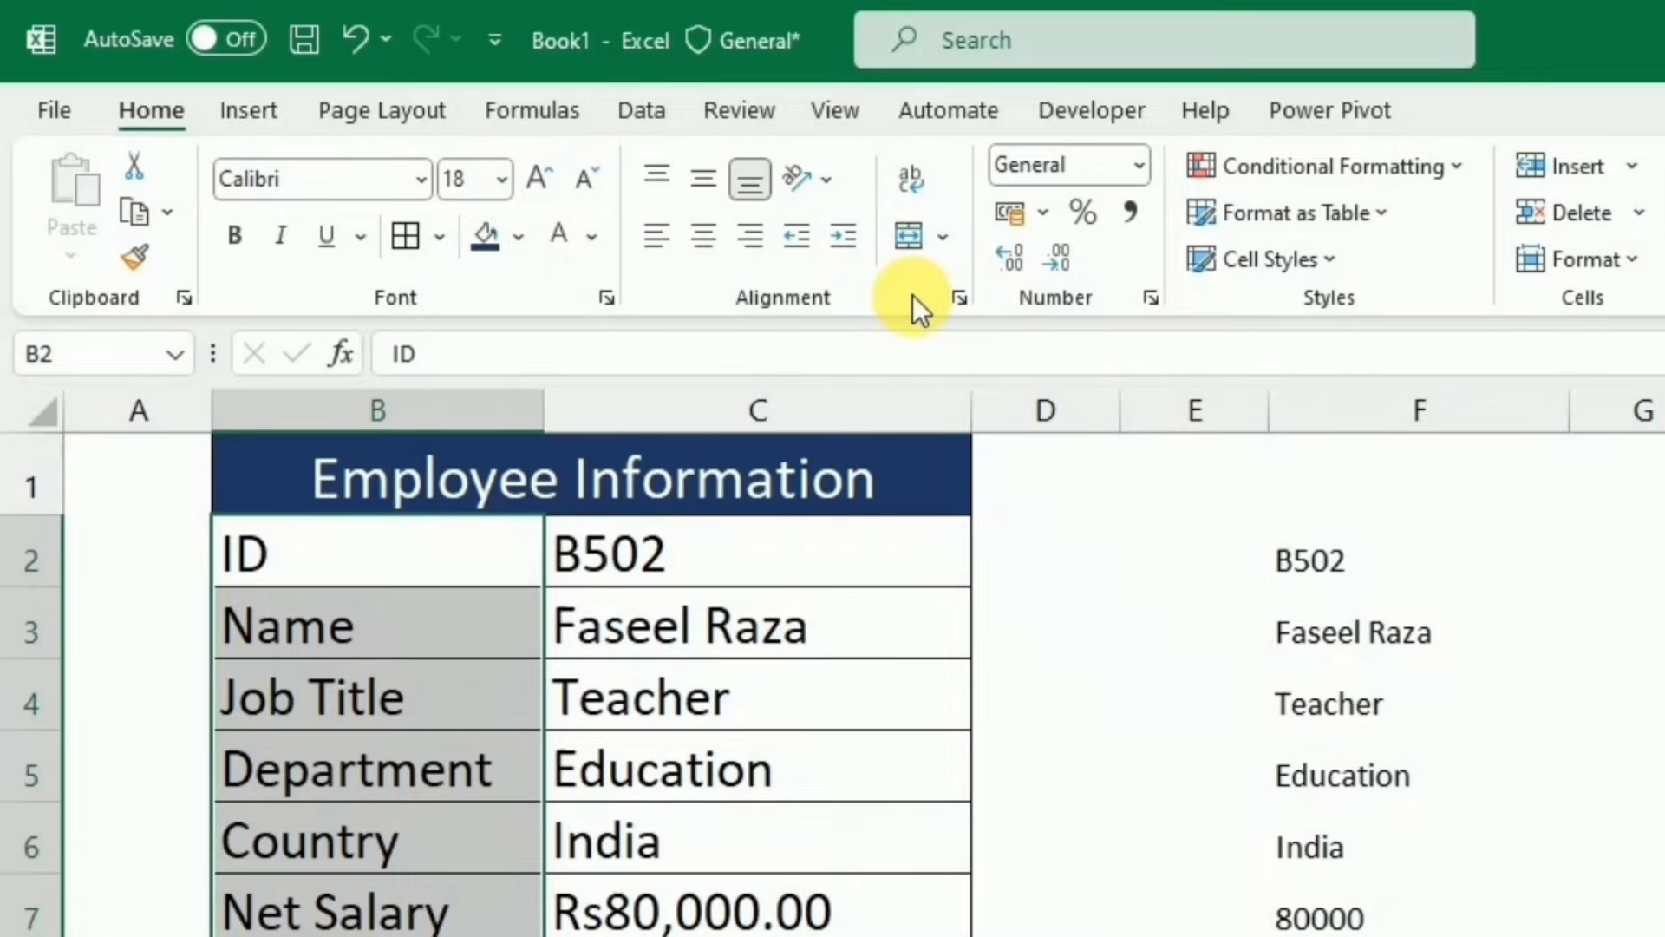
right_click(912, 298)
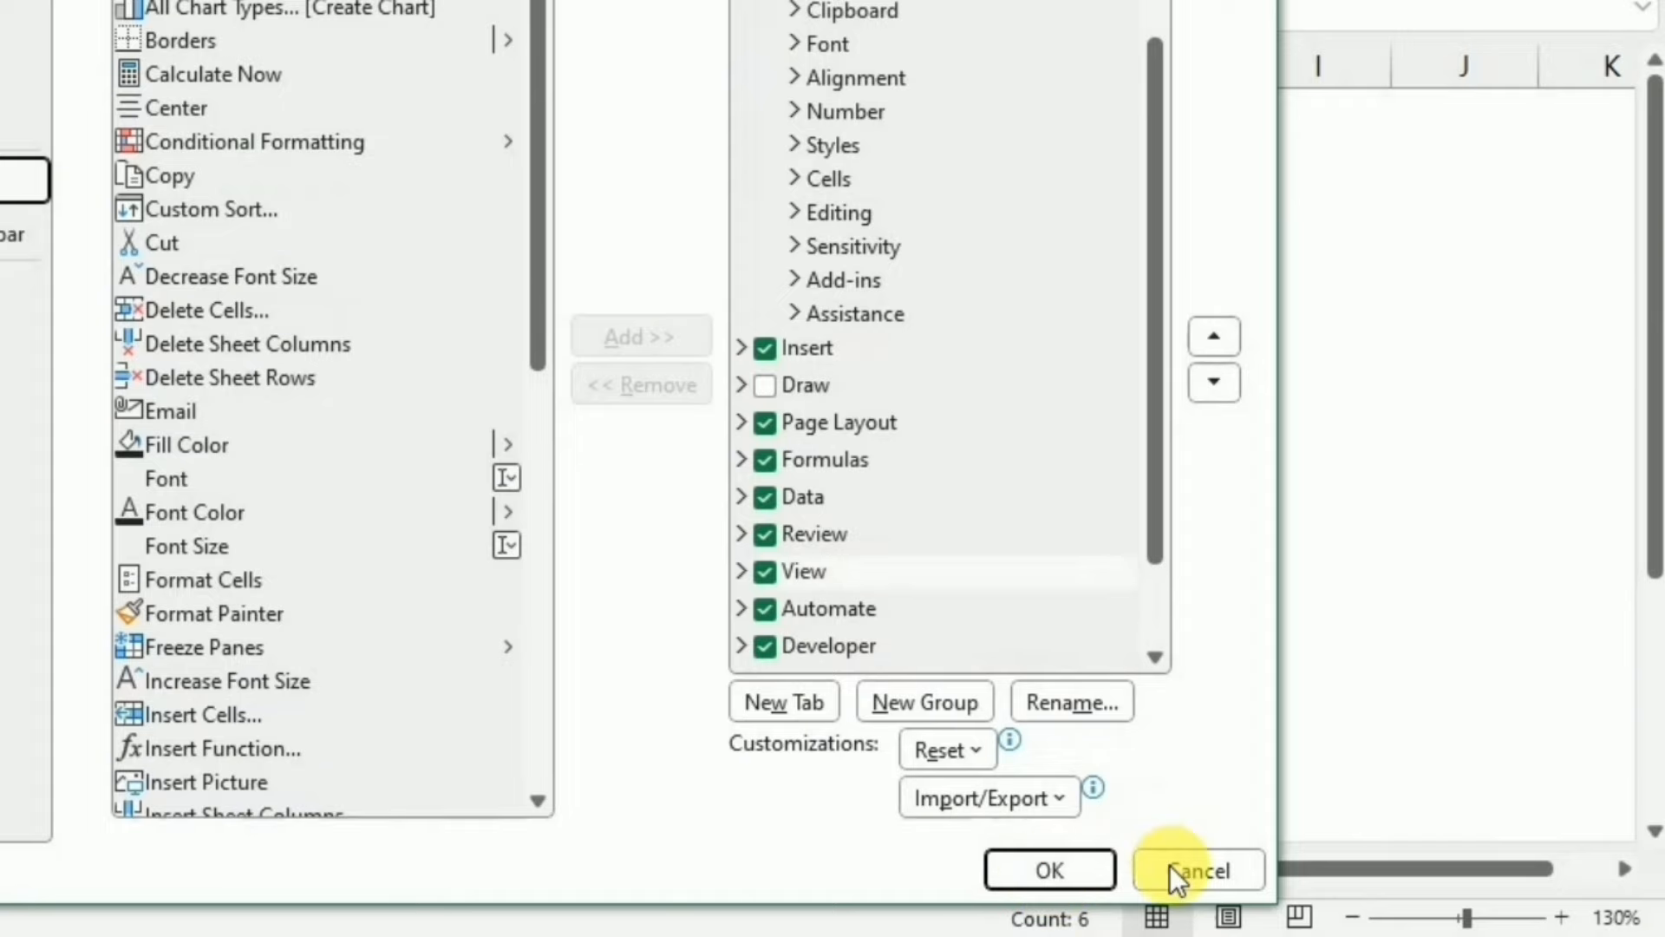
left_click(1204, 871)
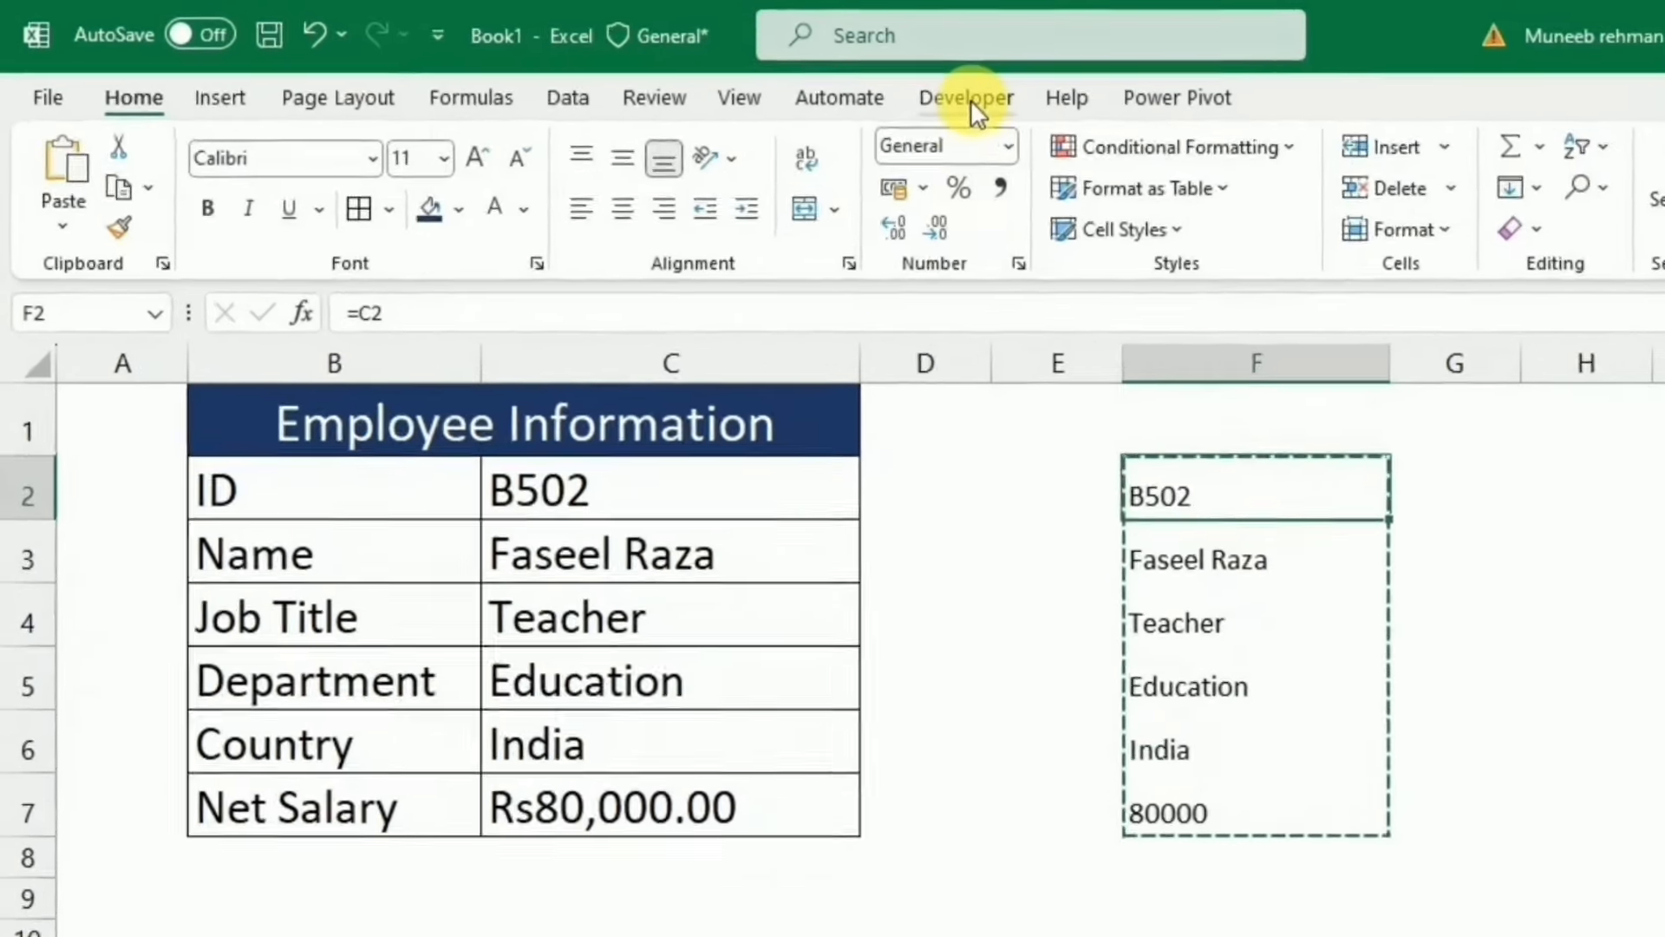
left_click(964, 97)
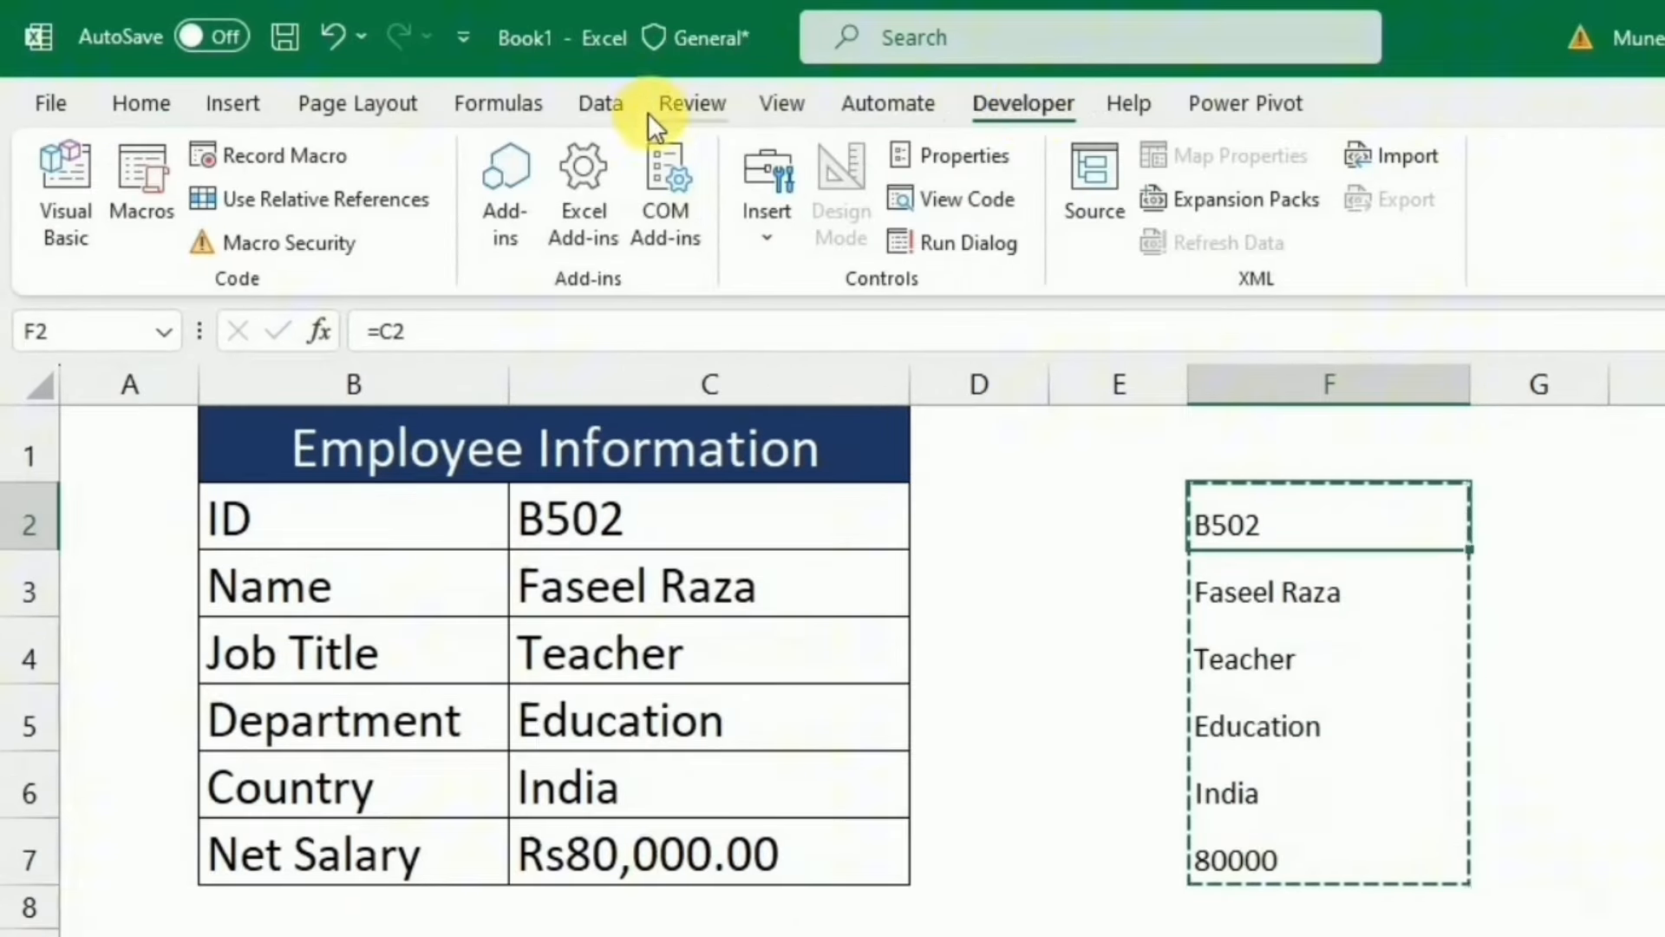
mouse_move(316, 170)
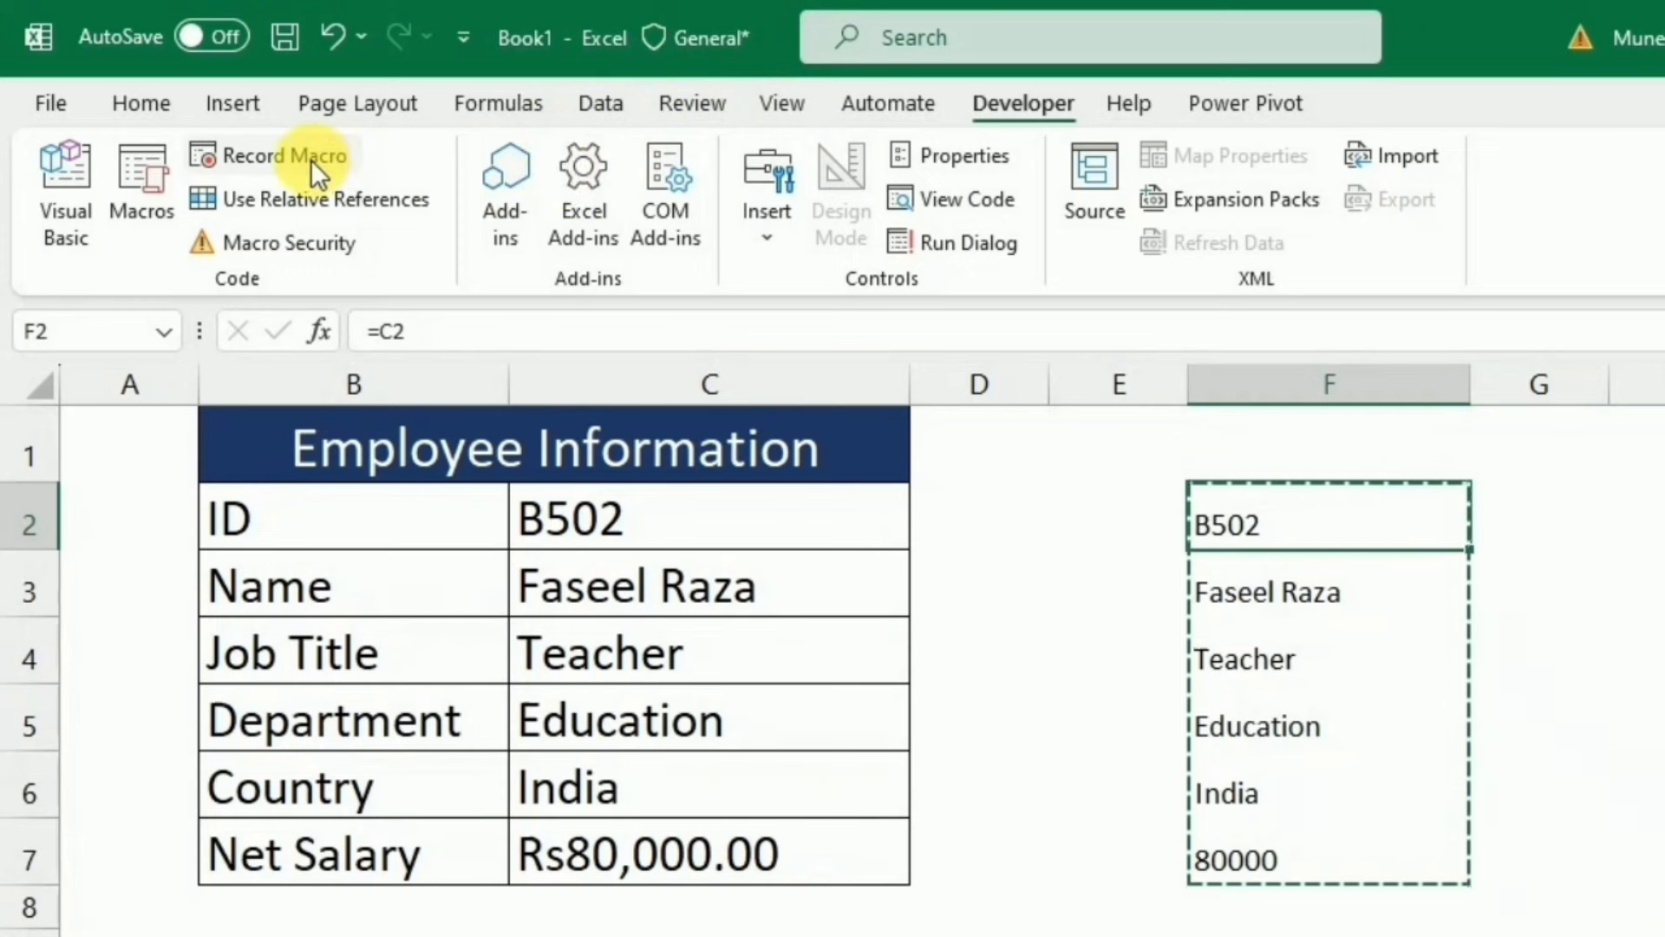
Step: Begin recording a macro named Dataentry
left_click(285, 157)
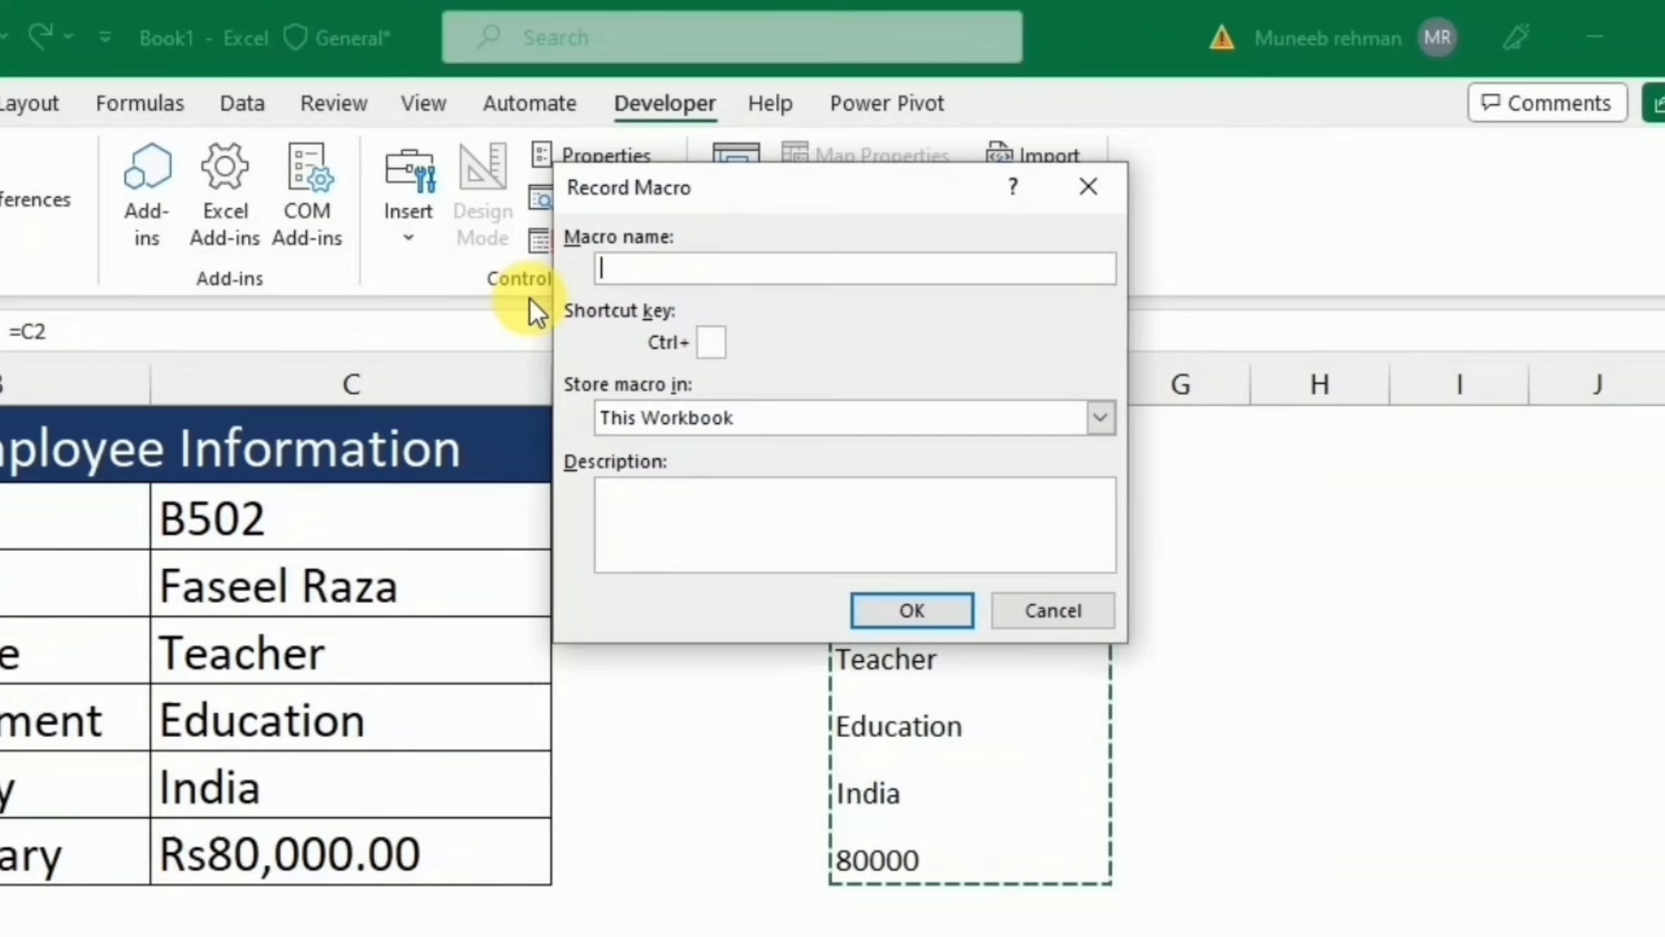
type("Data")
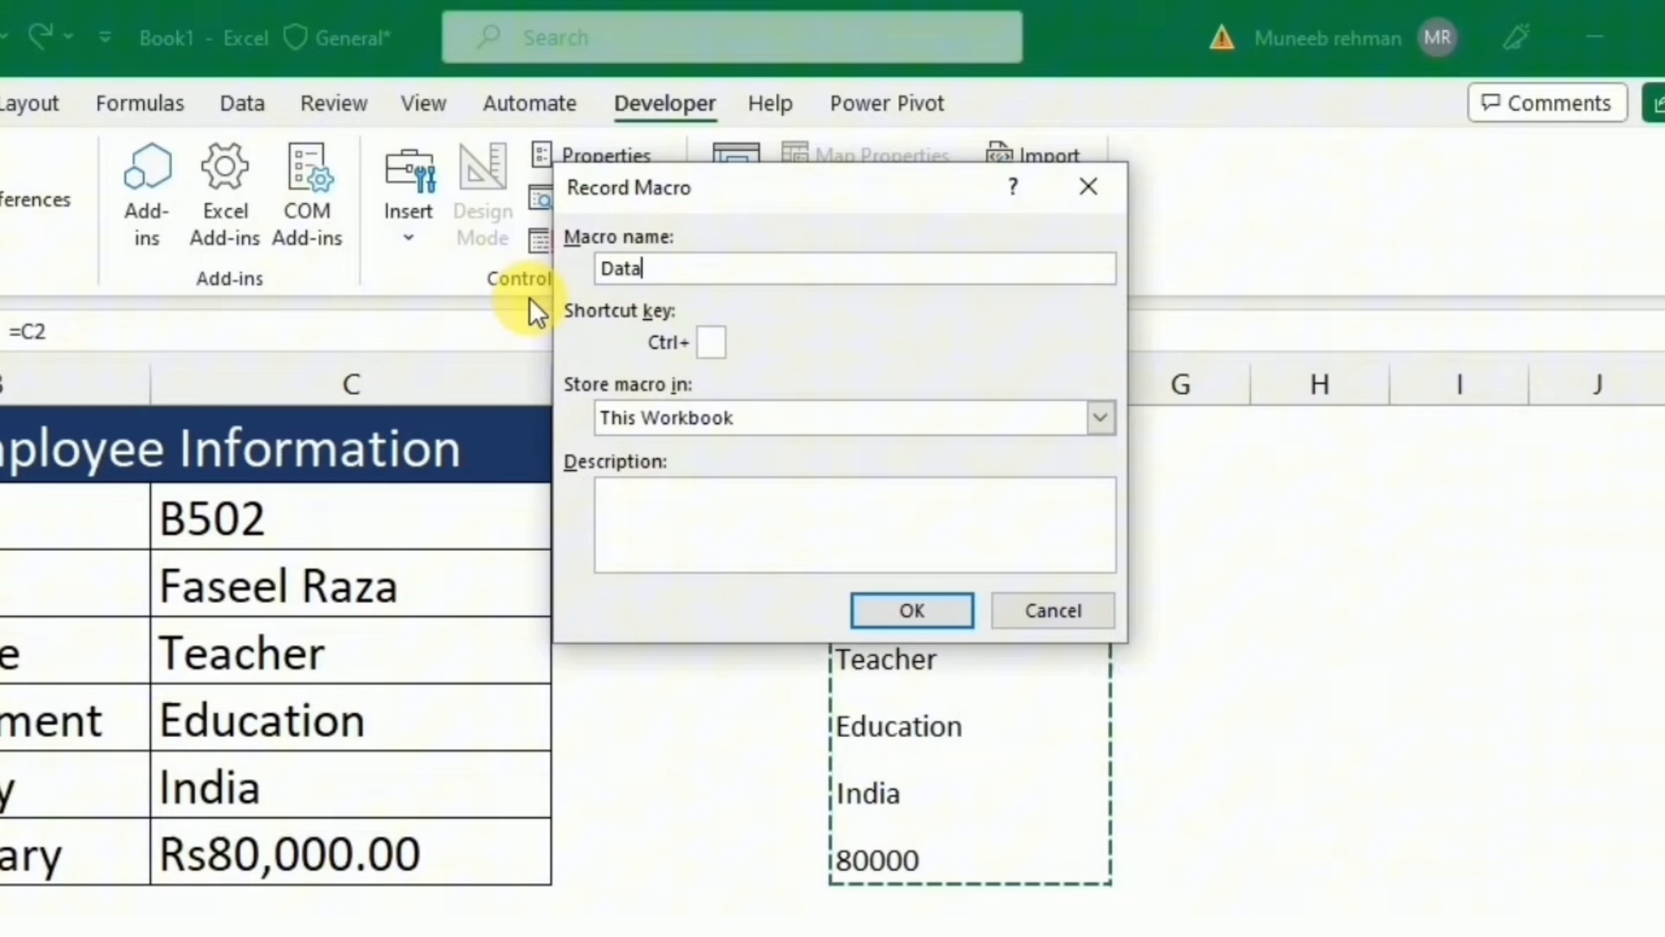
type("entry")
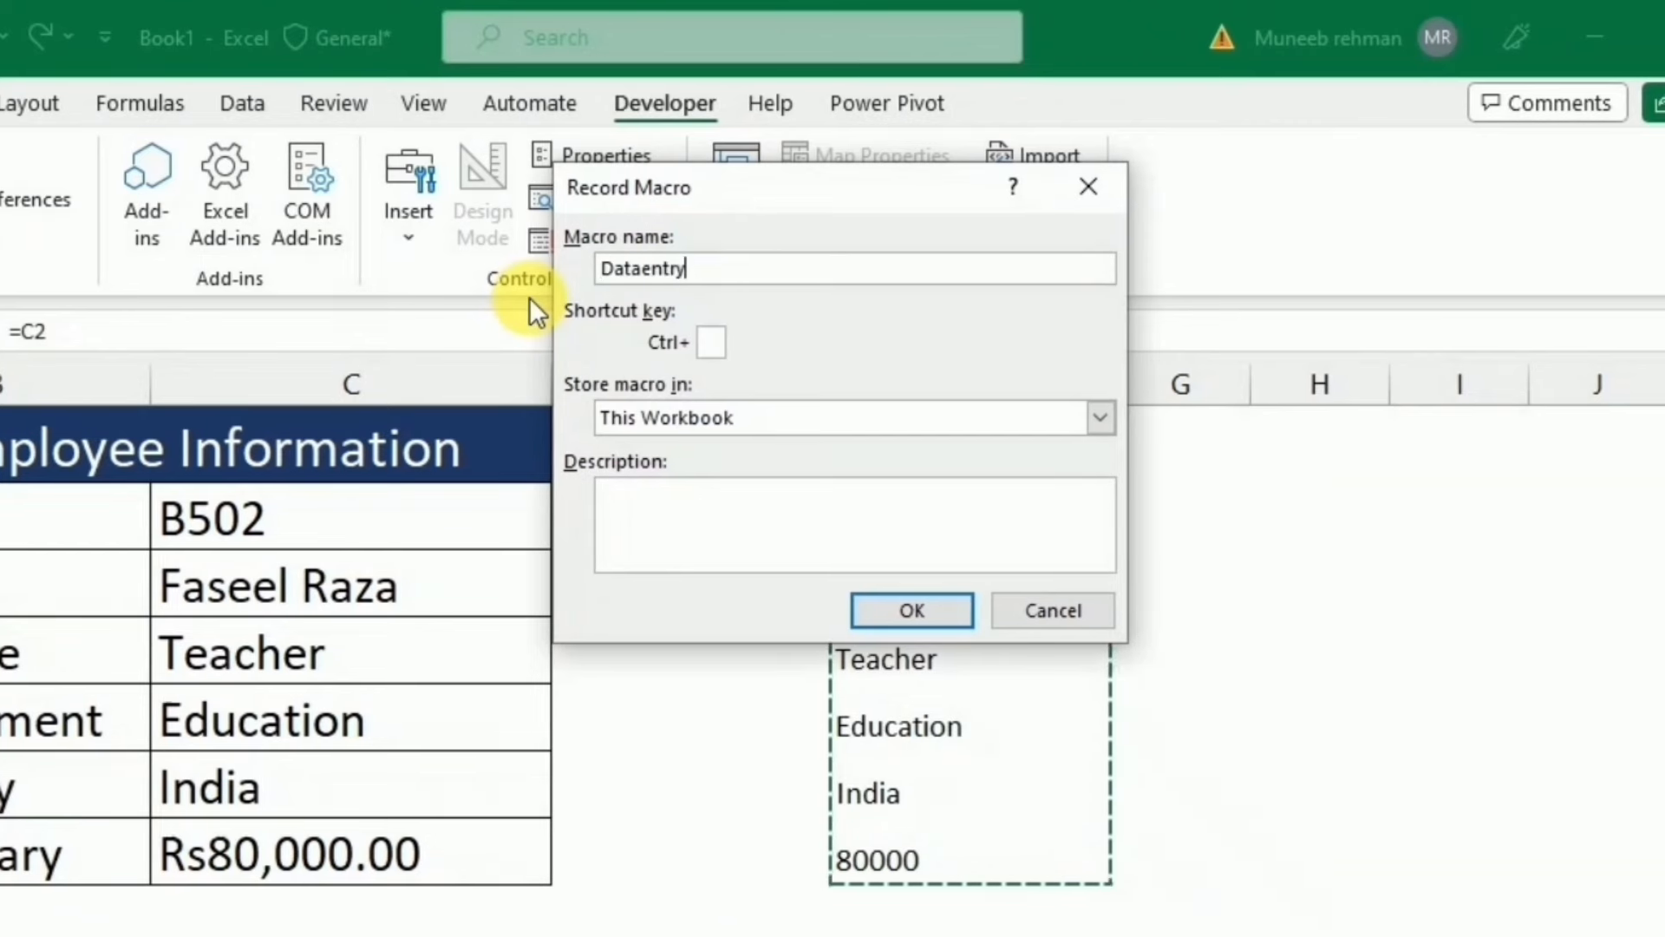
left_click(913, 611)
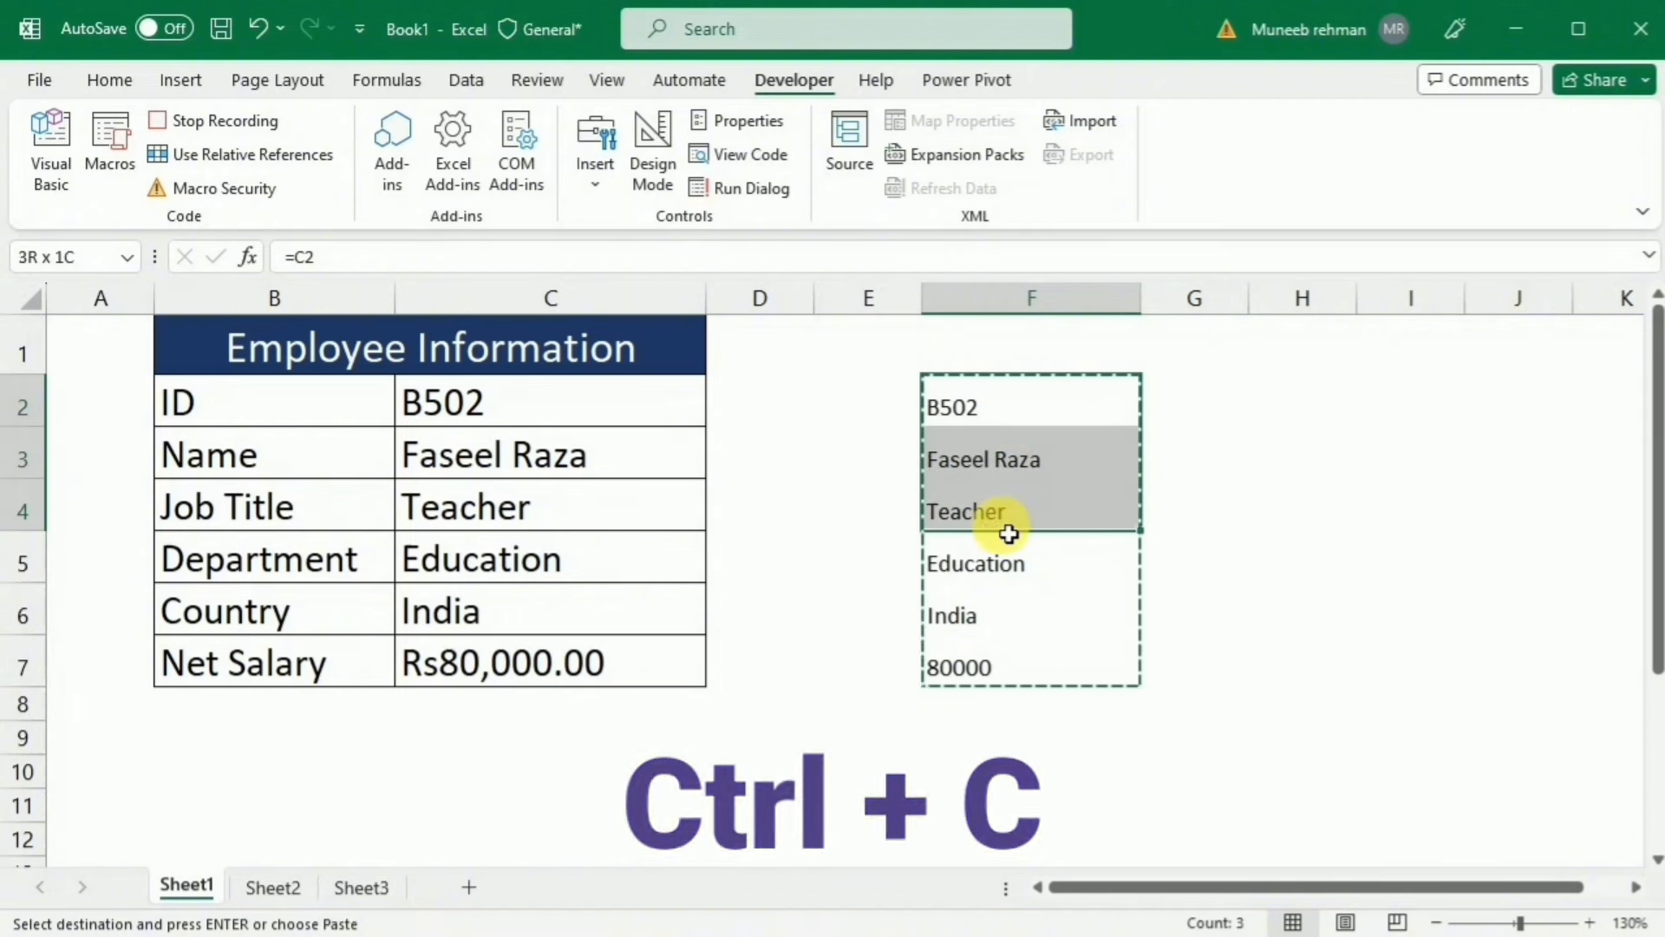
Step: Paste the copied F2:F7 values onto Sheet3 as a transposed value row and copy that row
key("Ctrl+V")
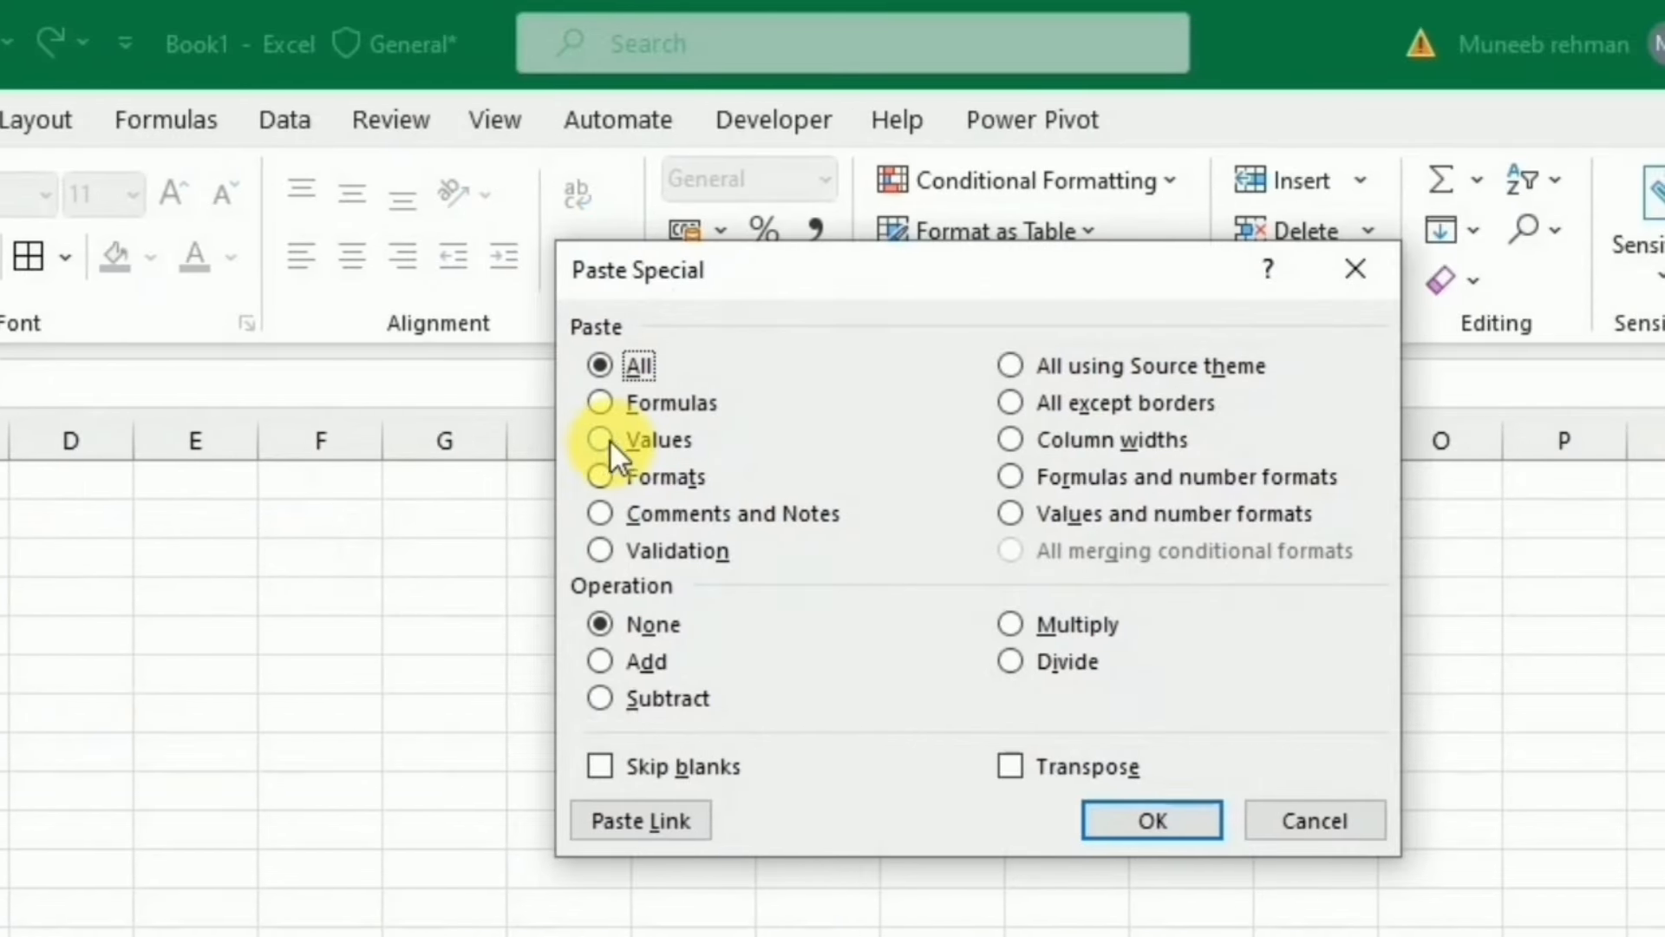
left_click(598, 441)
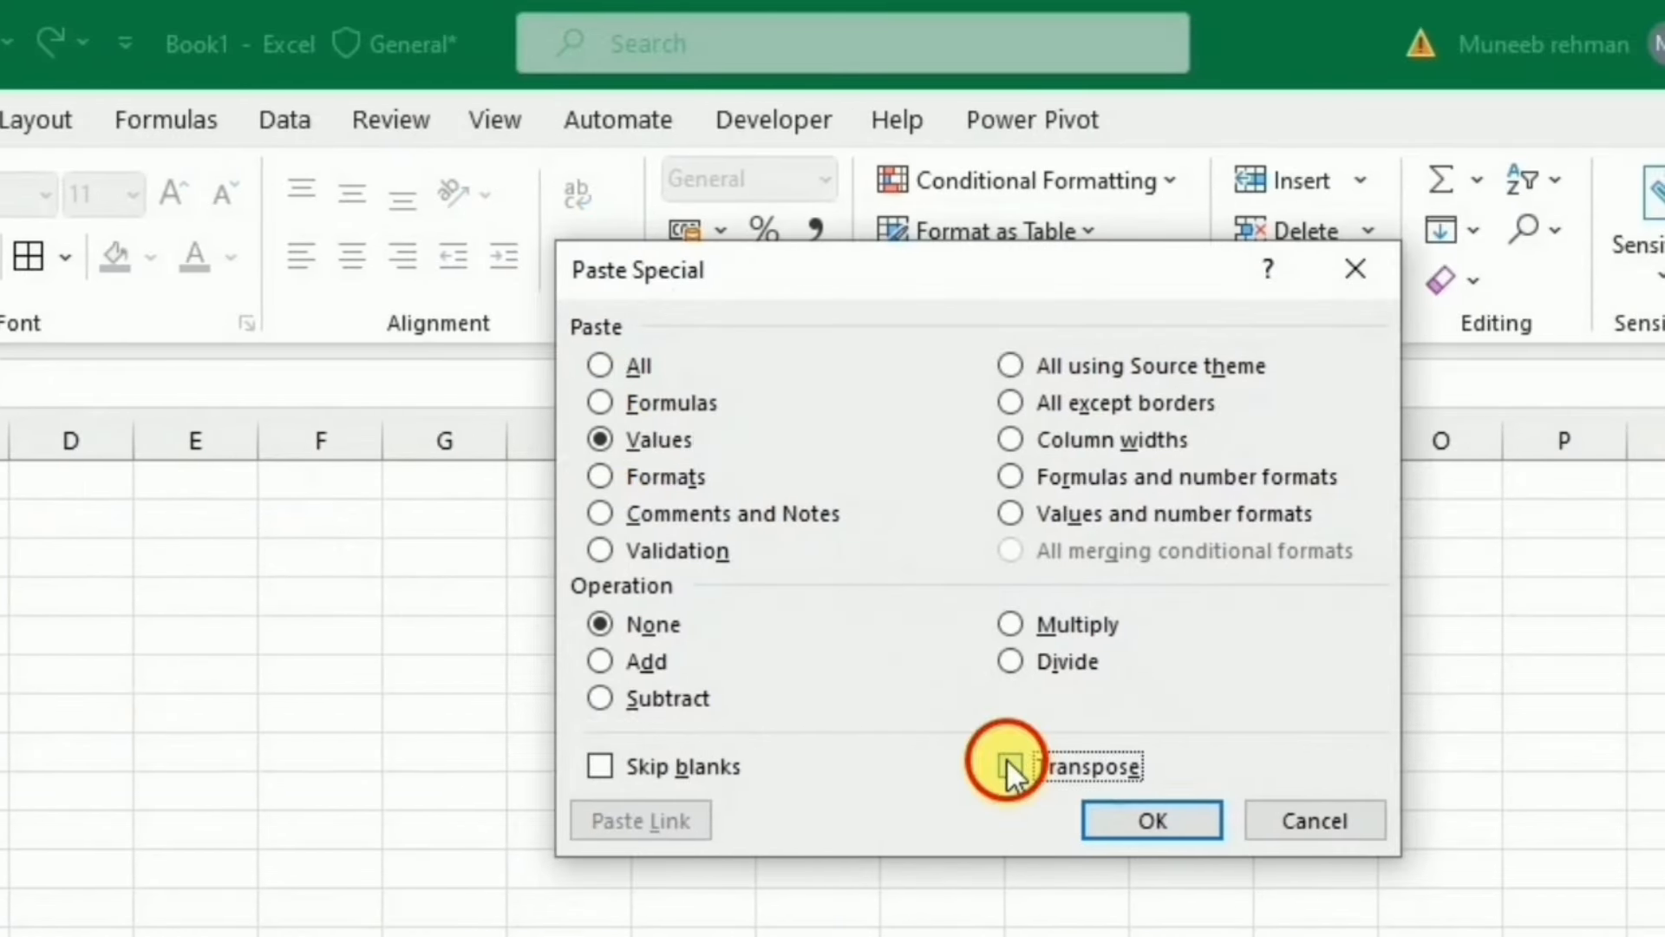
left_click(1012, 766)
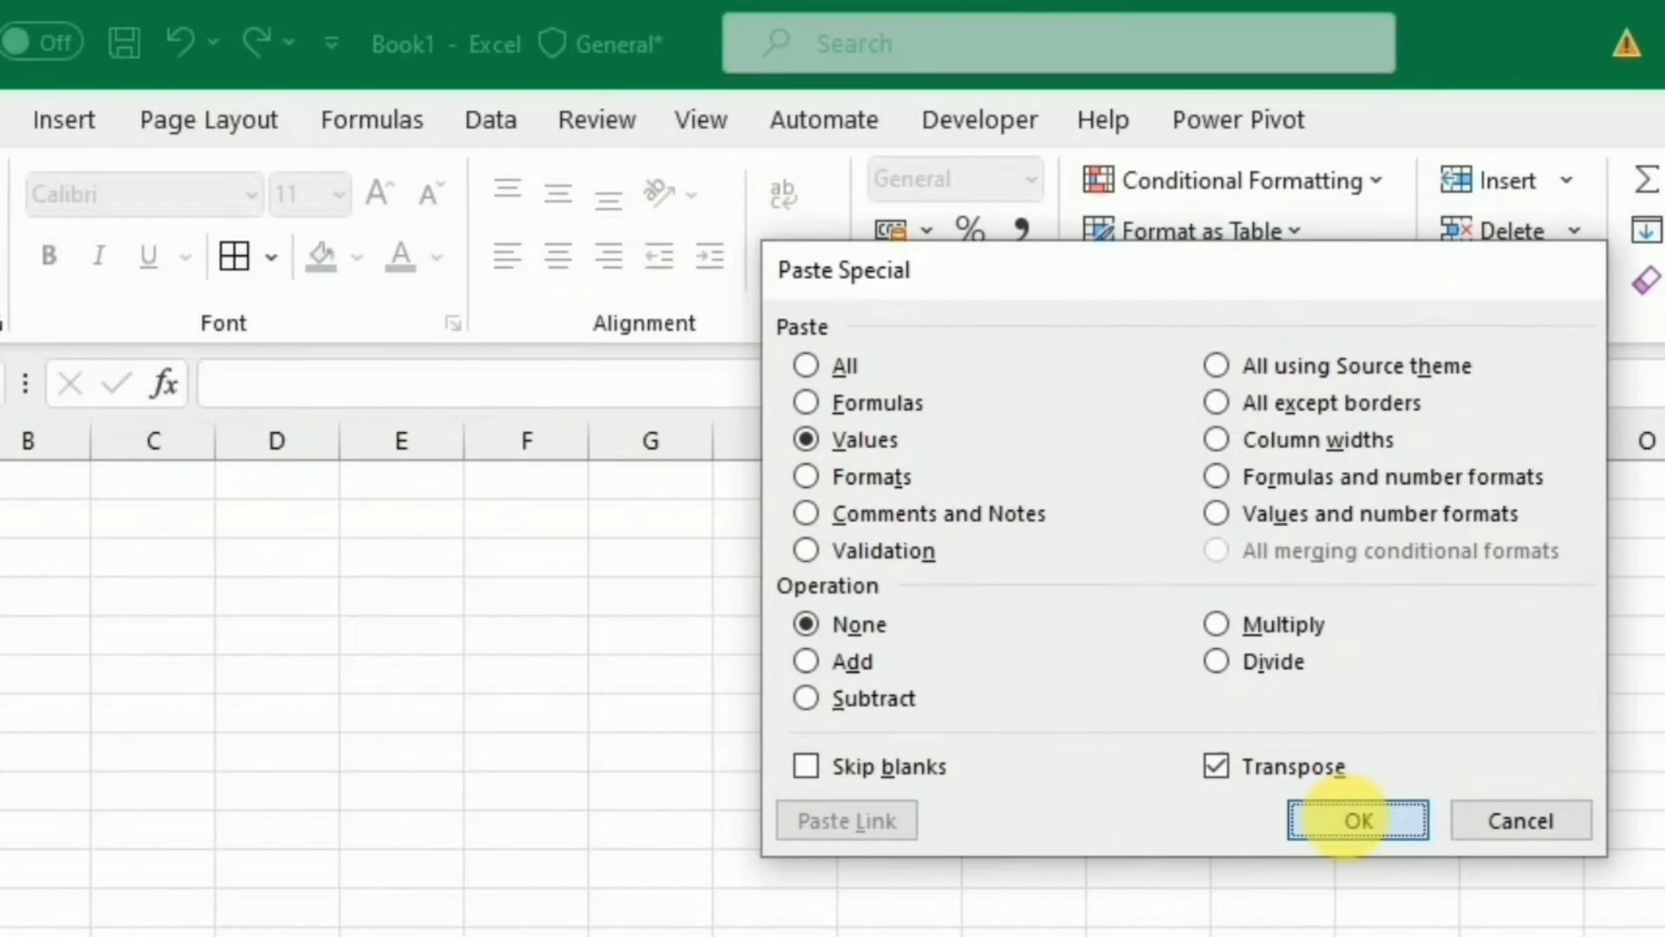
left_click(1362, 822)
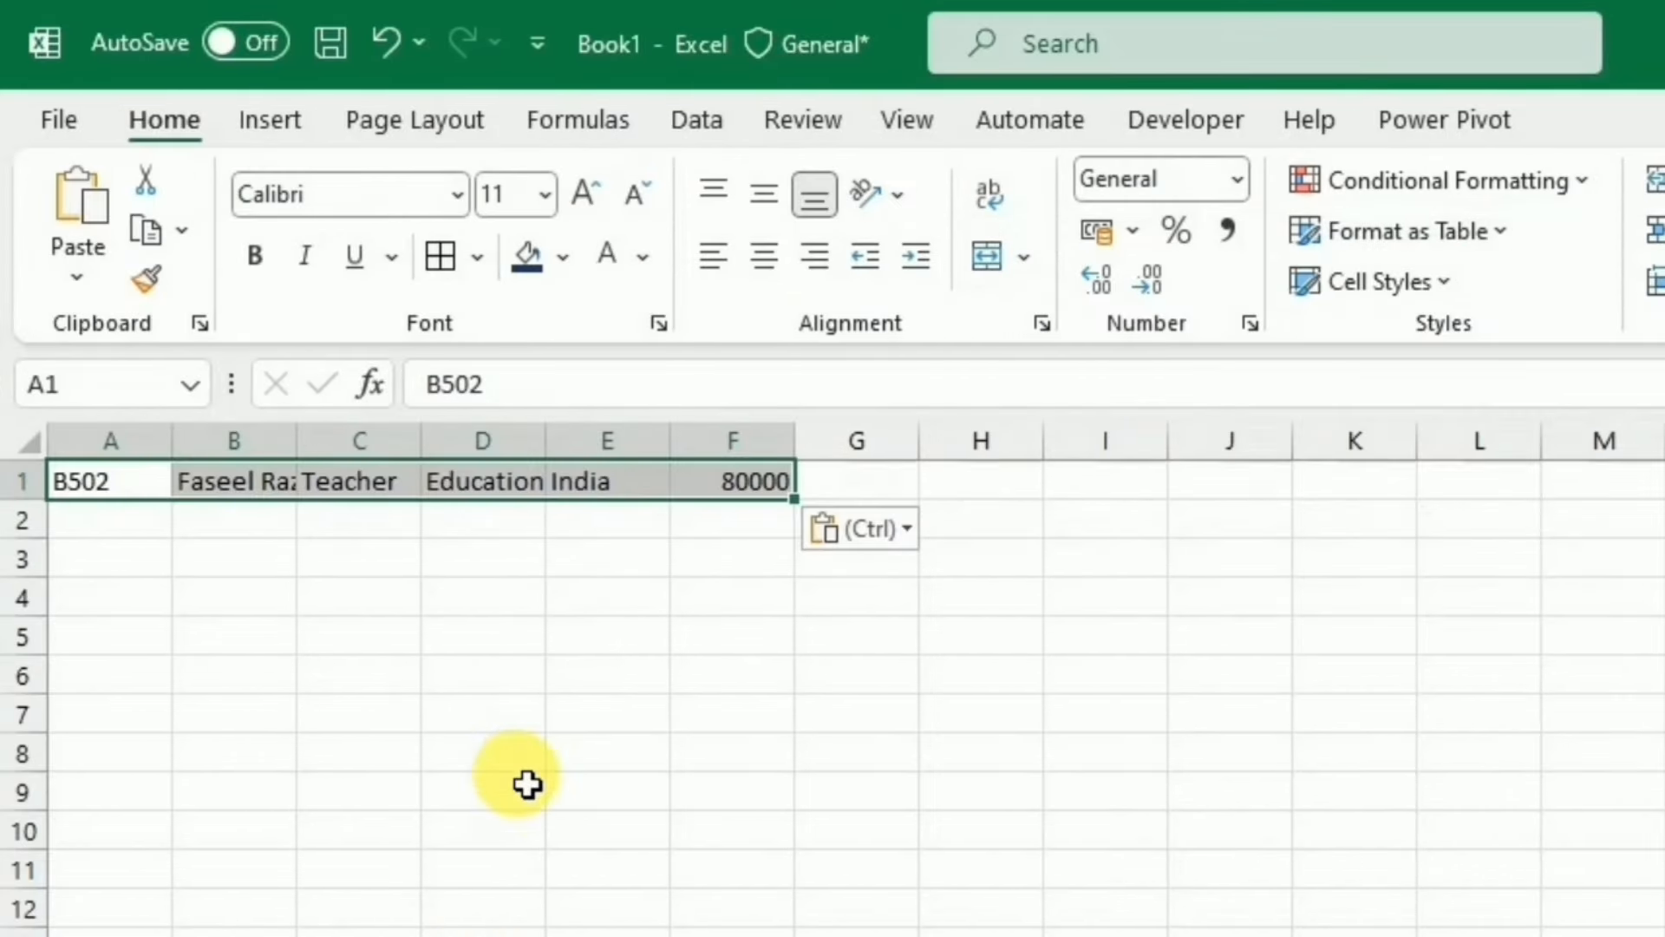
key("Ctrl+C")
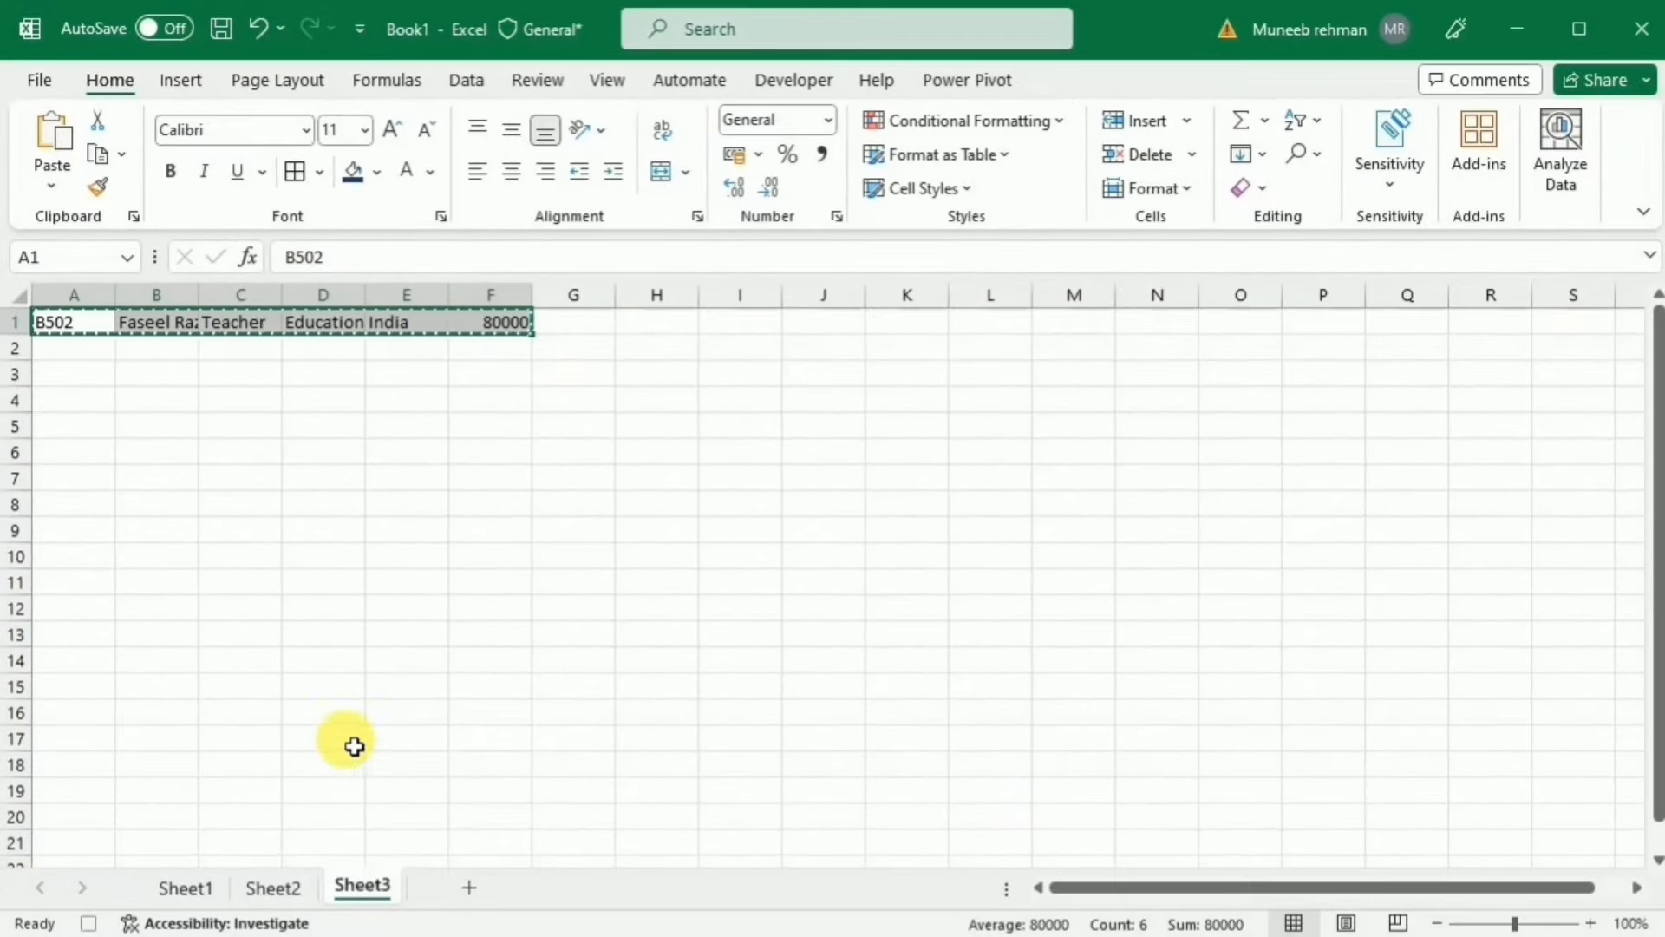
Step: Insert the copied B502 record as a row in Sheet2's table, then clear the Sheet1 form at the ID cell
left_click(272, 888)
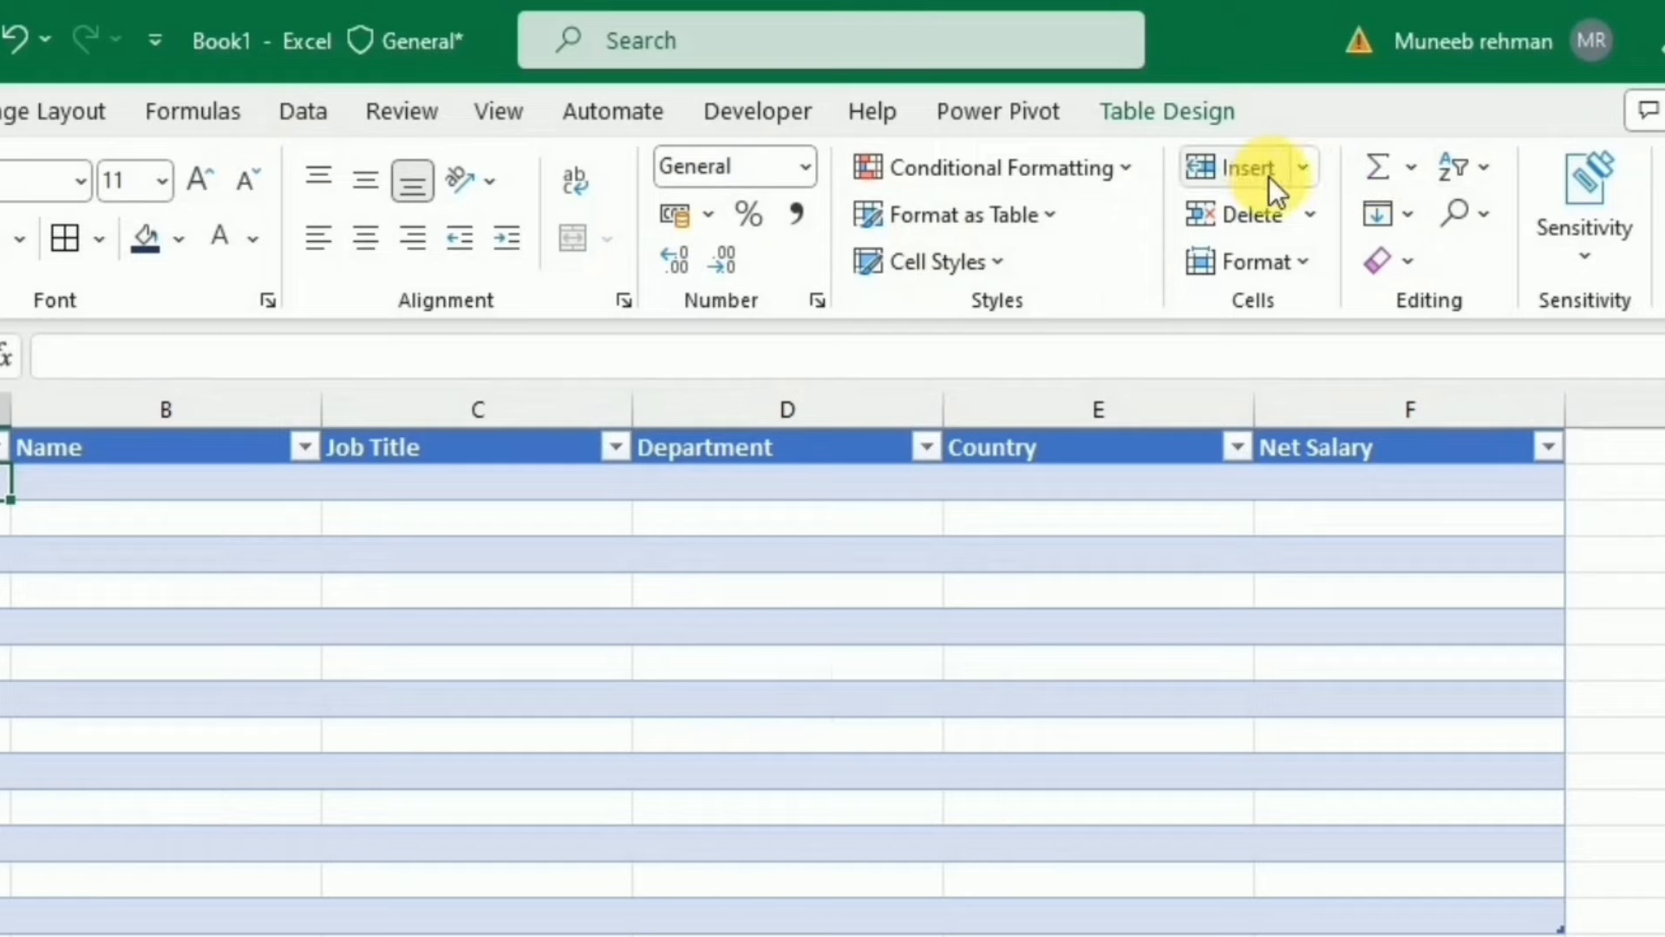
left_click(1303, 166)
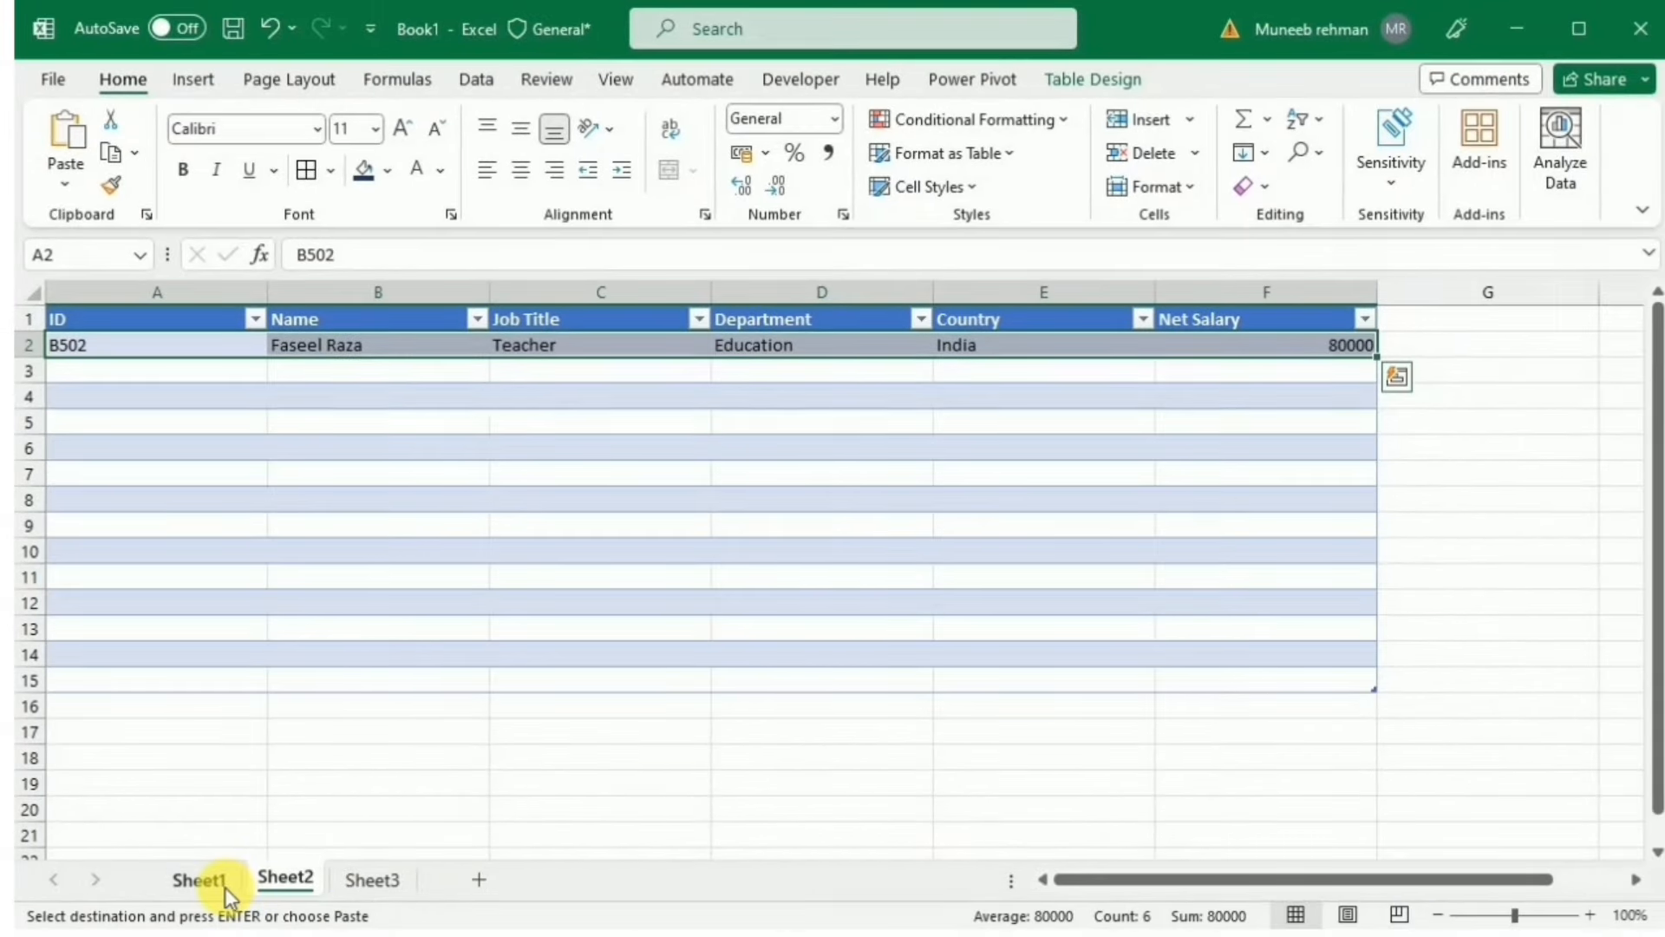
left_click(196, 878)
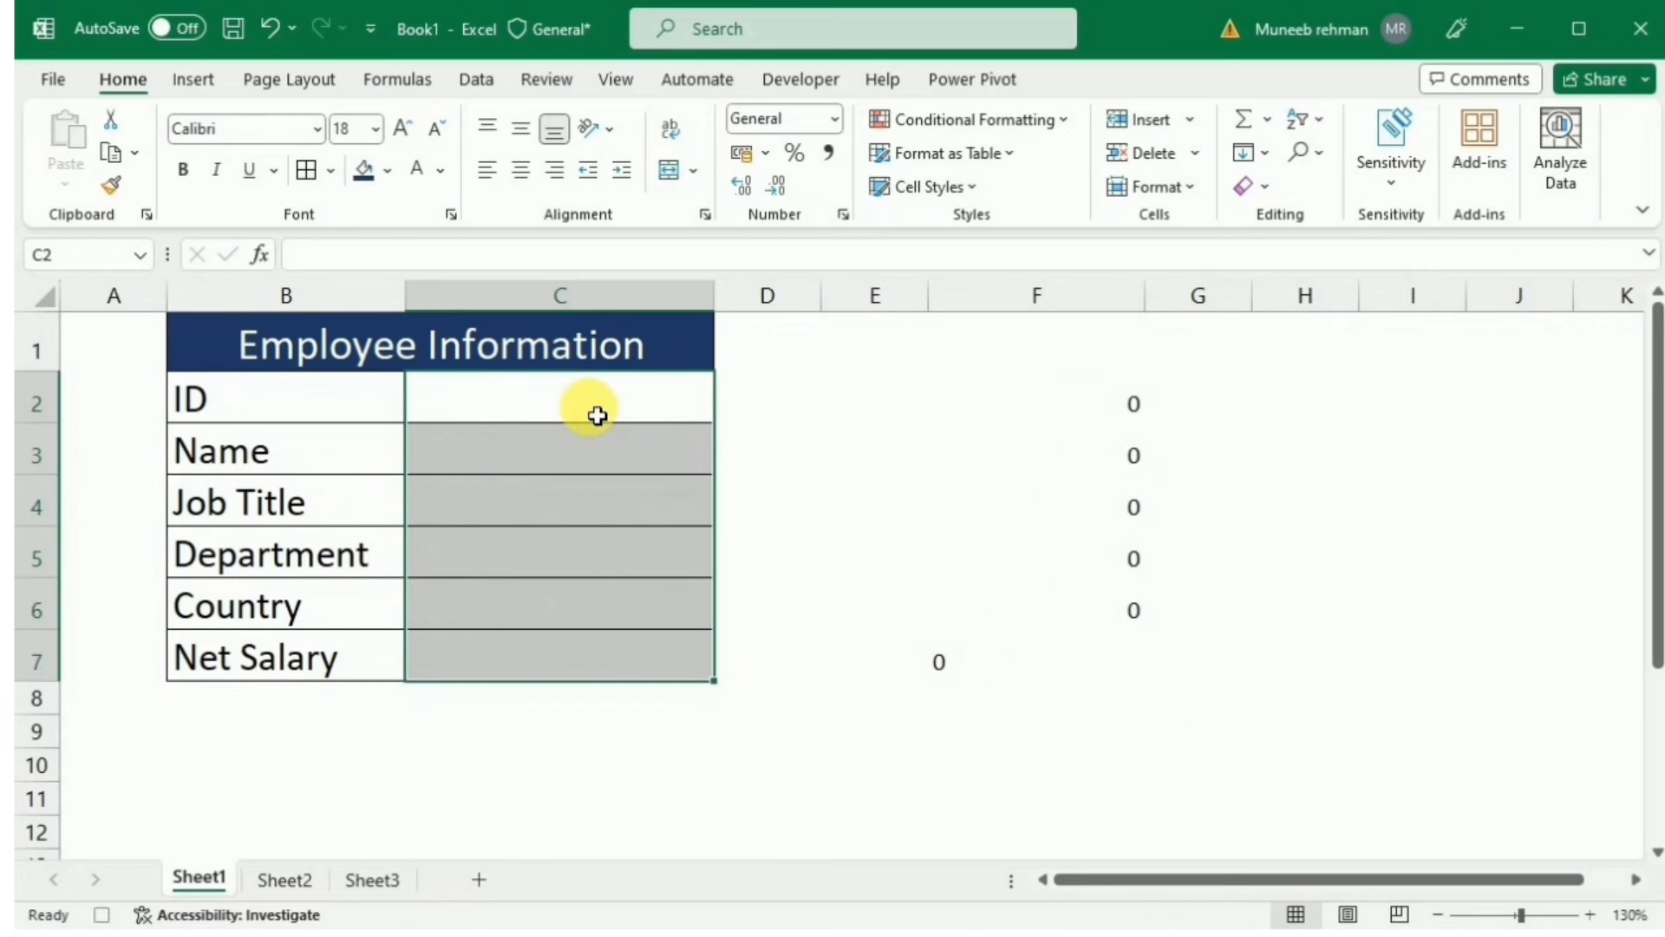
left_click(598, 413)
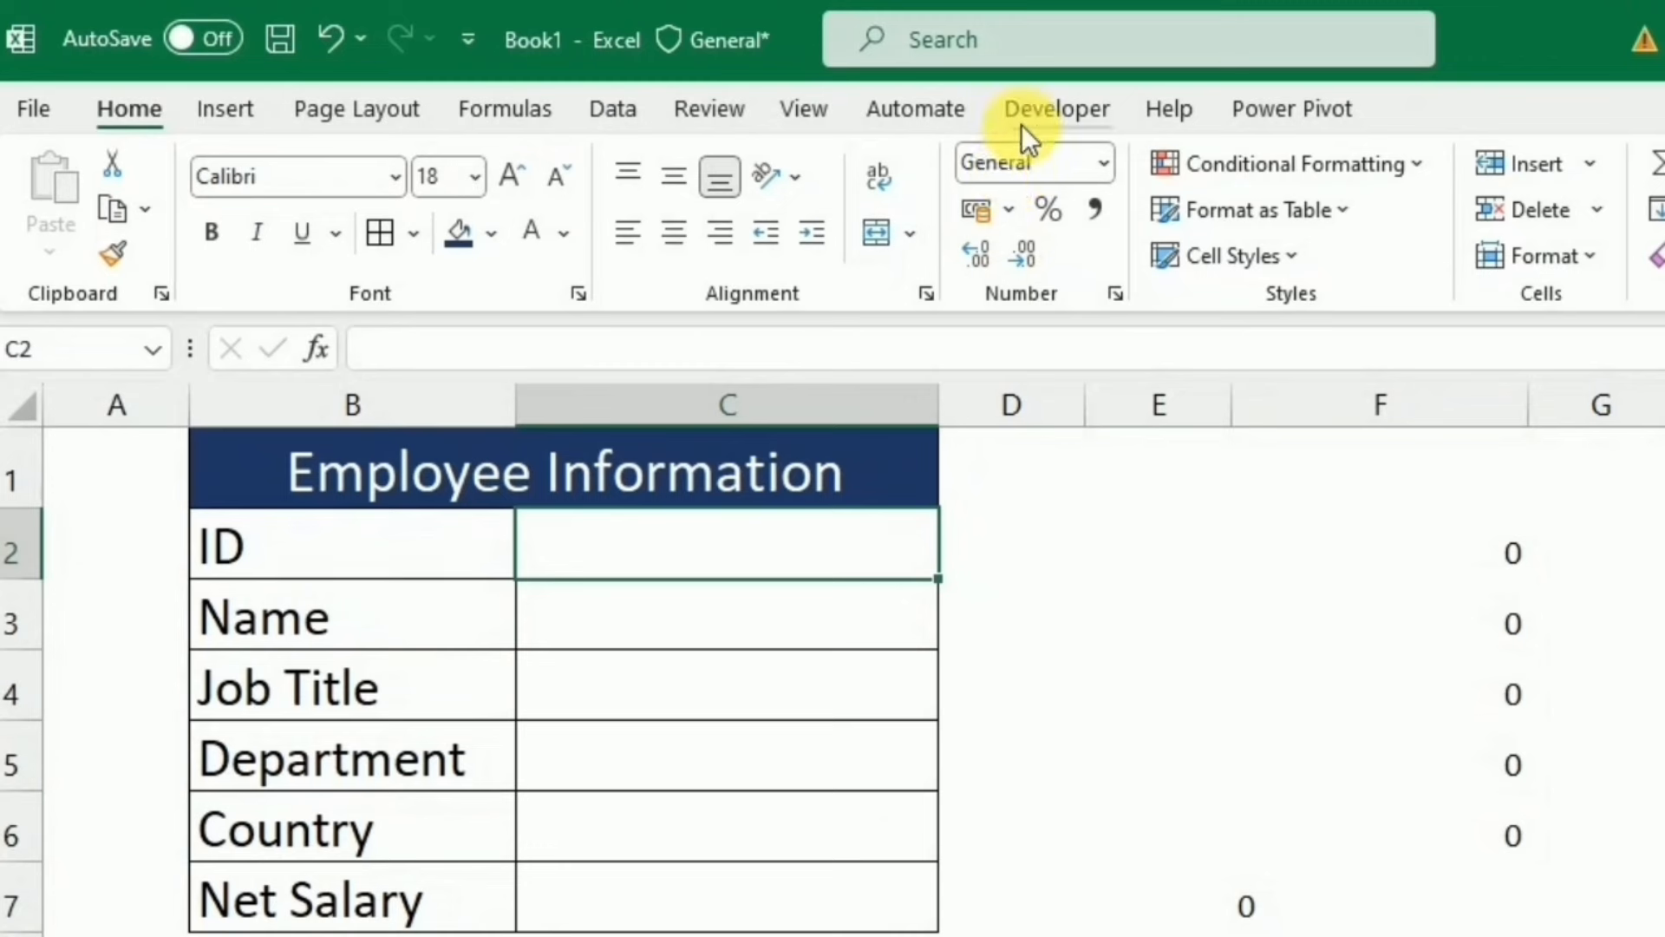
Step: Stop recording, draw a form-control button under the form and assign it the Dataentry macro
left_click(1057, 108)
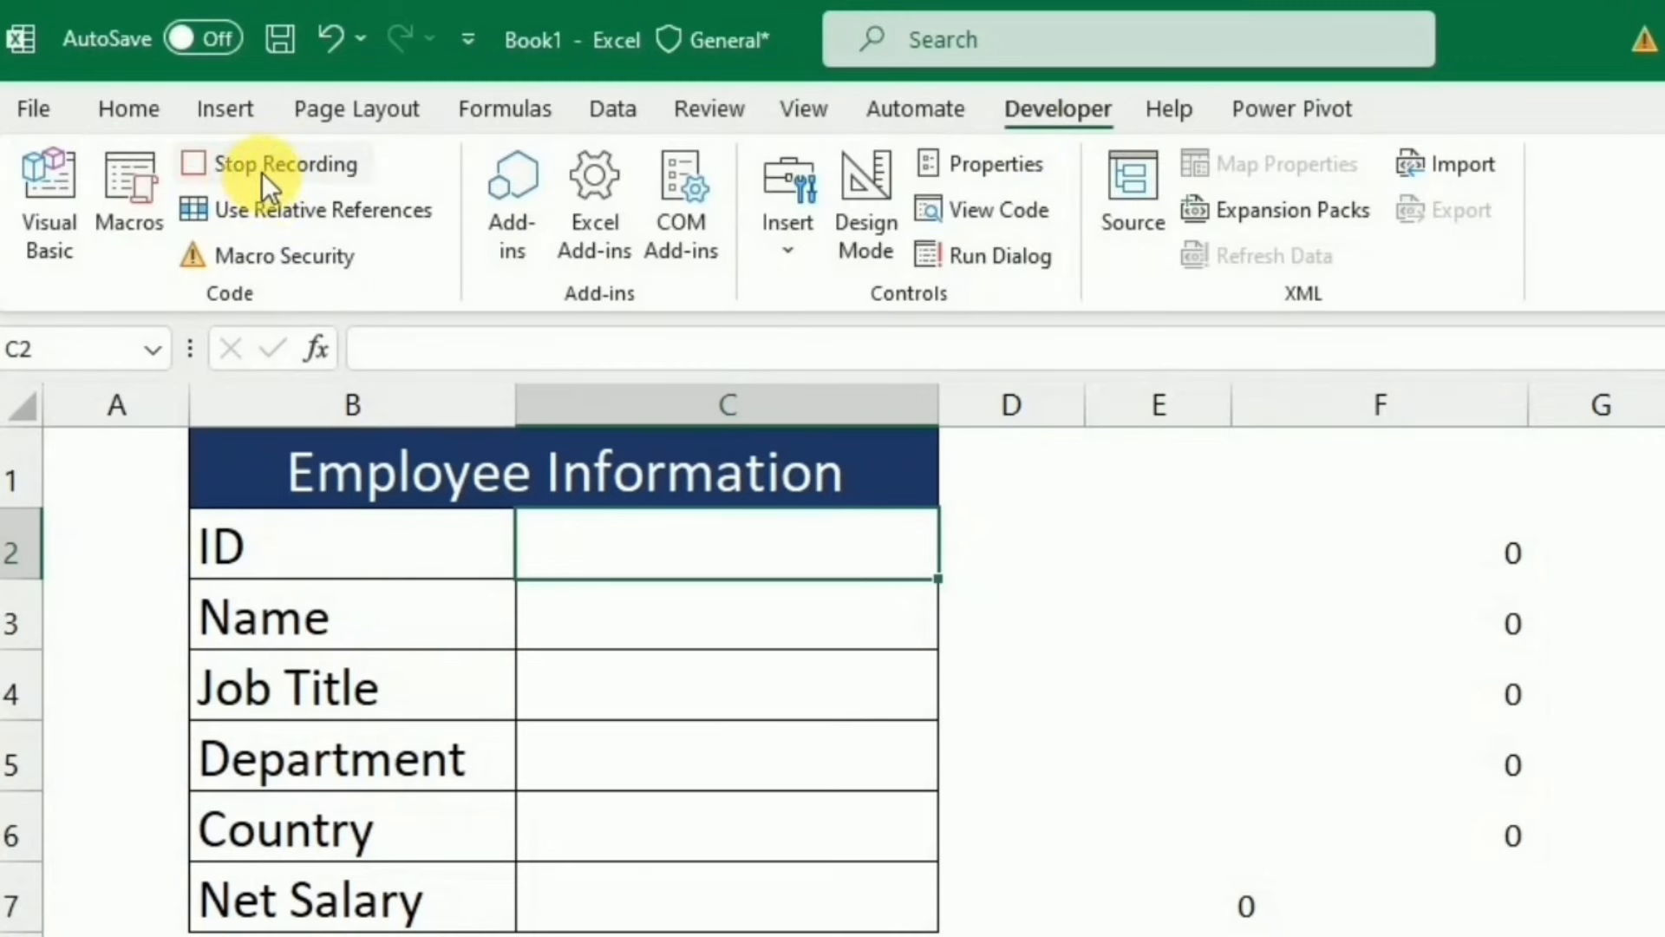
left_click(260, 165)
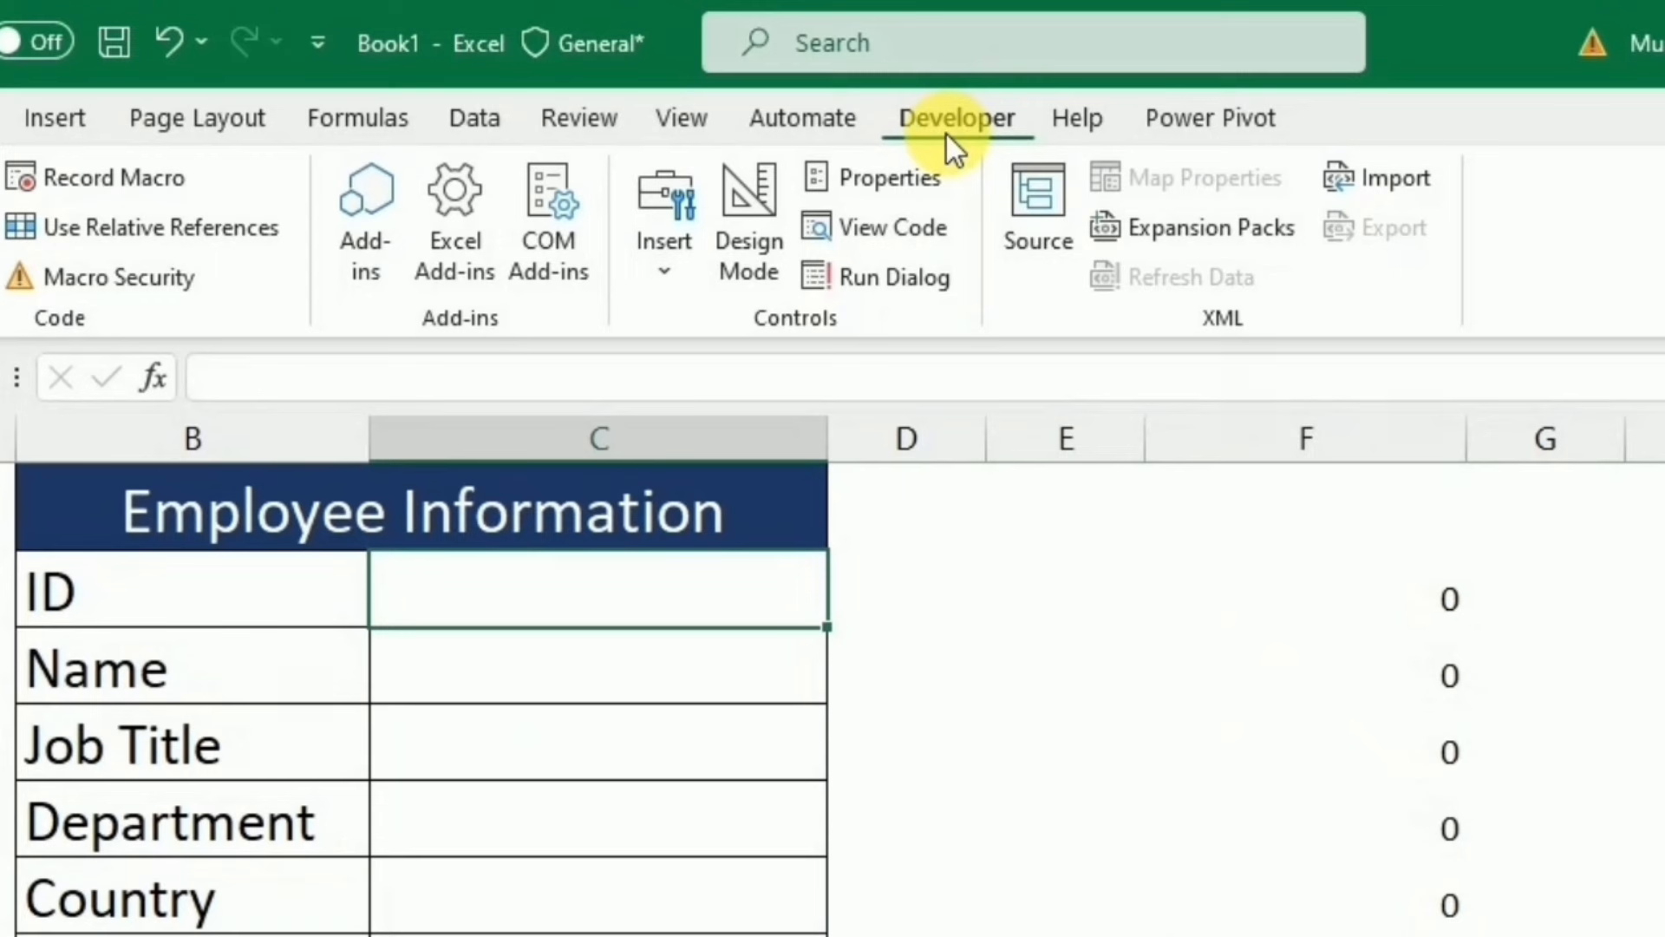
left_click(662, 217)
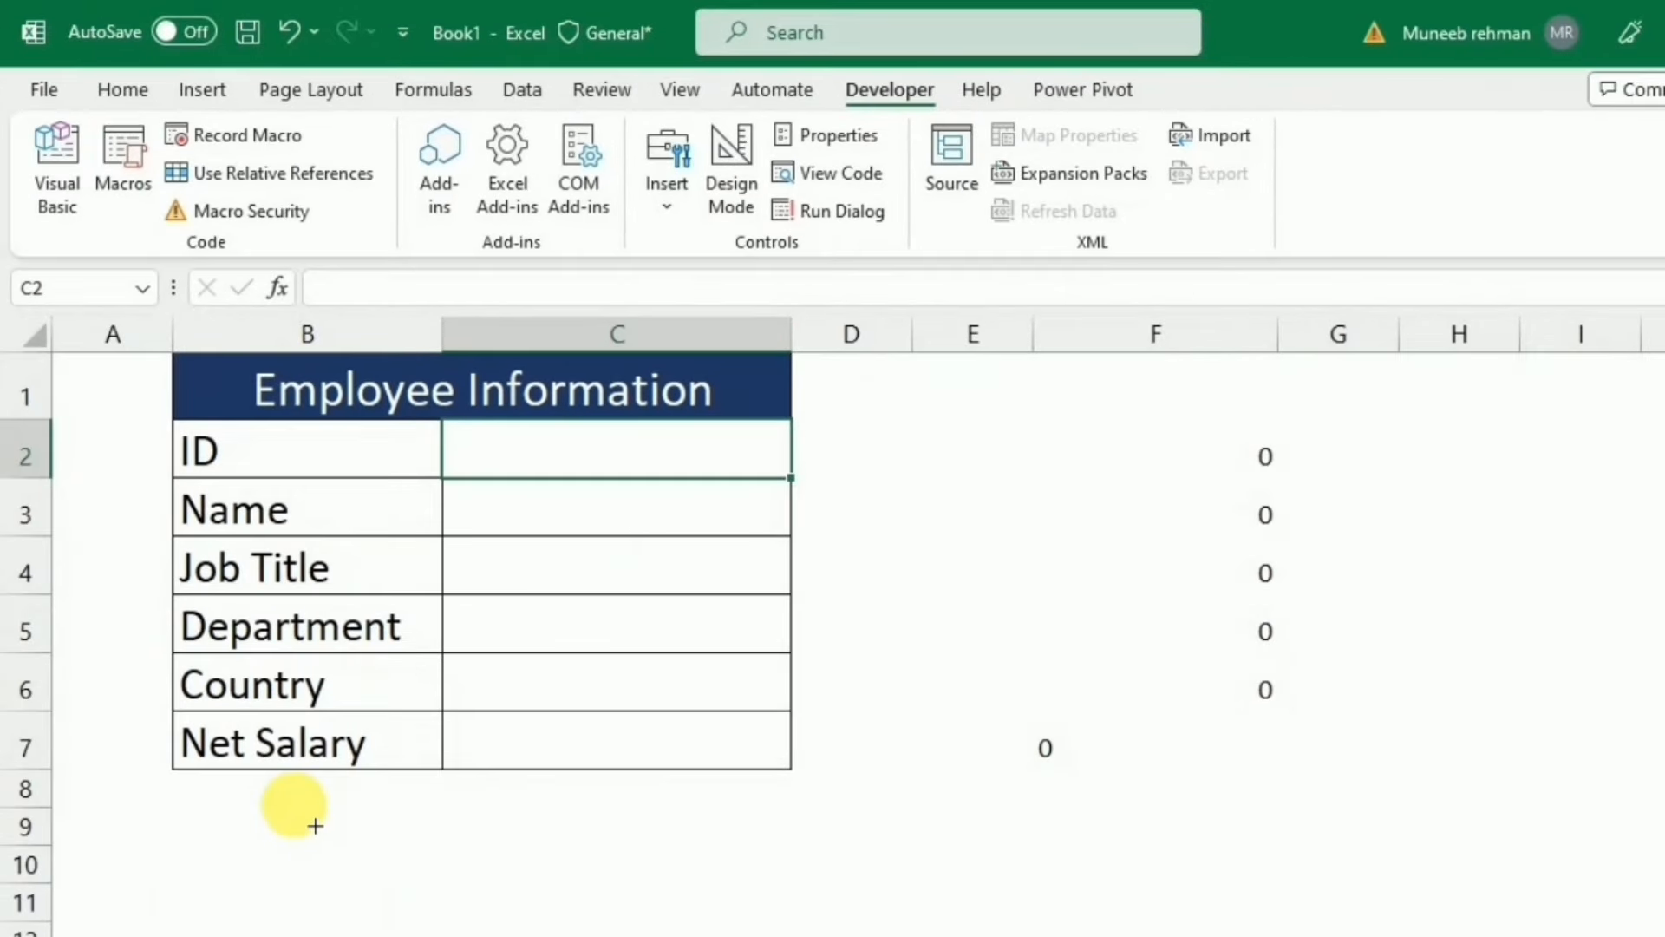
left_click_drag(274, 802, 625, 860)
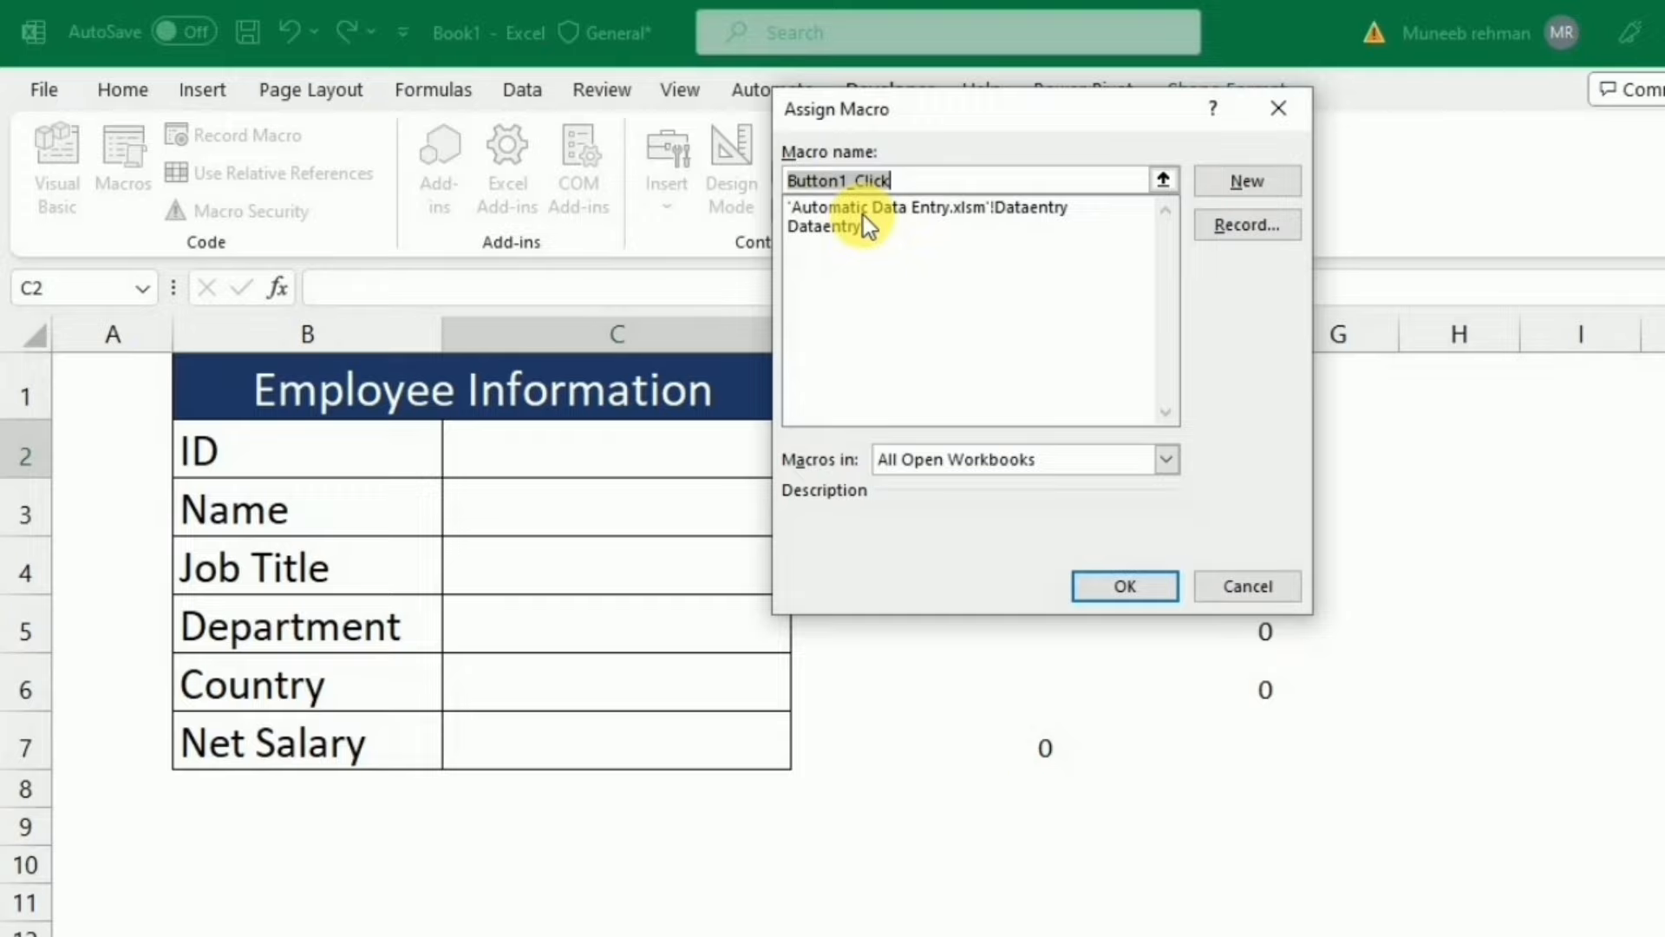
left_click(923, 209)
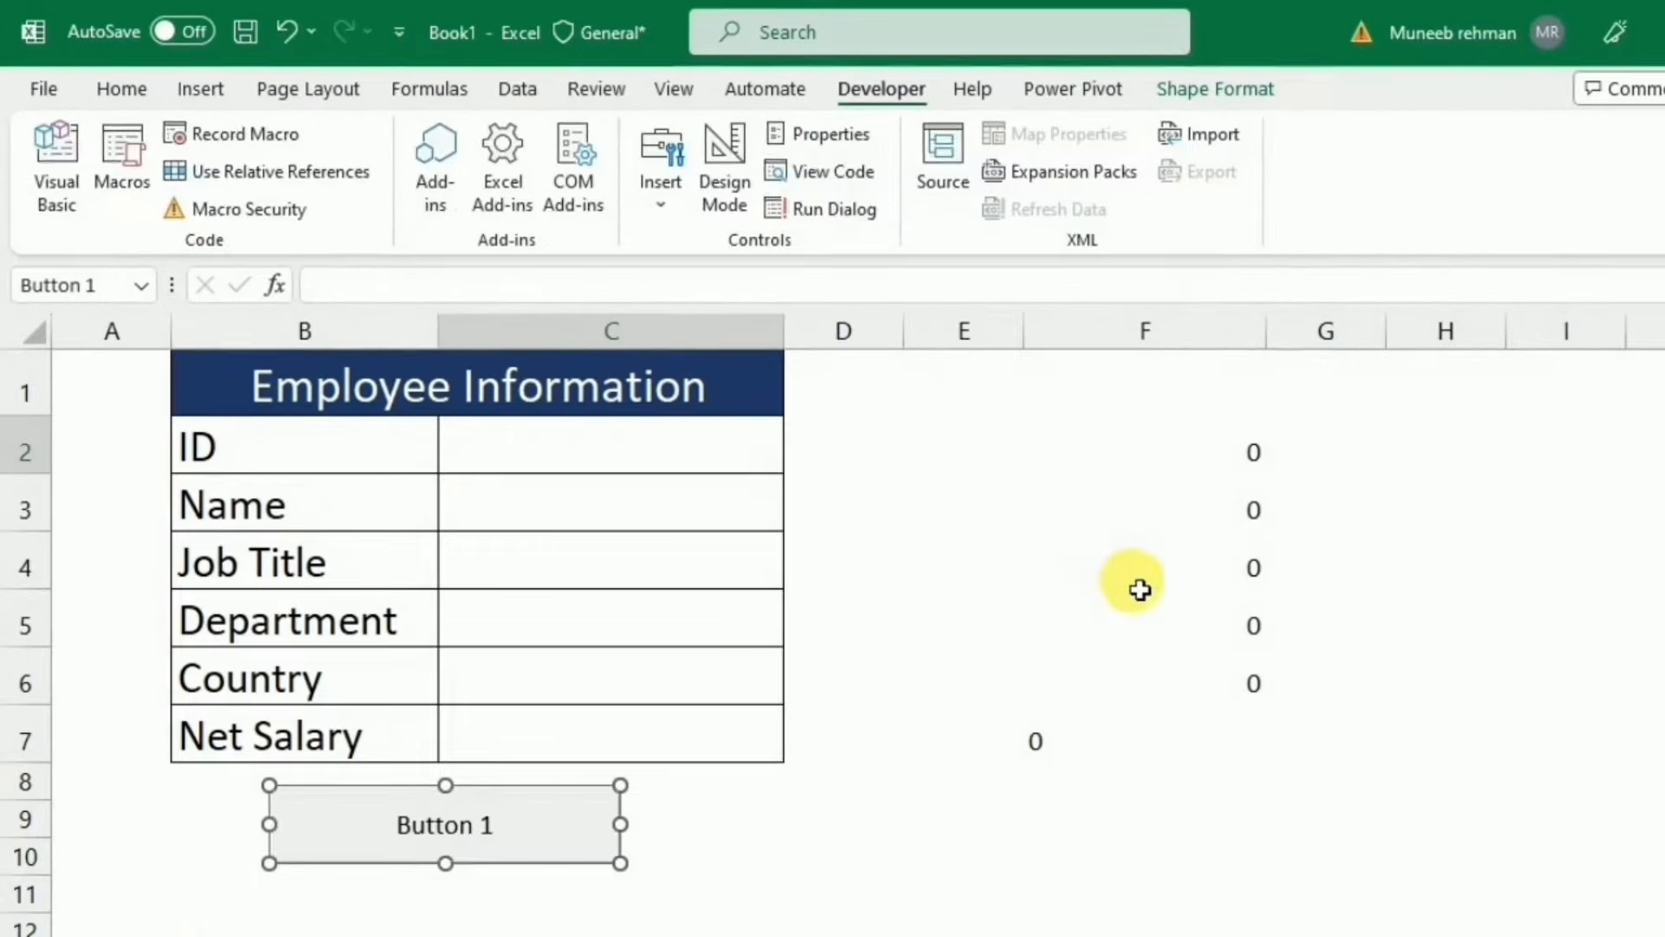
Step: Rename the button's caption to Save Record
double_click(444, 826)
type("S")
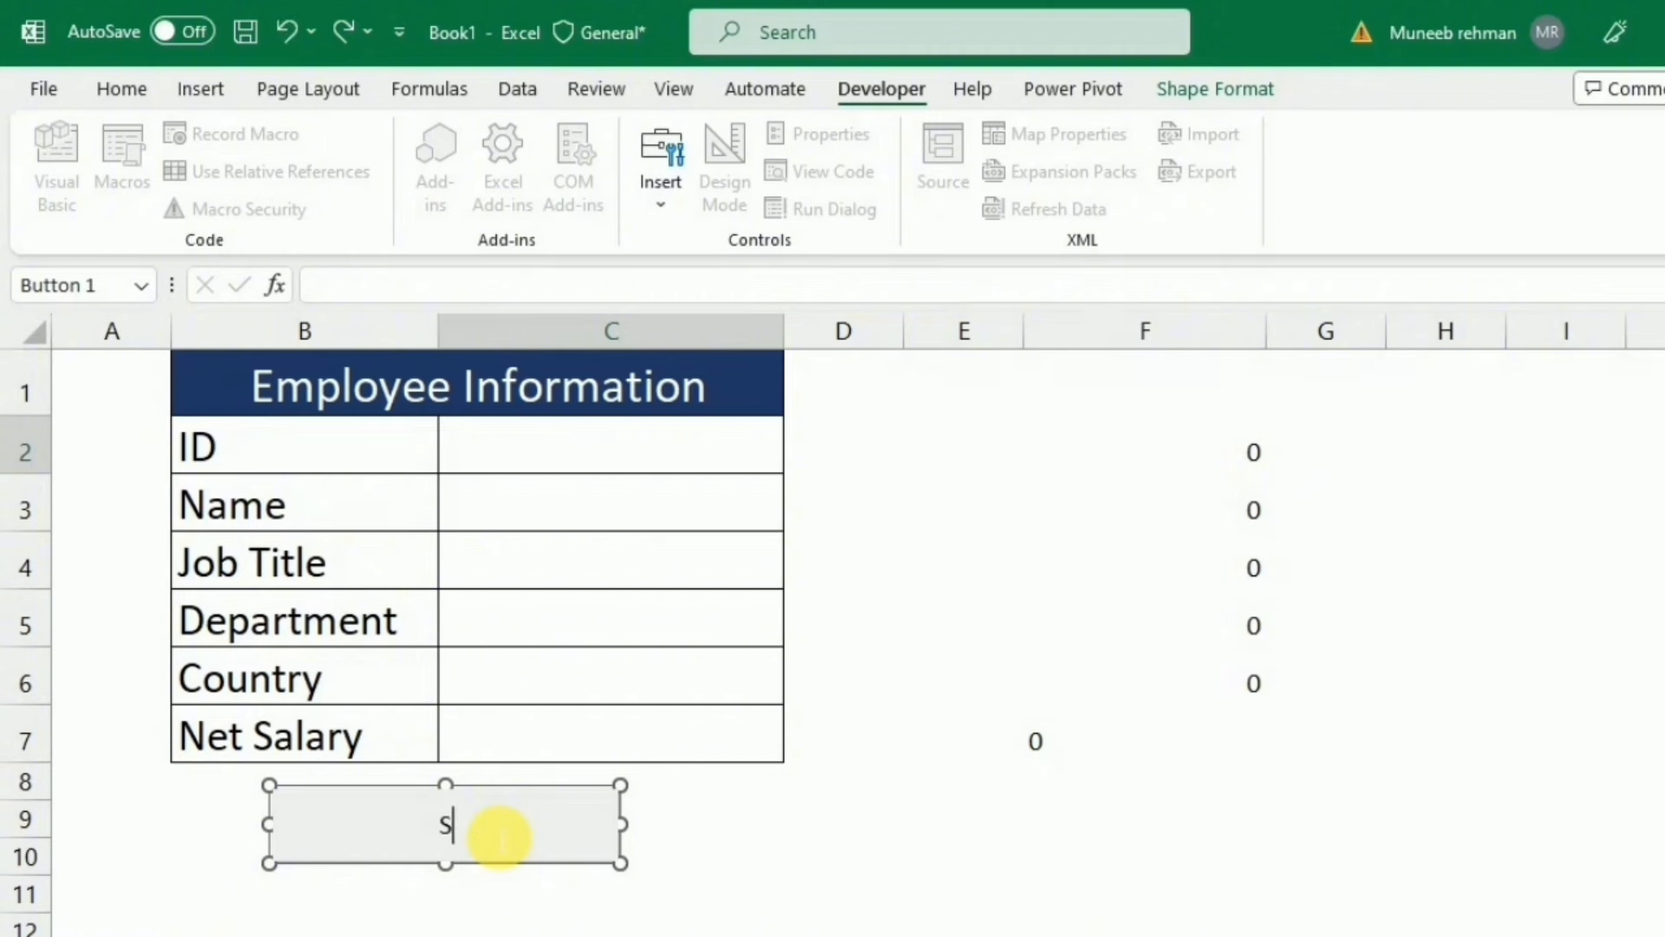
type("ave Record")
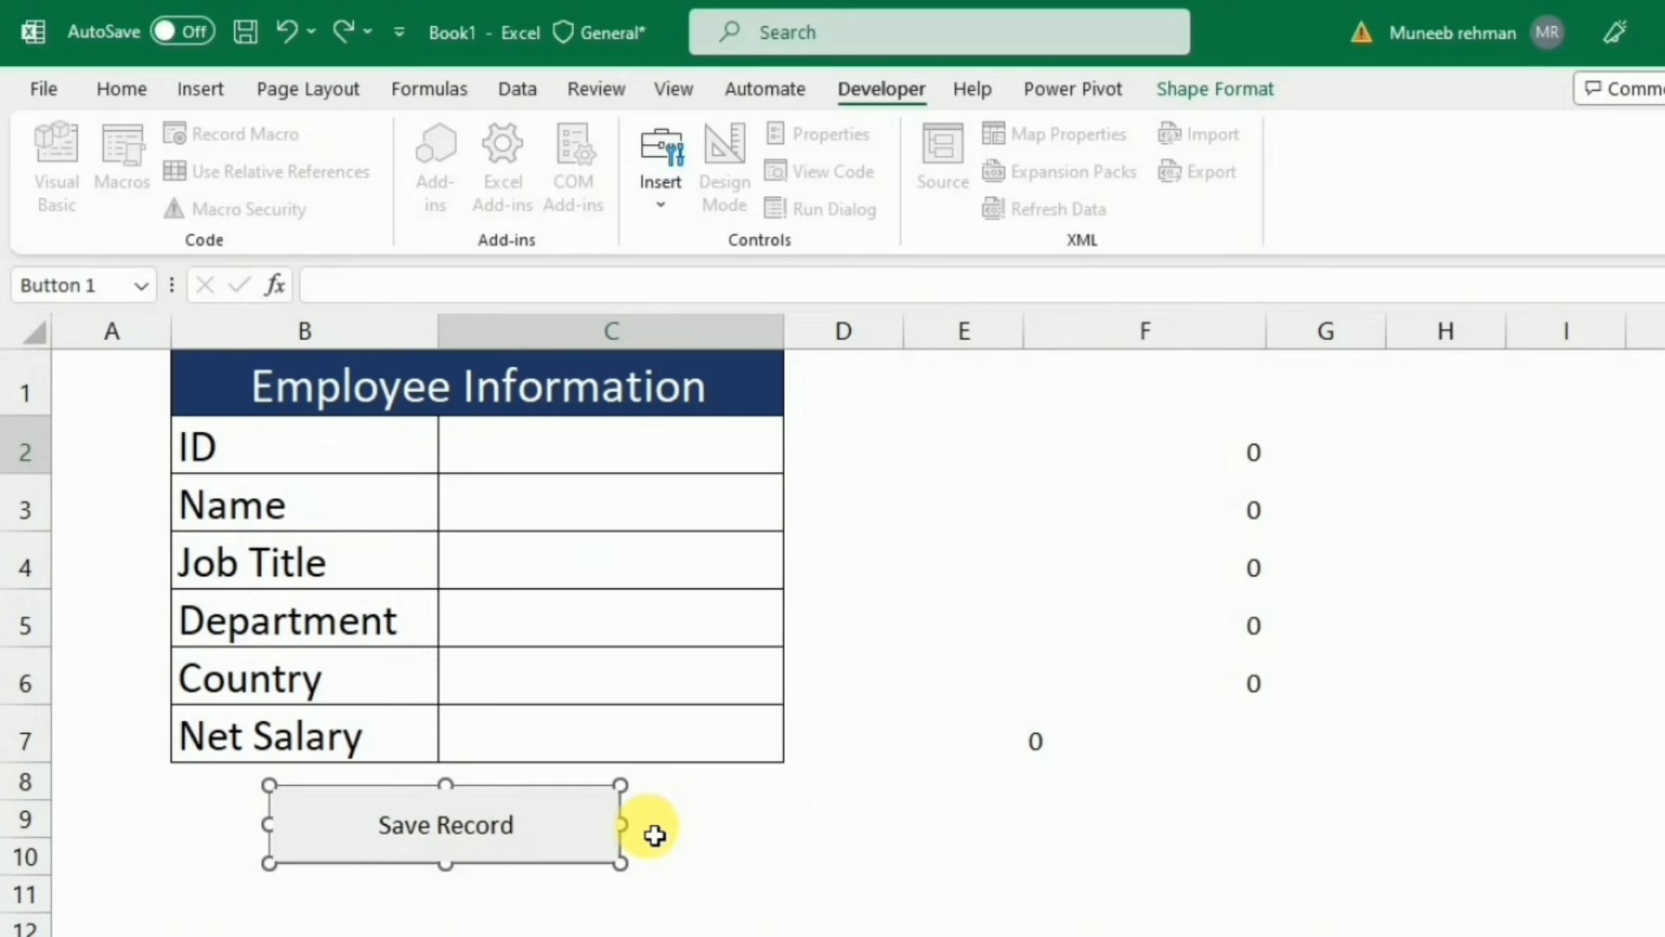
left_click(832, 817)
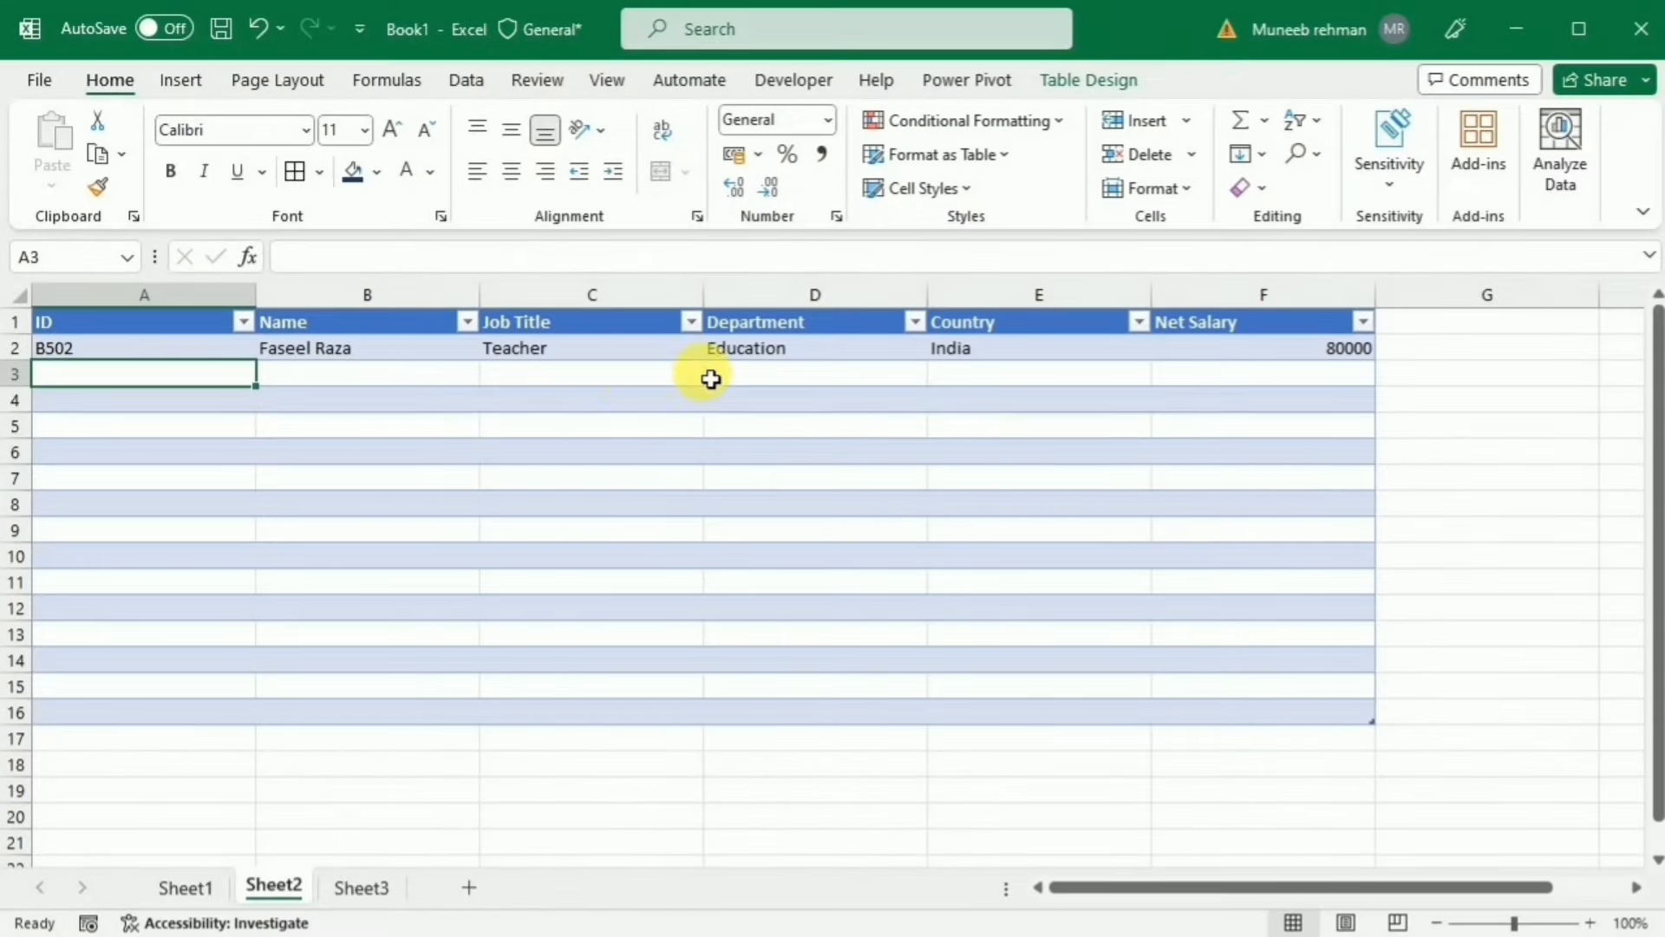
left_click(188, 888)
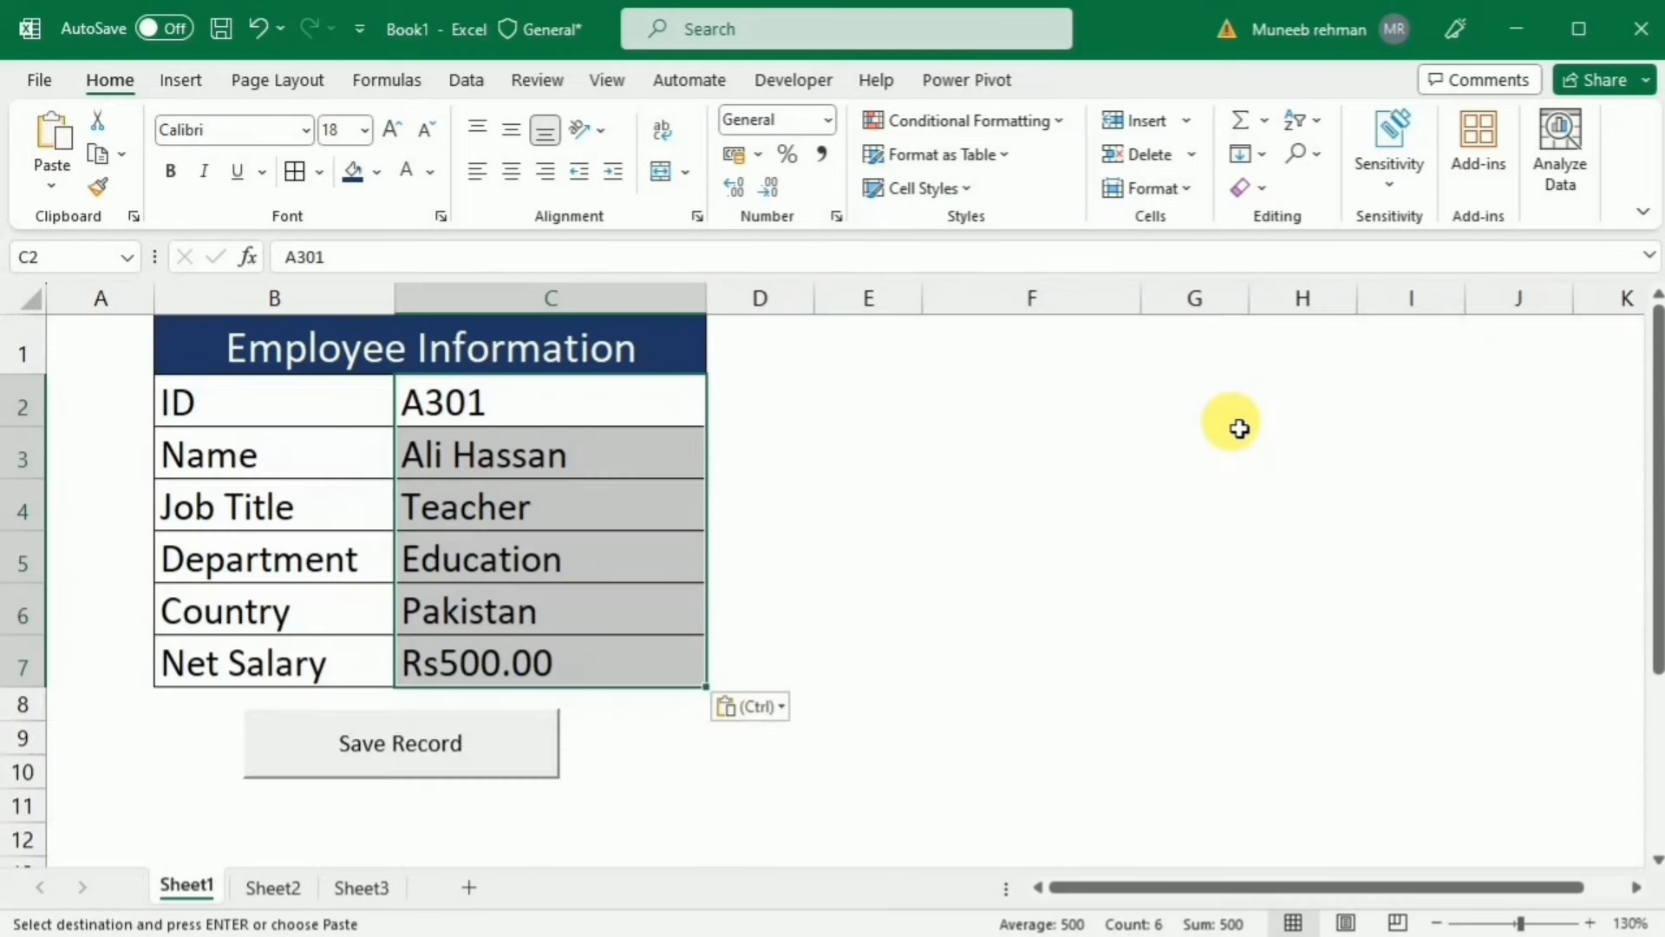